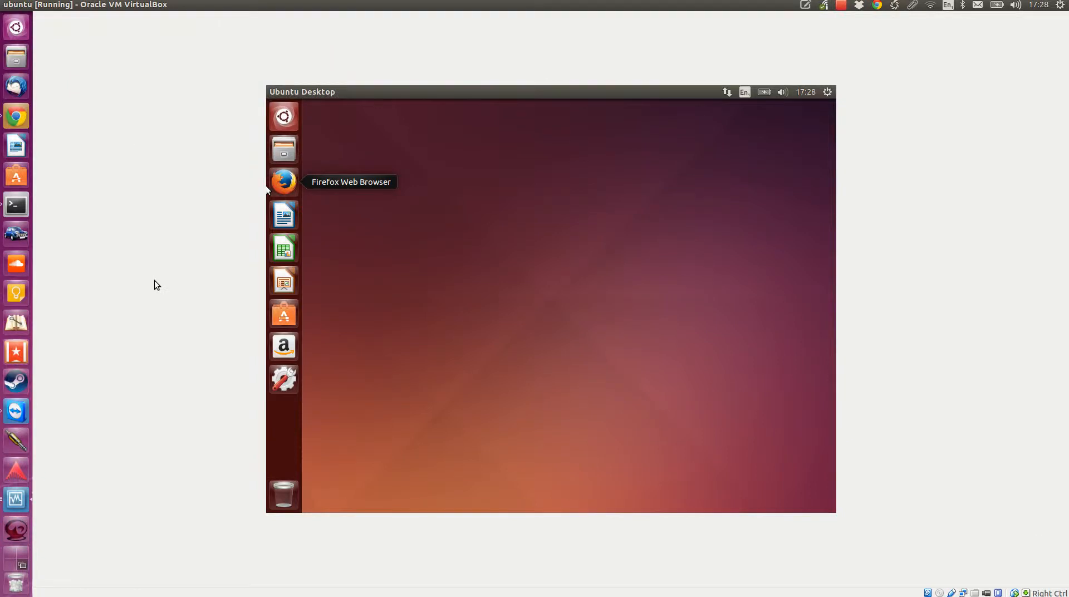
{"action": "mouse_move", "coordinate": [286, 191]}
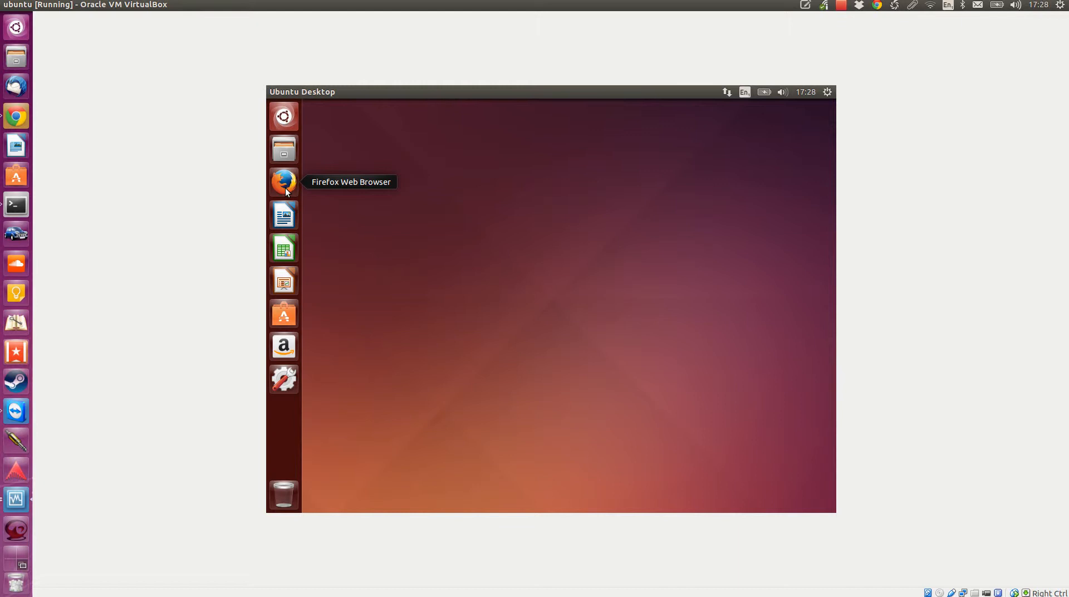
{"action": "mouse_move", "coordinate": [469, 232]}
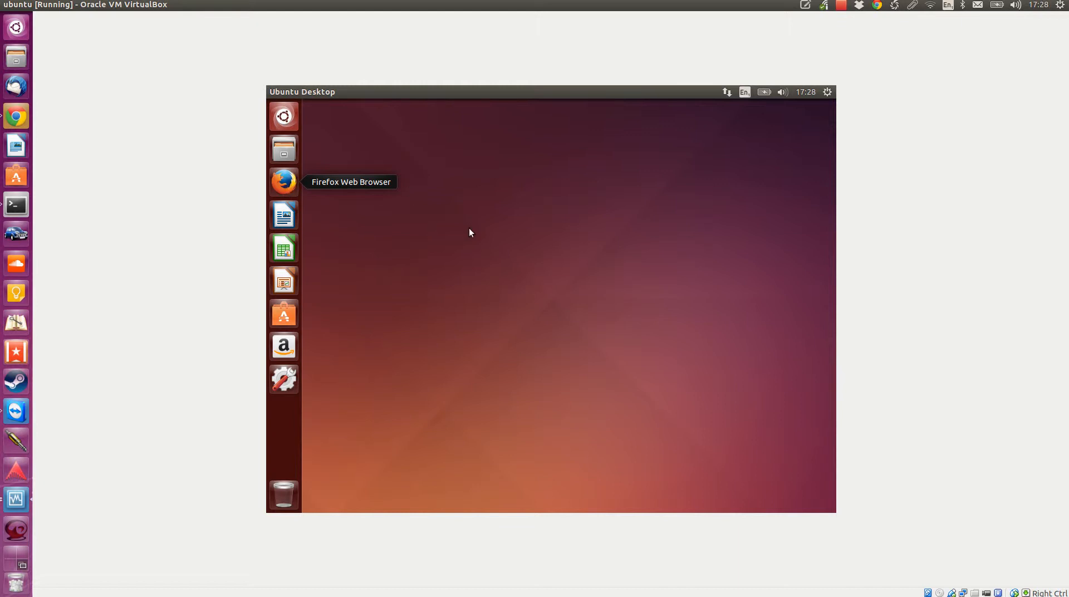
{"action": "mouse_move", "coordinate": [335, 214]}
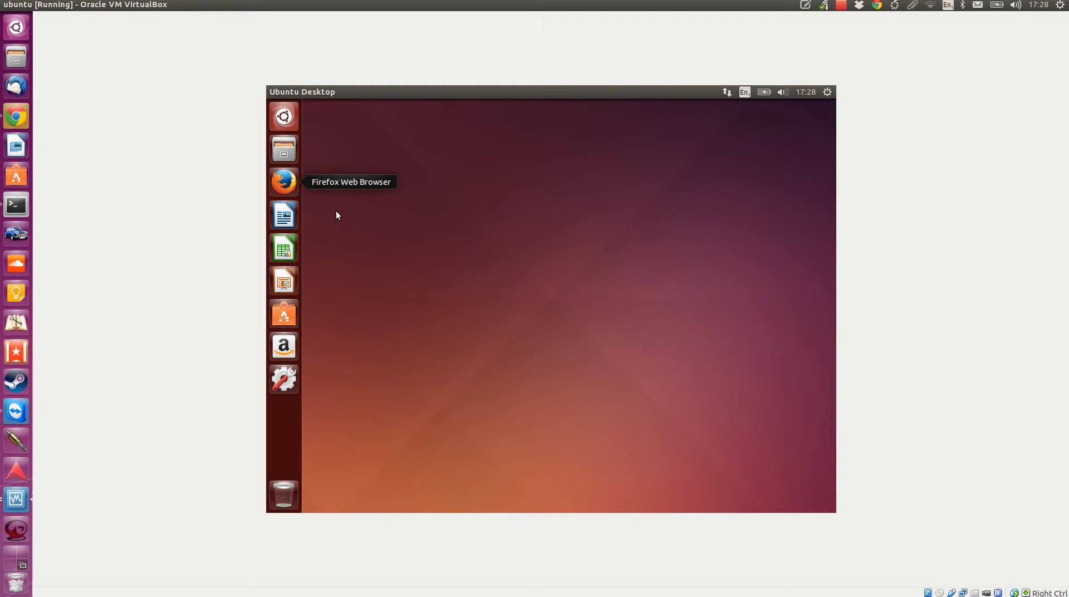
Start the Firefox web browser from the Unity launcher
{"action": "left_click", "coordinate": [283, 183]}
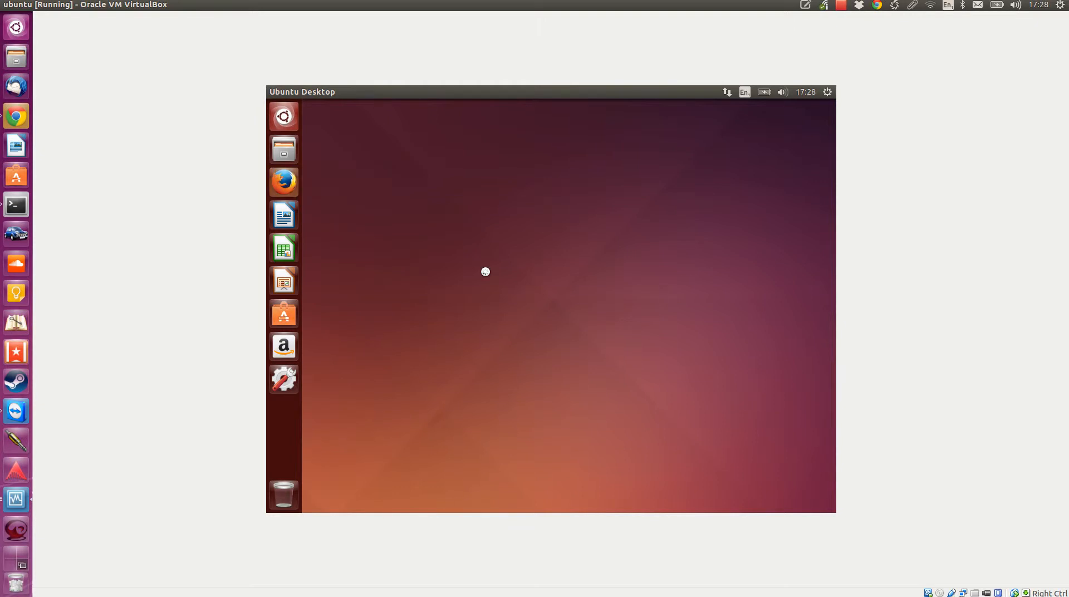
Search Google for 'lifeograph' and go to the Lifeograph sourceforge site
{"action": "left_click", "coordinate": [284, 182]}
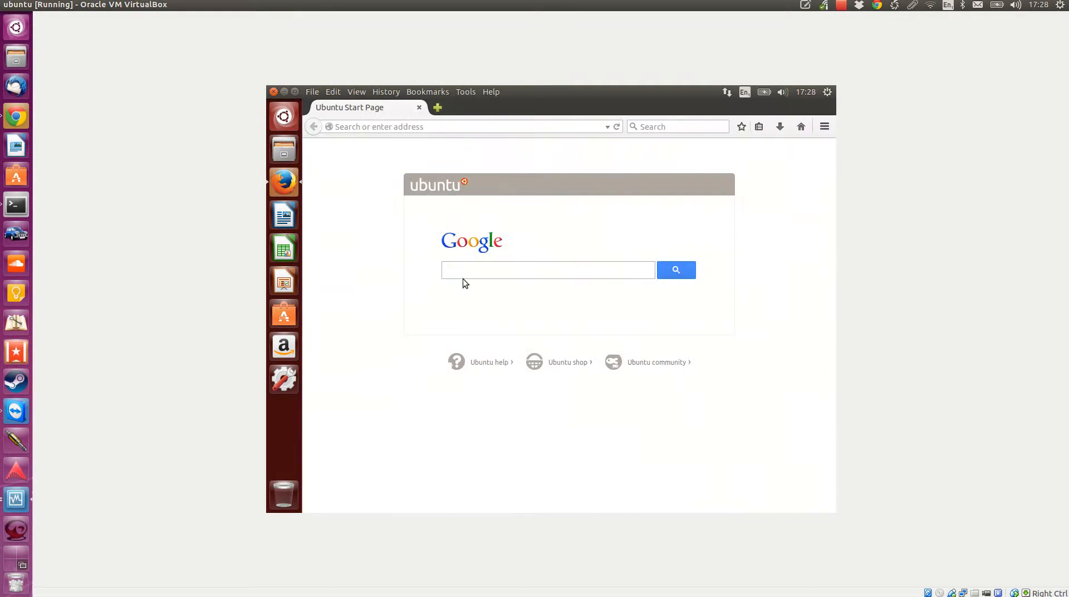
{"action": "left_click", "coordinate": [548, 270]}
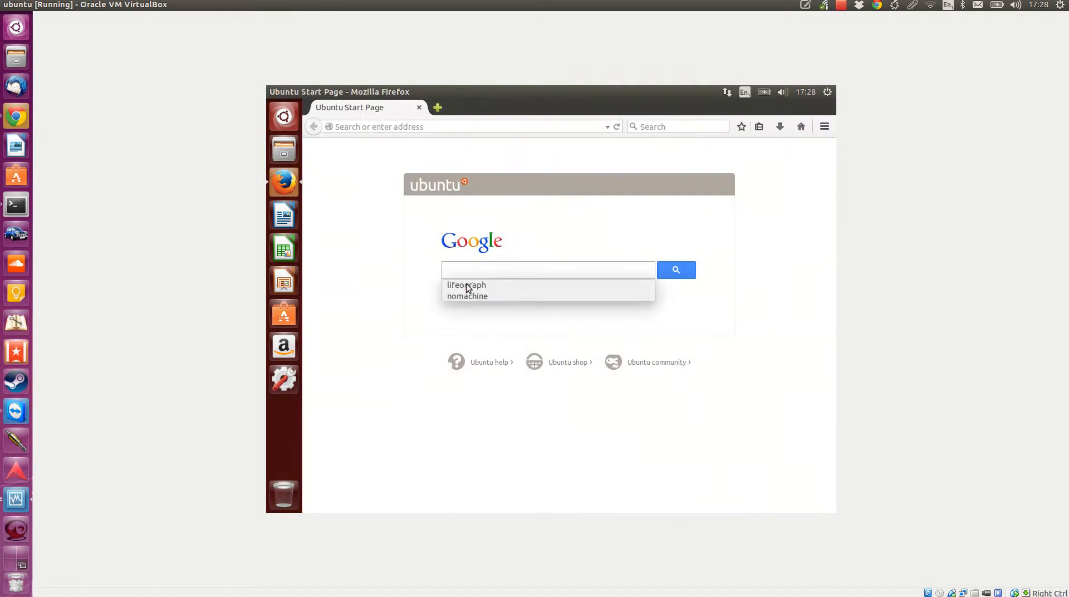
{"action": "left_click", "coordinate": [465, 285]}
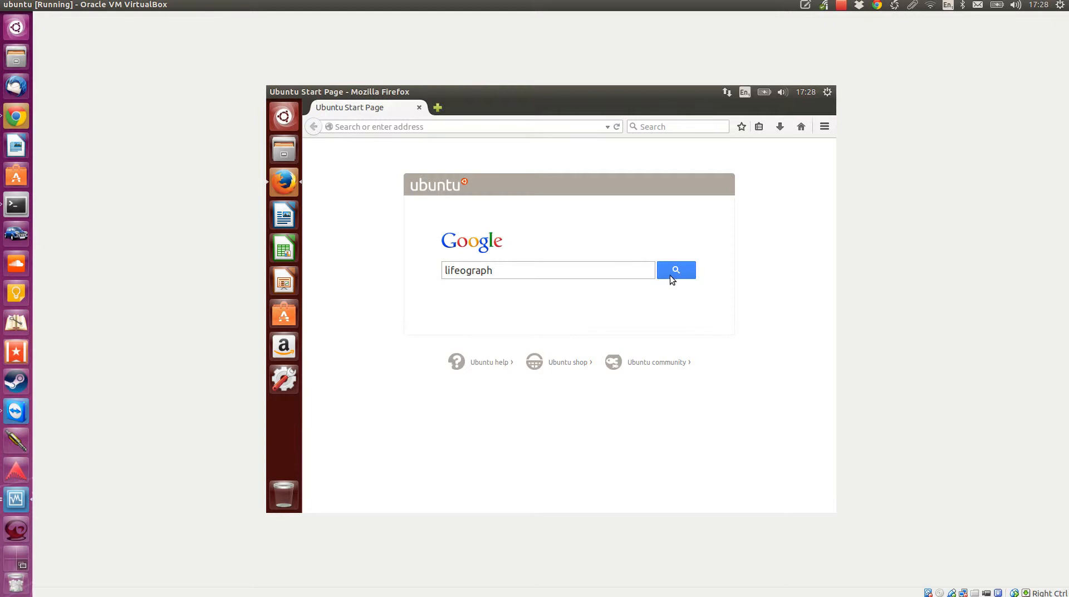
{"action": "left_click", "coordinate": [675, 269]}
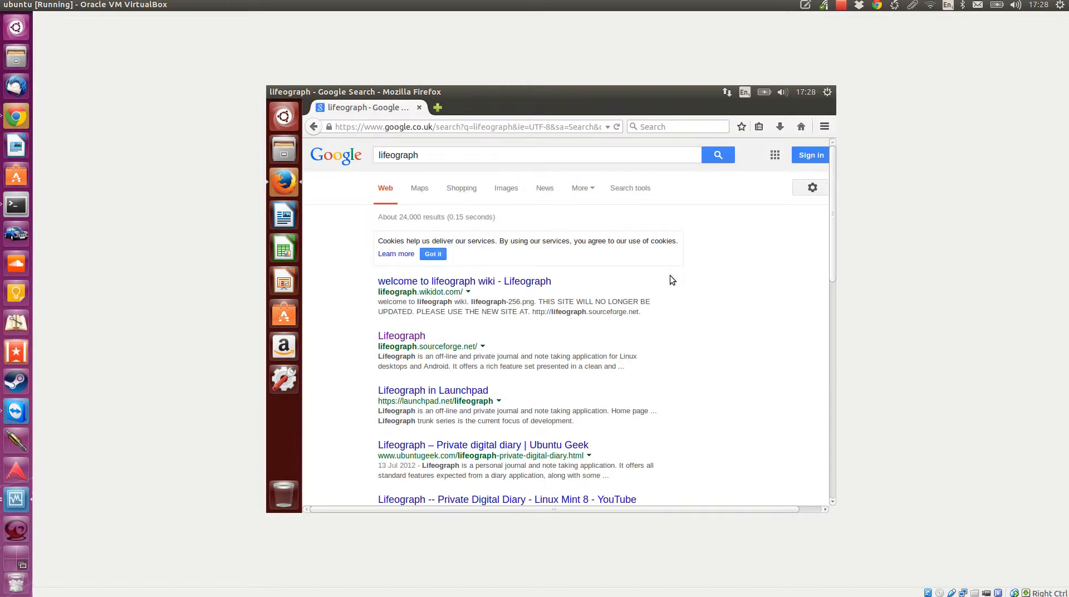
{"action": "left_click", "coordinate": [400, 335]}
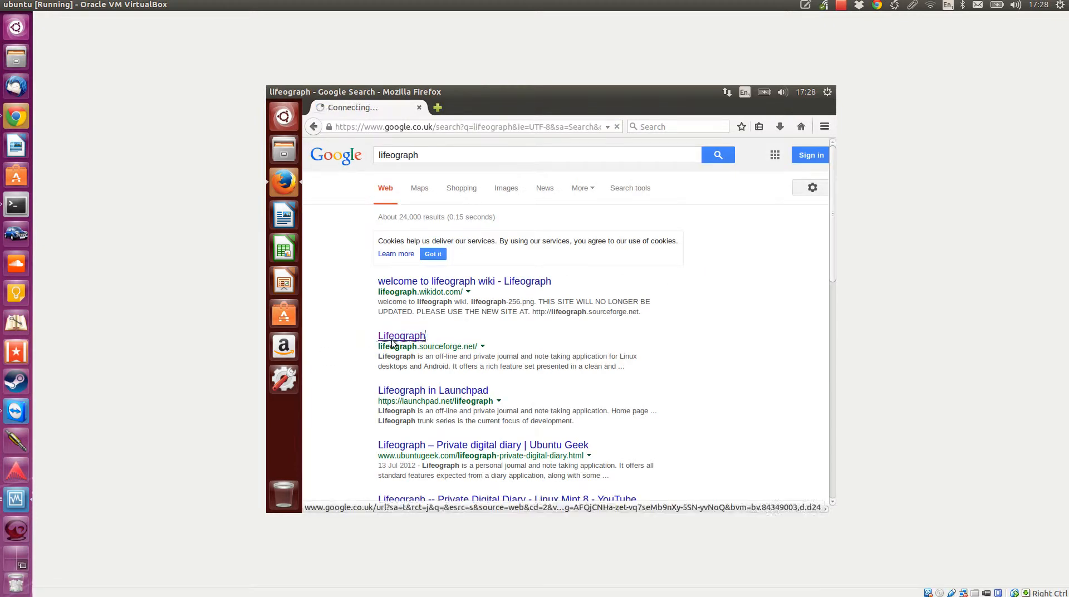
{"action": "left_click", "coordinate": [402, 336]}
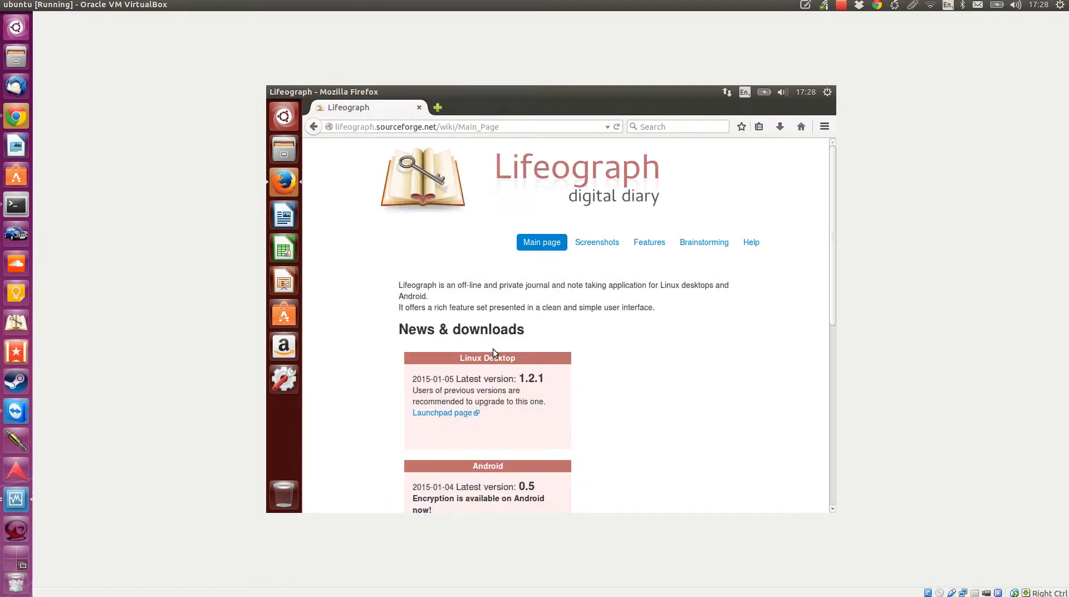
{"action": "mouse_move", "coordinate": [441, 413]}
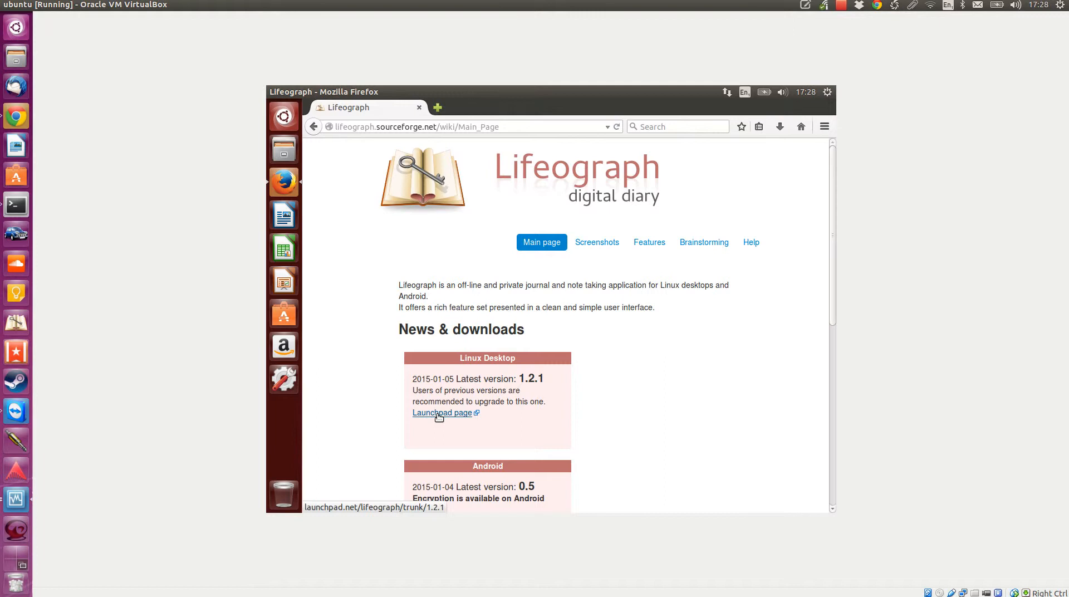
From the Launchpad release page download lifeograph-1.2.1.tar.gz and open it in Archive Manager
{"action": "left_click", "coordinate": [442, 413]}
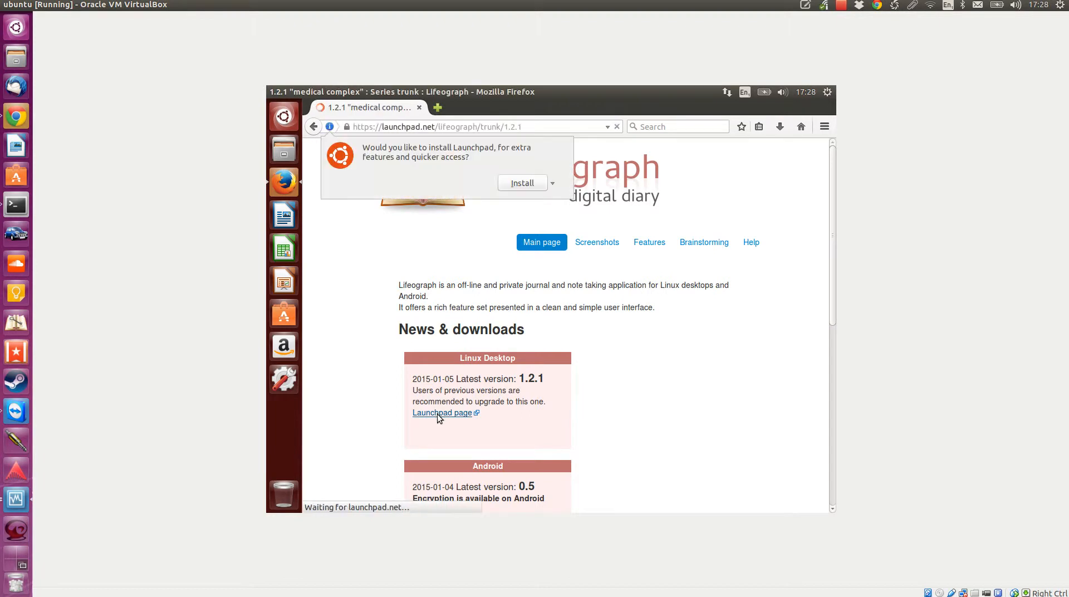
{"action": "left_click", "coordinate": [442, 412]}
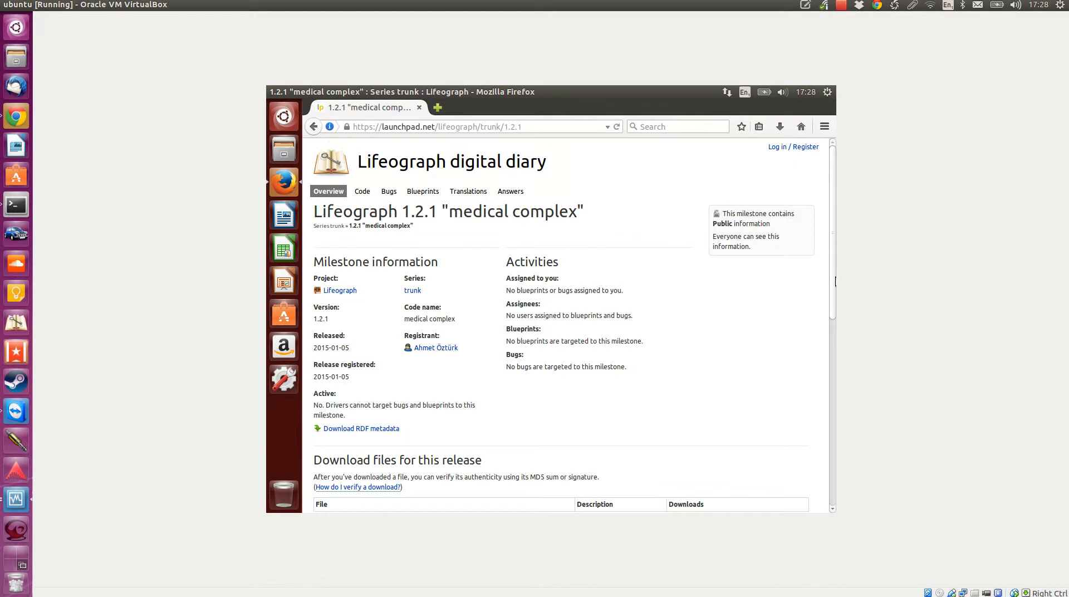
{"action": "scroll", "scroll_direction": "down", "scroll_amount": 3}
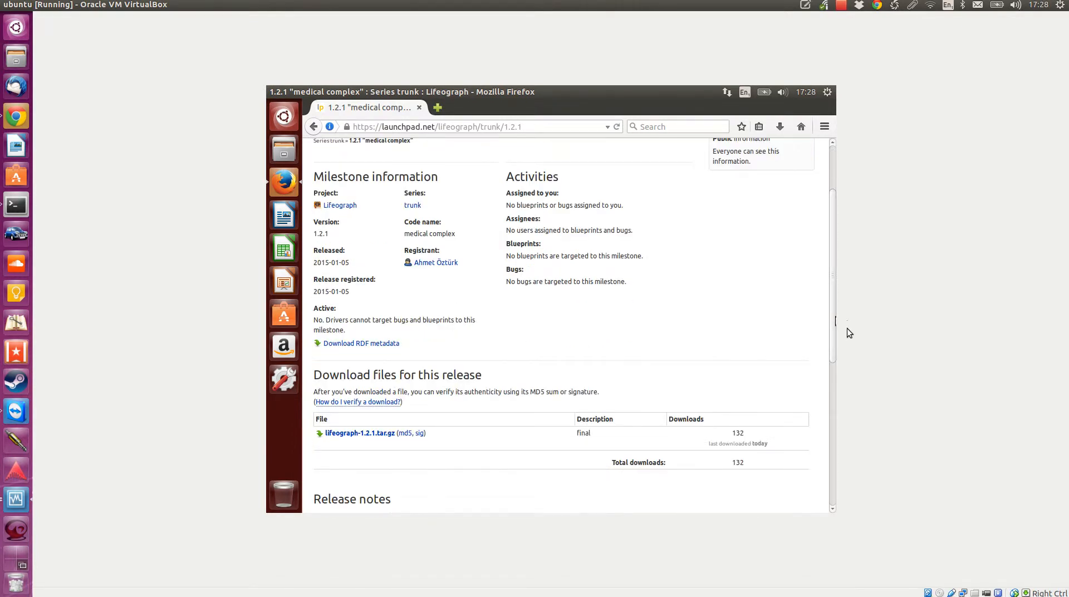
{"action": "scroll", "scroll_direction": "down", "scroll_amount": 3}
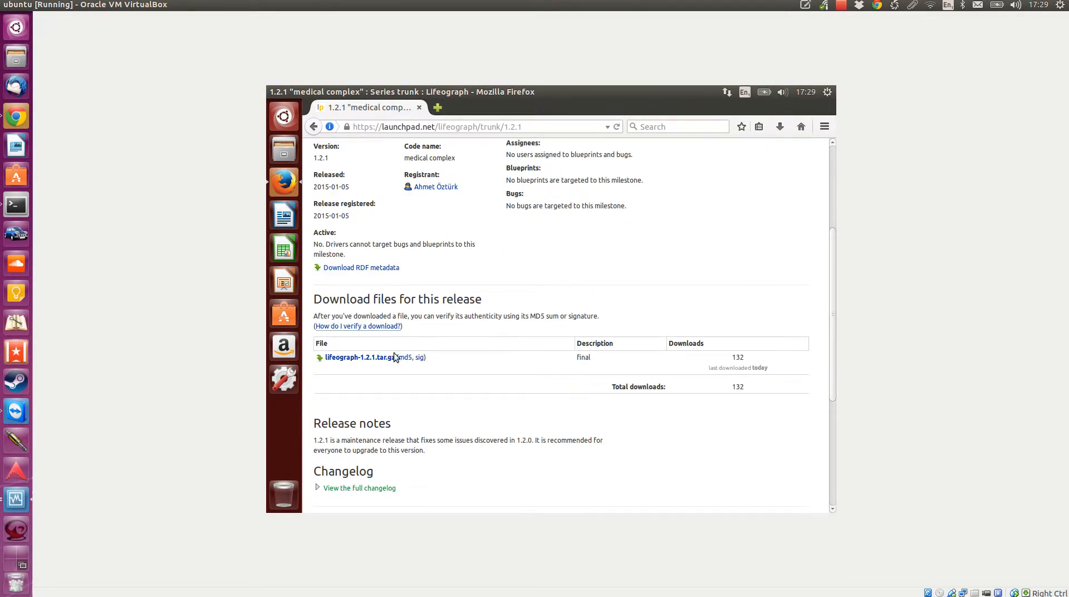
{"action": "left_click", "coordinate": [359, 356]}
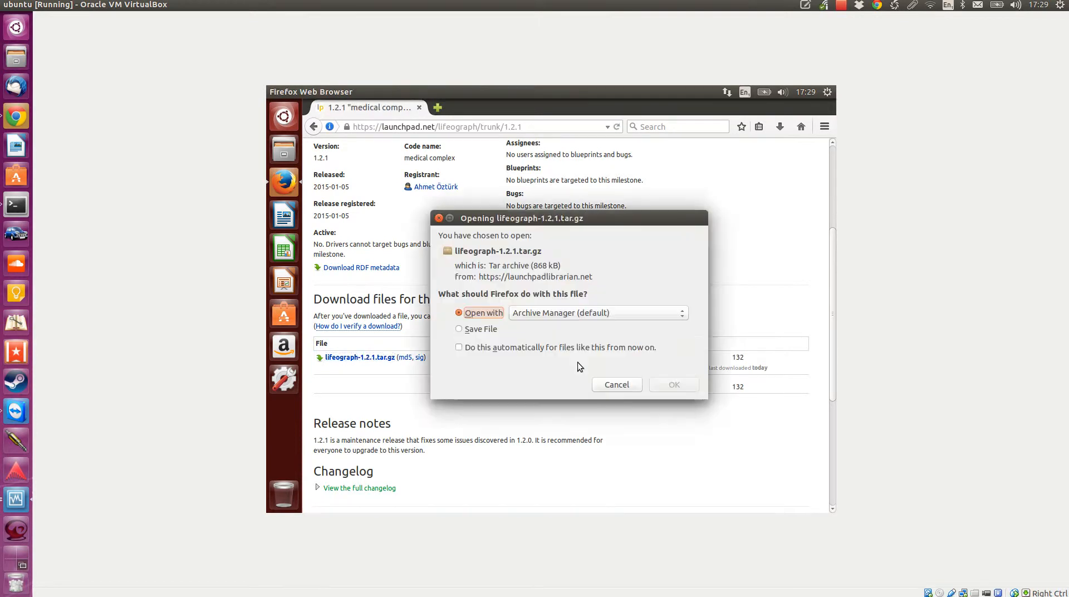
{"action": "mouse_move", "coordinate": [674, 384]}
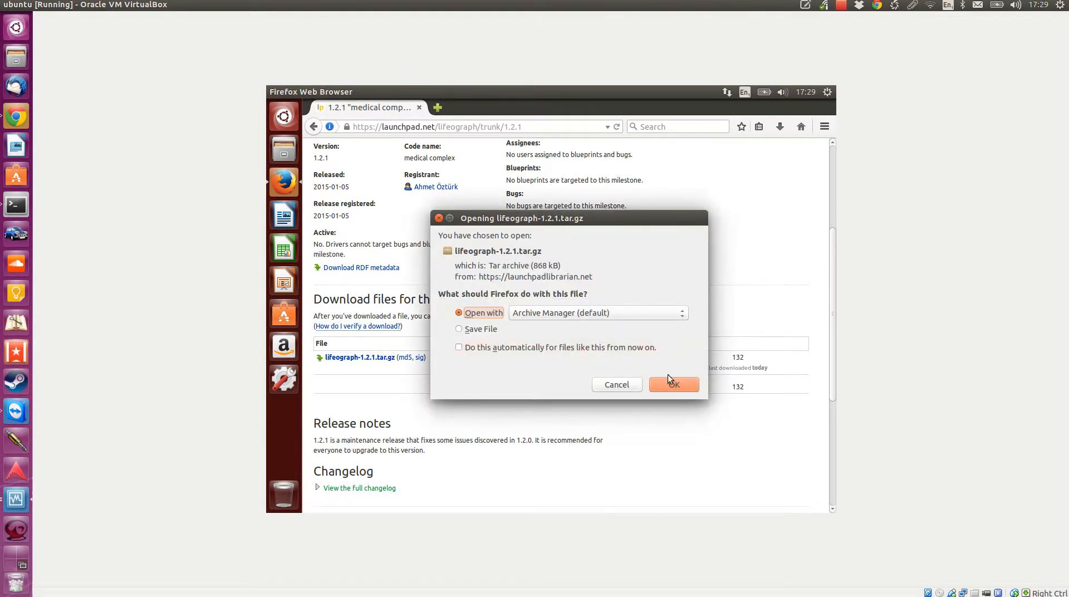
{"action": "left_click", "coordinate": [672, 384]}
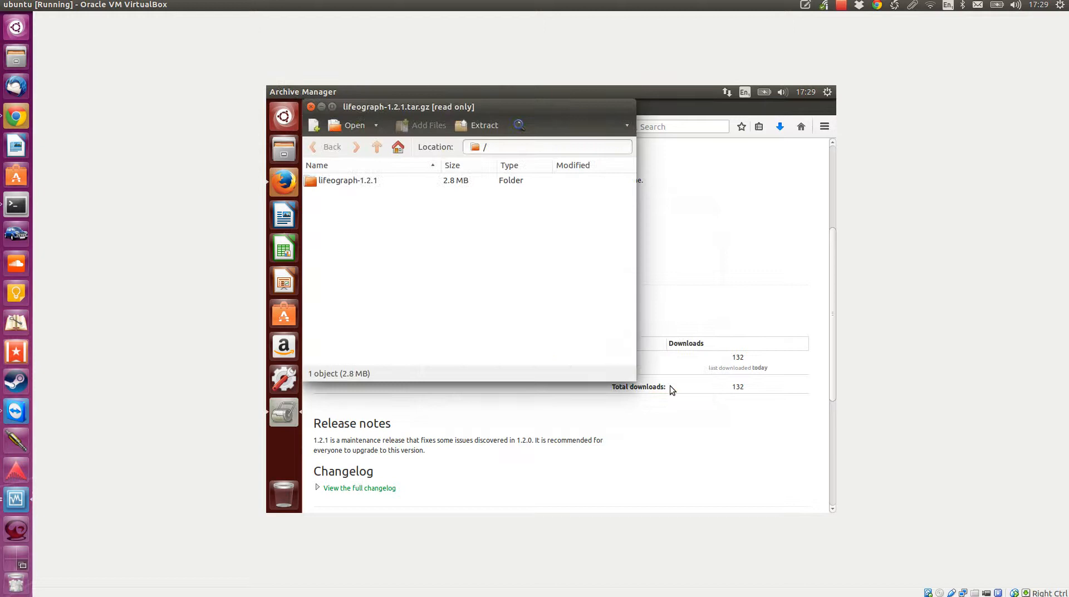
Extract the lifeograph-1.2.1 folder into Home and close Archive Manager
{"action": "left_click", "coordinate": [347, 180]}
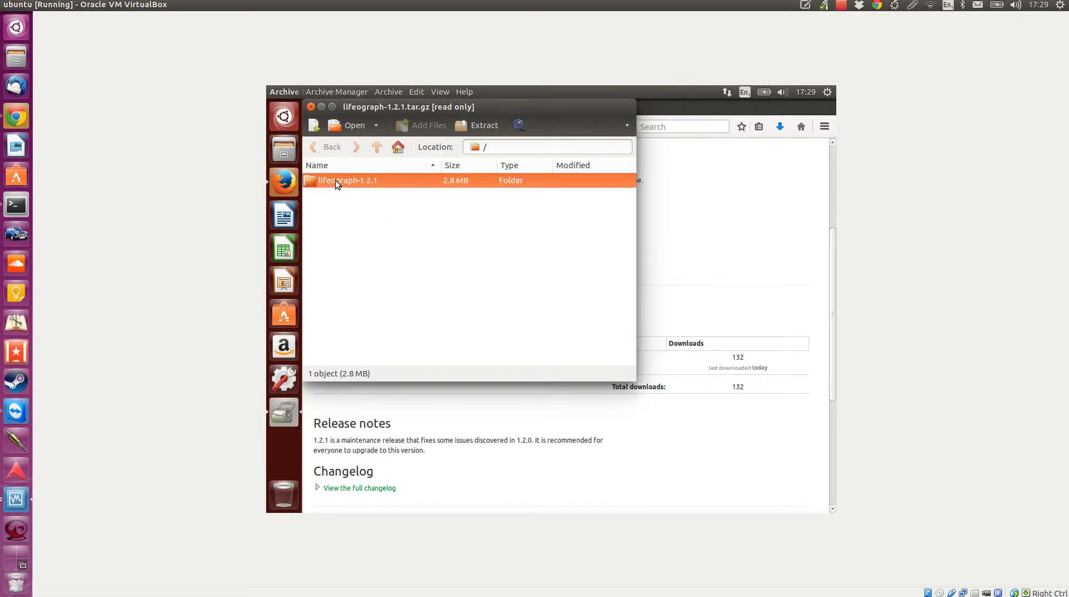
{"action": "left_click", "coordinate": [478, 125]}
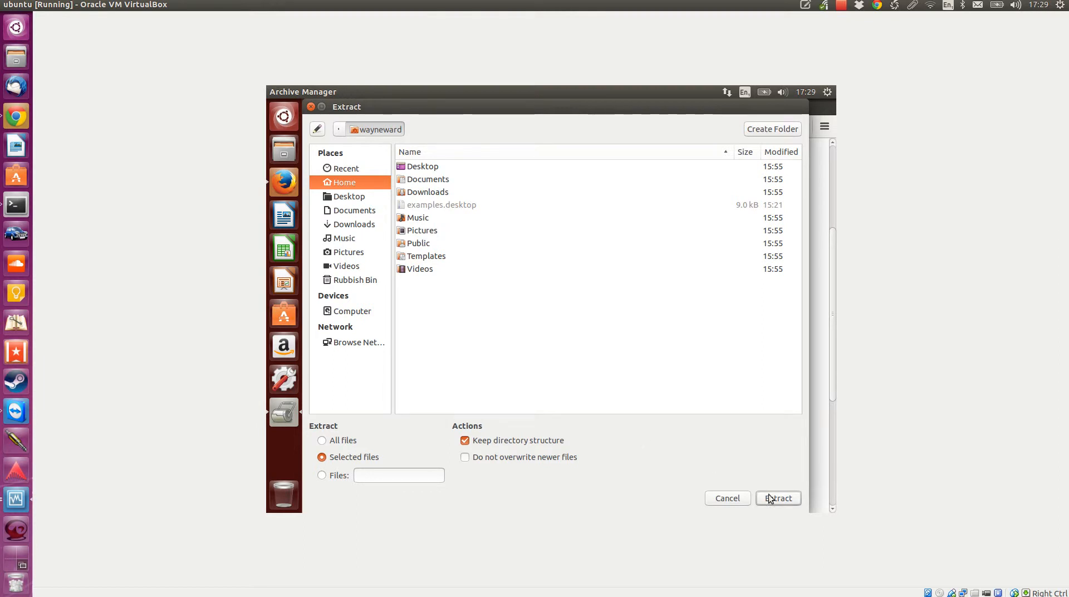
{"action": "left_click", "coordinate": [778, 498]}
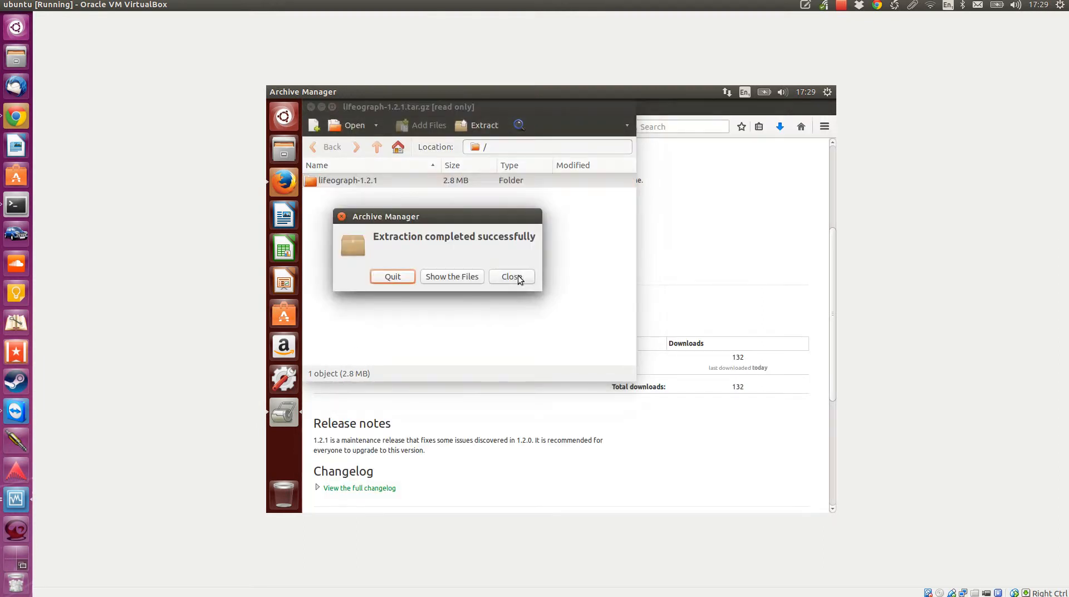
{"action": "left_click", "coordinate": [511, 276]}
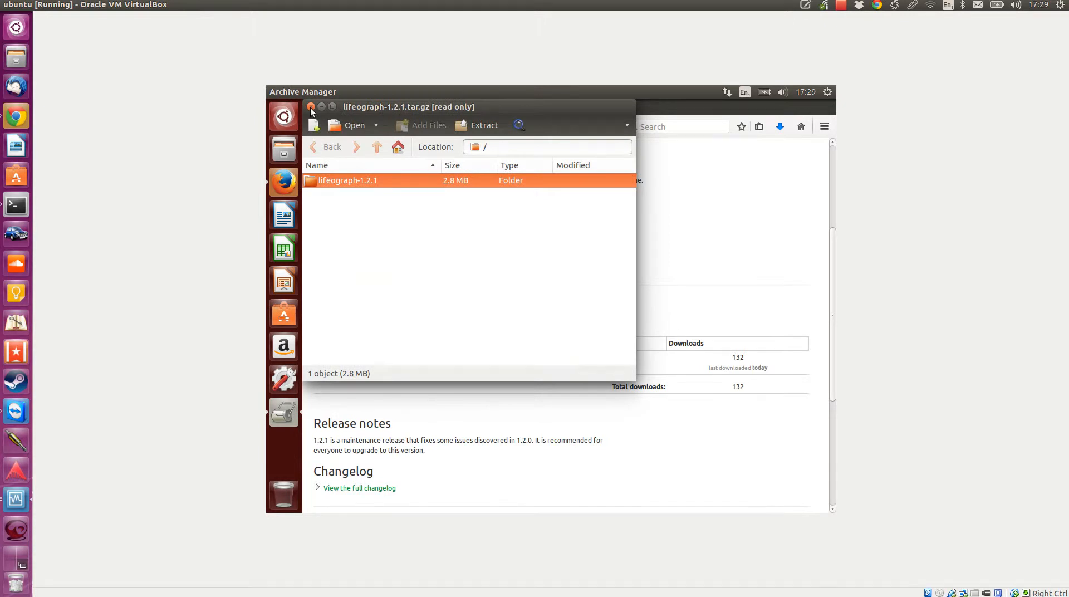
{"action": "left_click", "coordinate": [312, 109]}
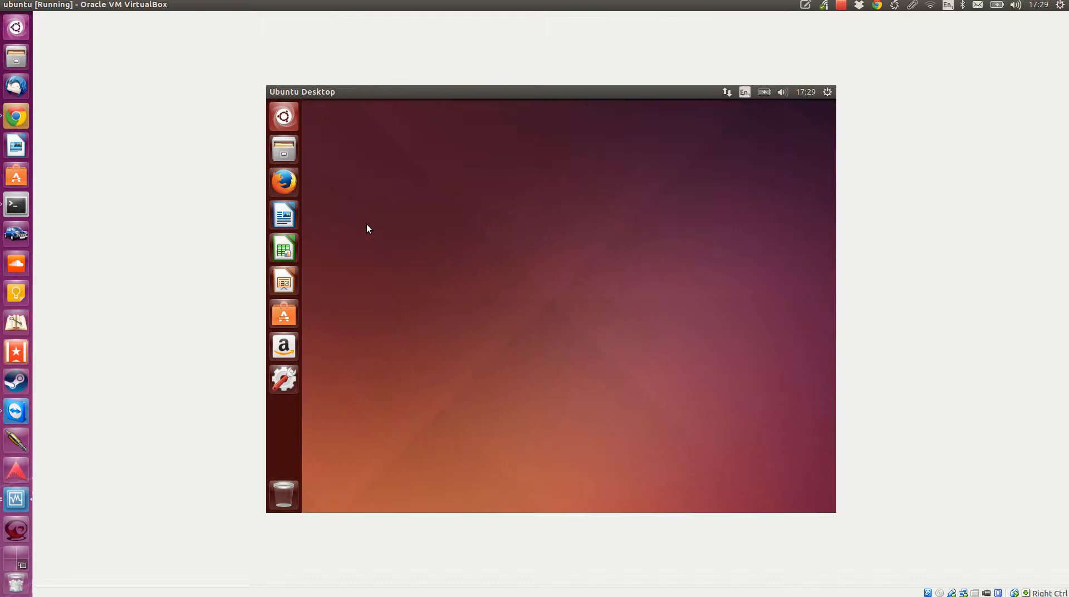
{"action": "mouse_move", "coordinate": [301, 135]}
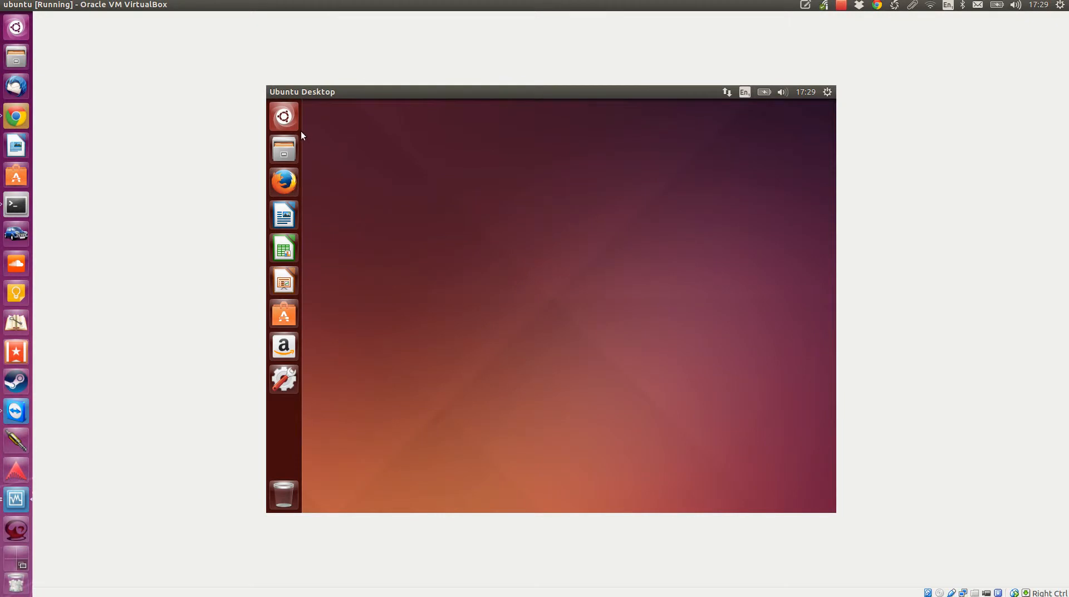
Start a terminal, cd into lifeograph-1.2.1/ and list its files with ls
{"action": "left_click", "coordinate": [284, 116]}
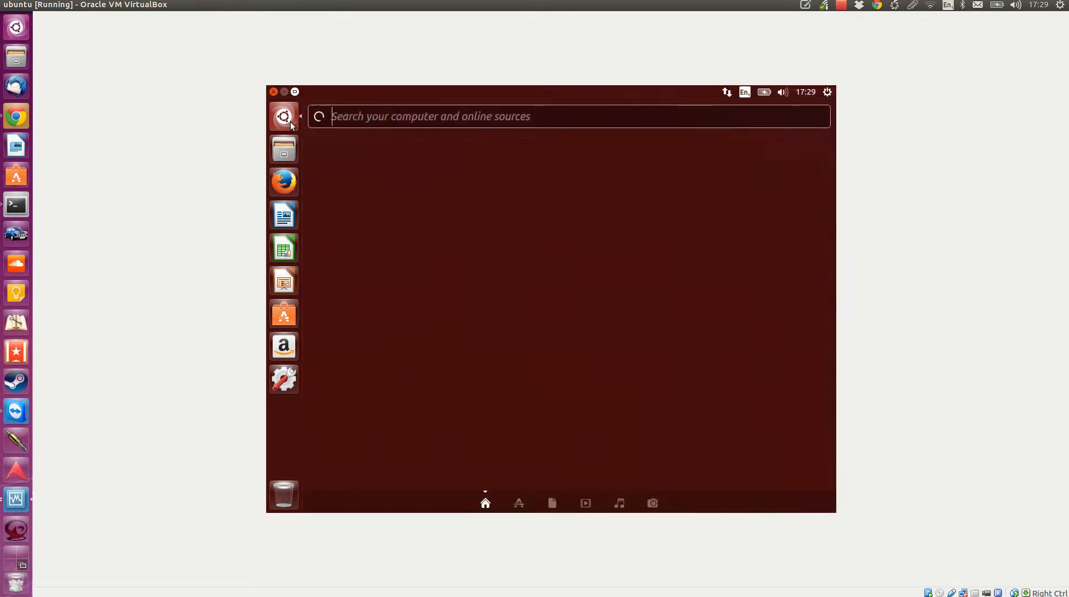
{"action": "type", "text": "term"}
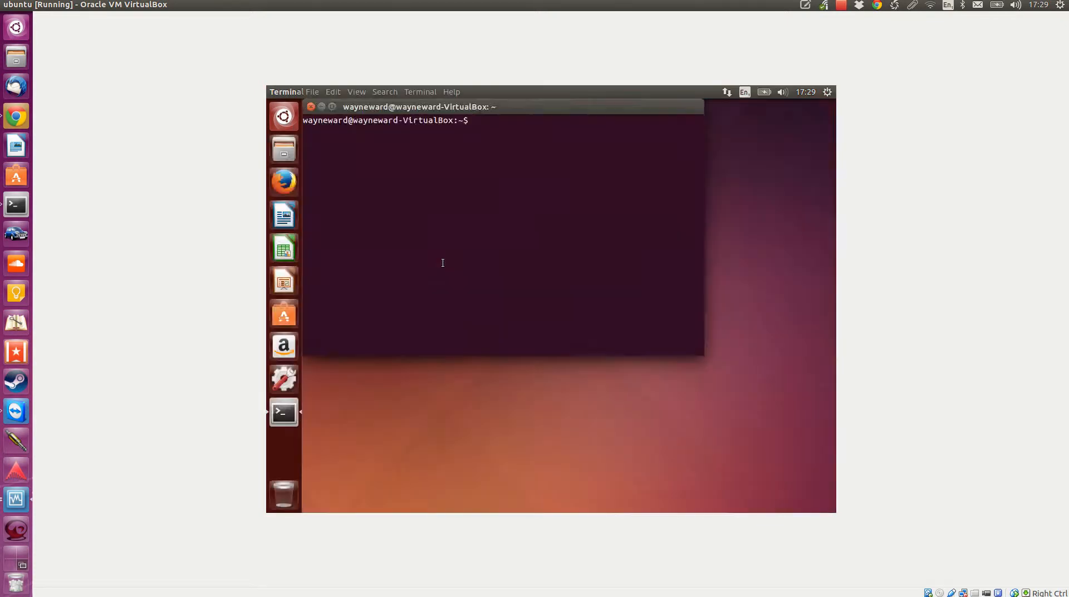
{"action": "type", "text": "cd"}
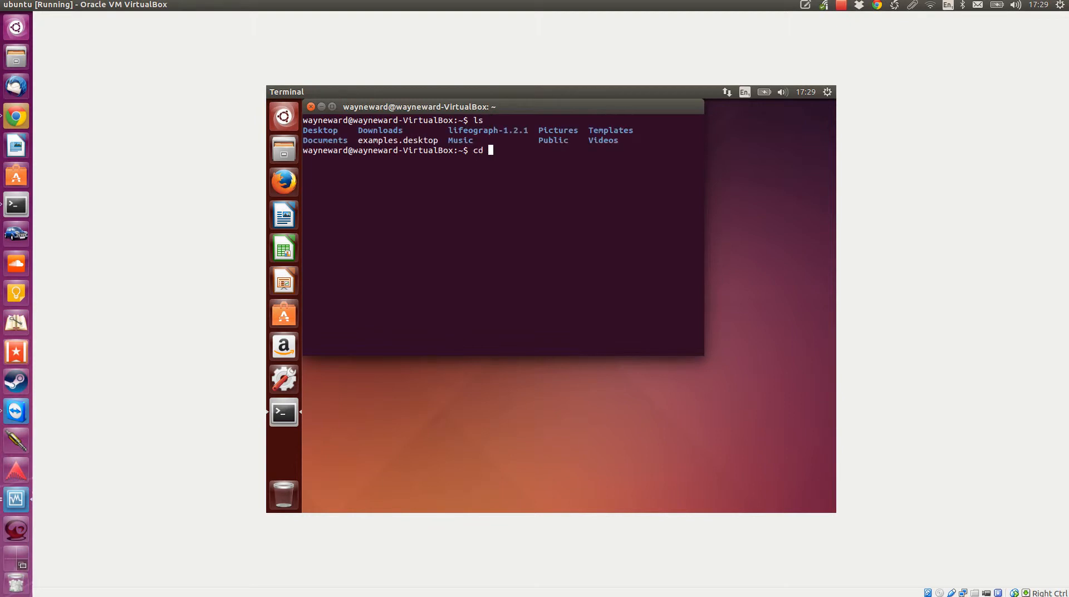
{"action": "type", "text": "lifeograph-1.2.1/"}
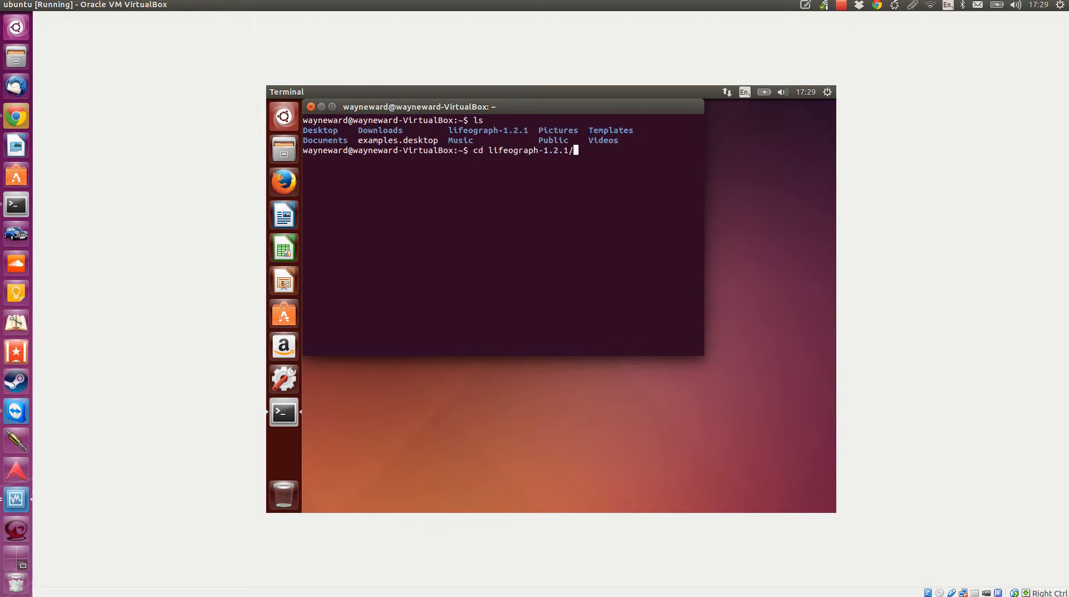
{"action": "key", "text": "Return"}
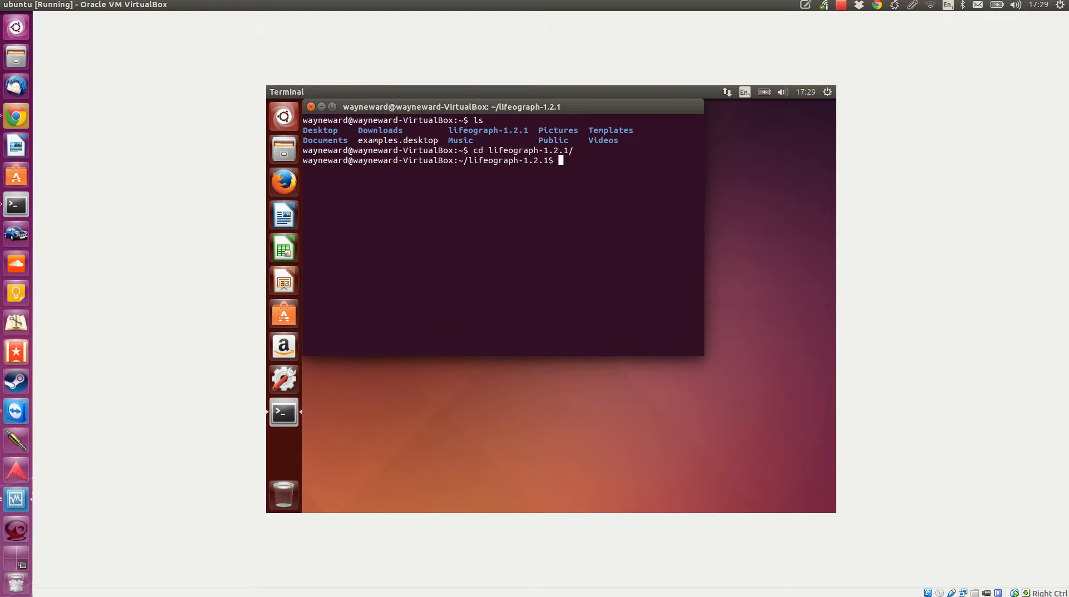
{"action": "key", "text": "Return"}
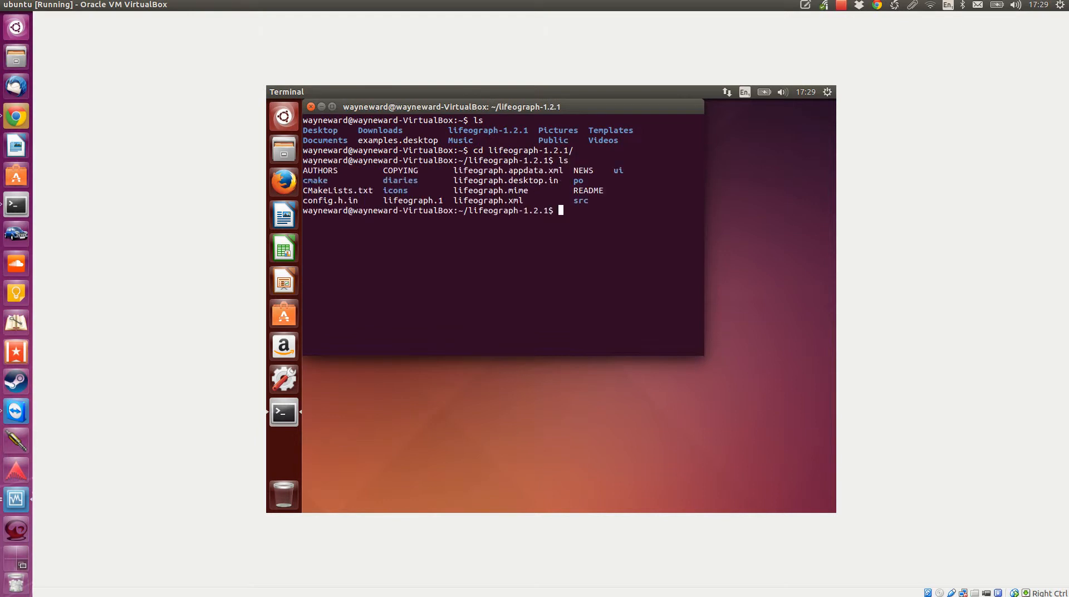
Print the README with 'cat README' to see requirements and build steps
{"action": "type", "text": "cat"}
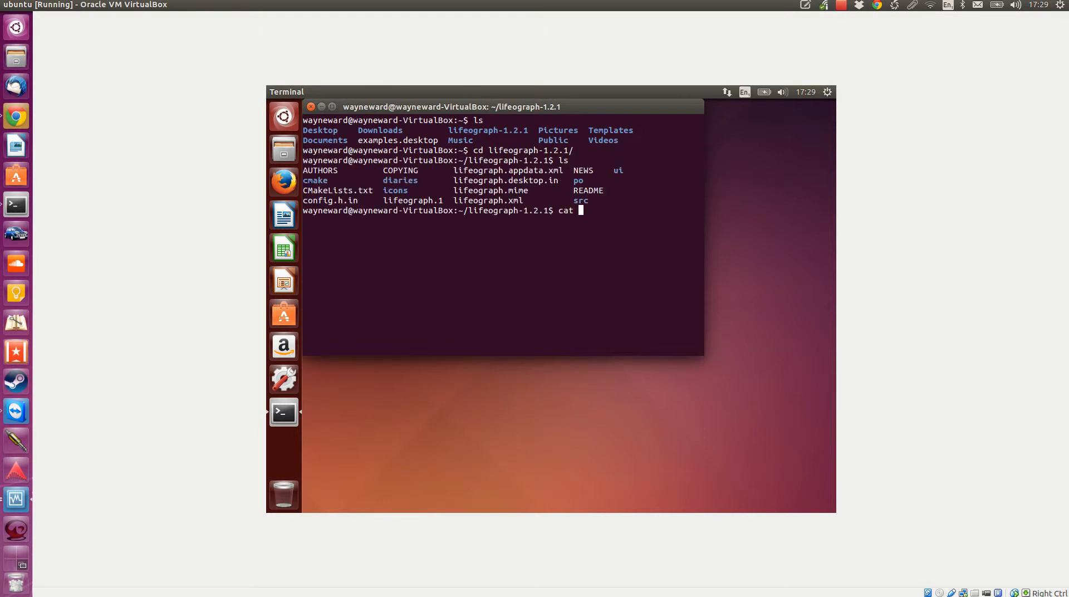
{"action": "type", "text": "READ"}
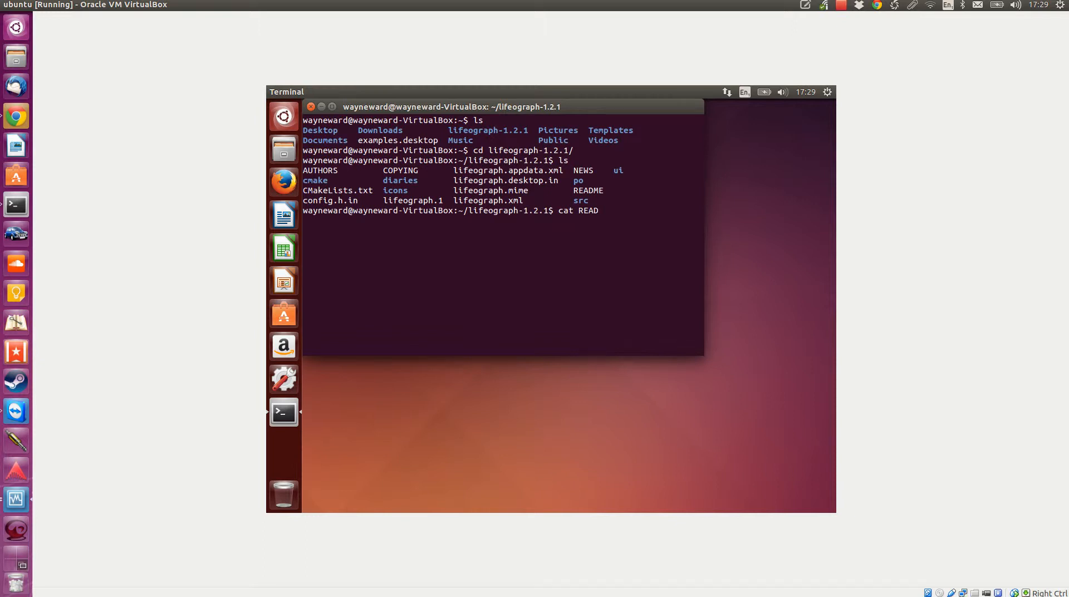
{"action": "mouse_move", "coordinate": [546, 80]}
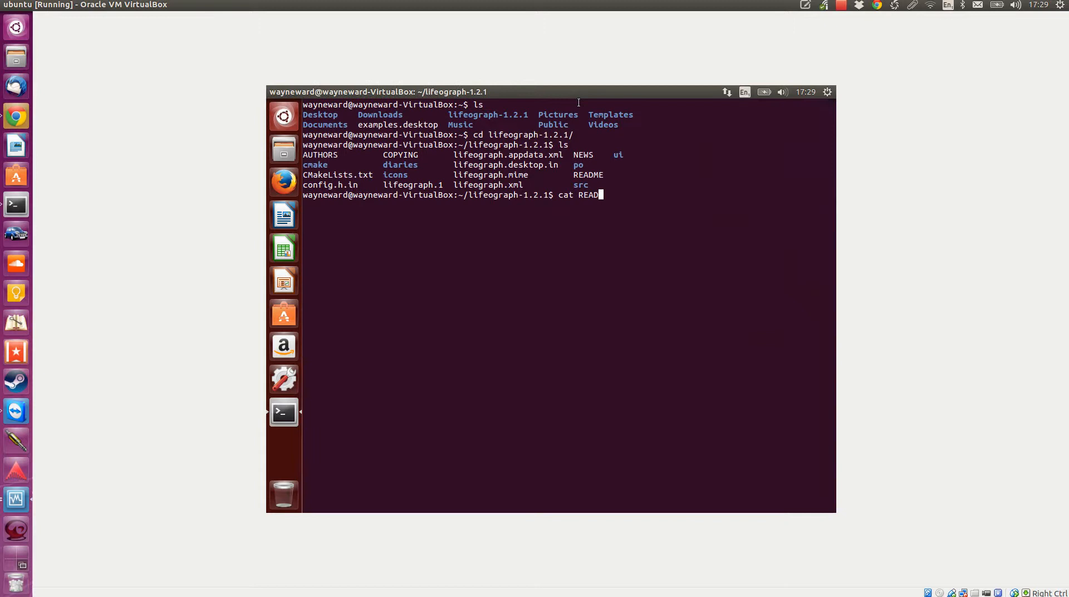
{"action": "type", "text": "E"}
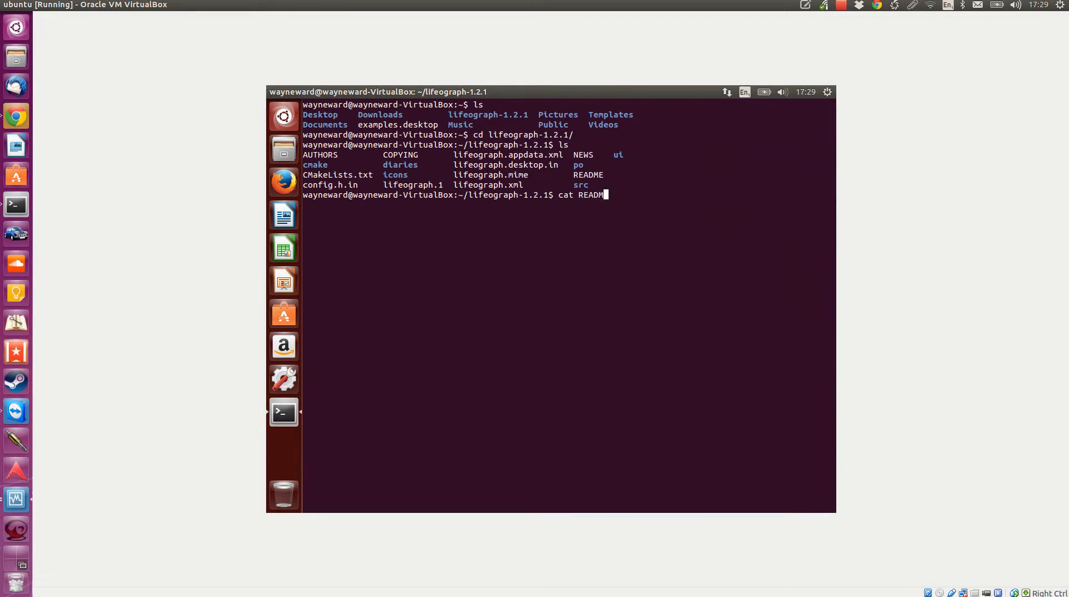
{"action": "key", "text": "Return"}
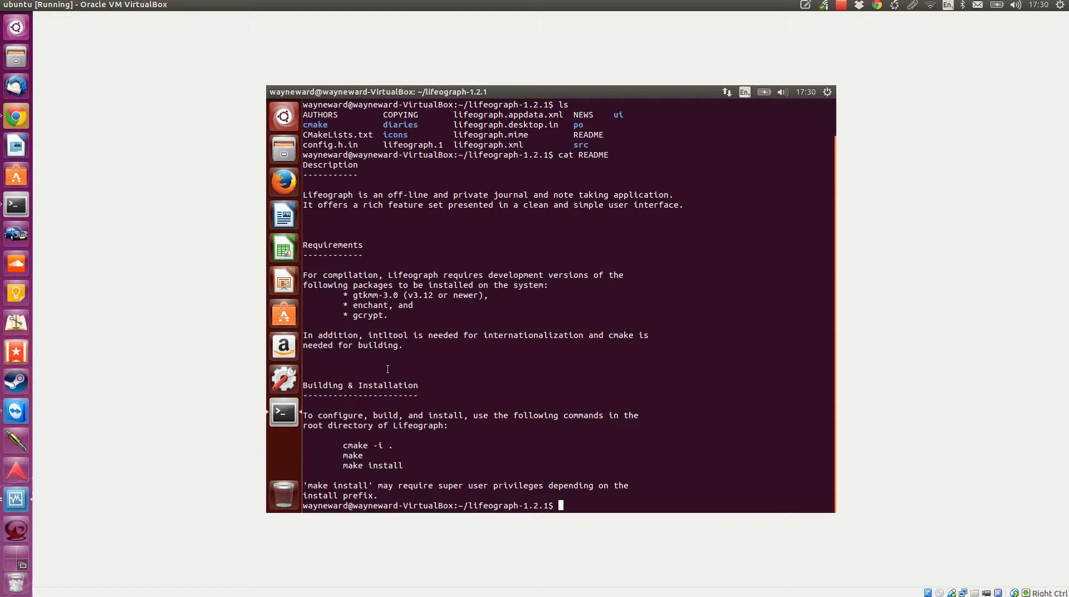
{"action": "mouse_move", "coordinate": [386, 443]}
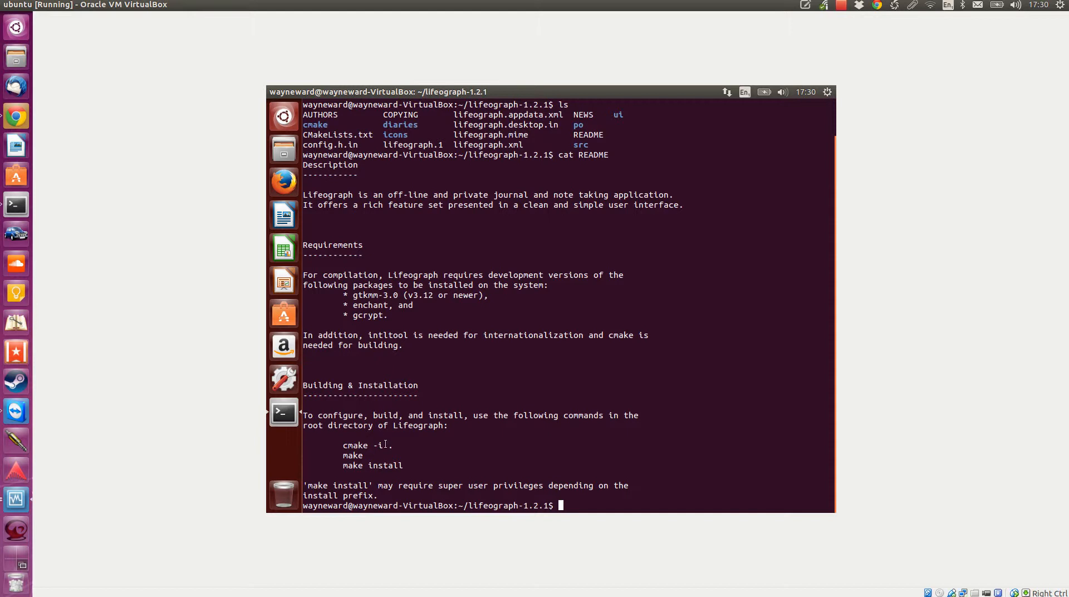
Run 'cmake -i' and find that cmake is not installed
{"action": "double_click", "coordinate": [354, 444]}
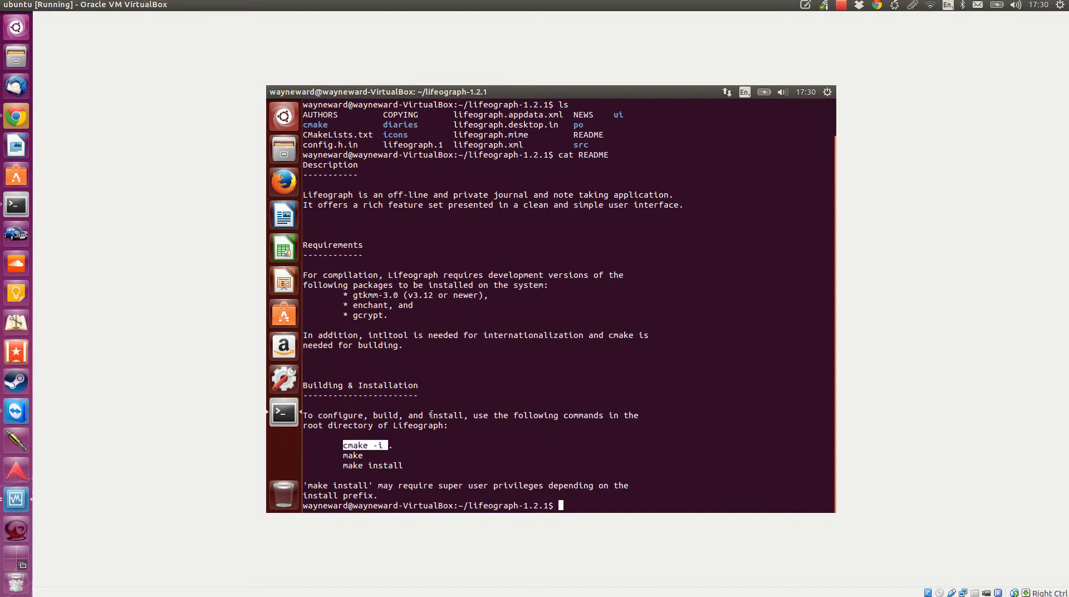
{"action": "type", "text": "cma"}
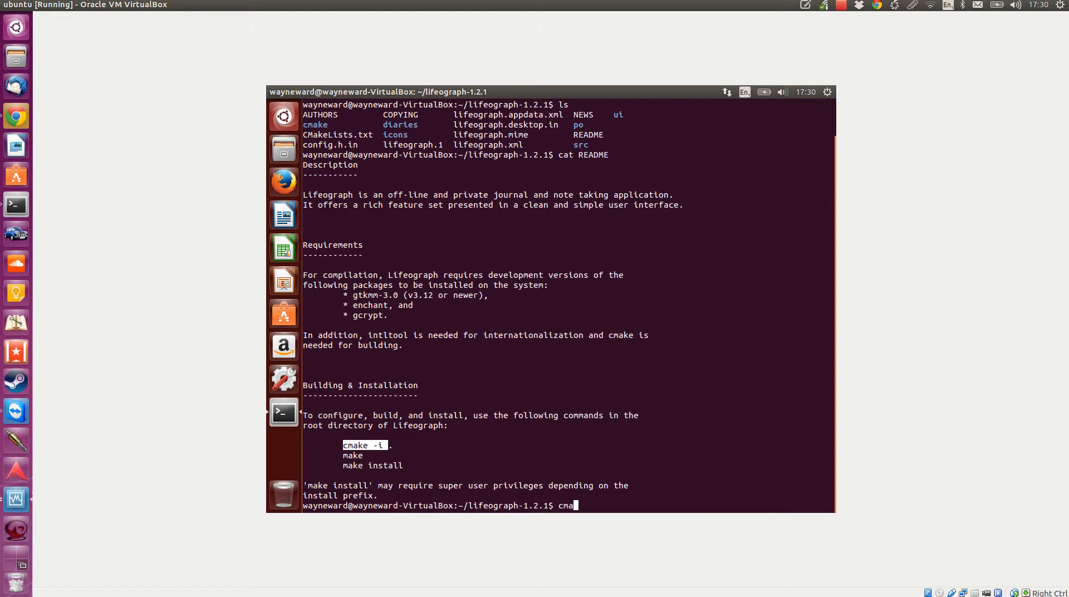
{"action": "type", "text": "ke -i"}
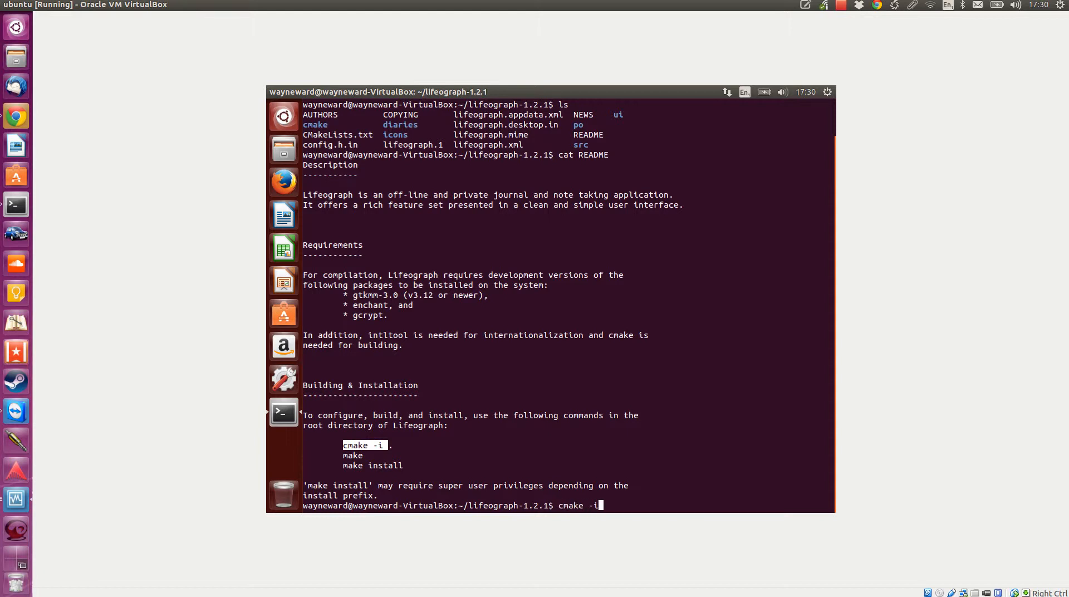
{"action": "key", "text": "Return"}
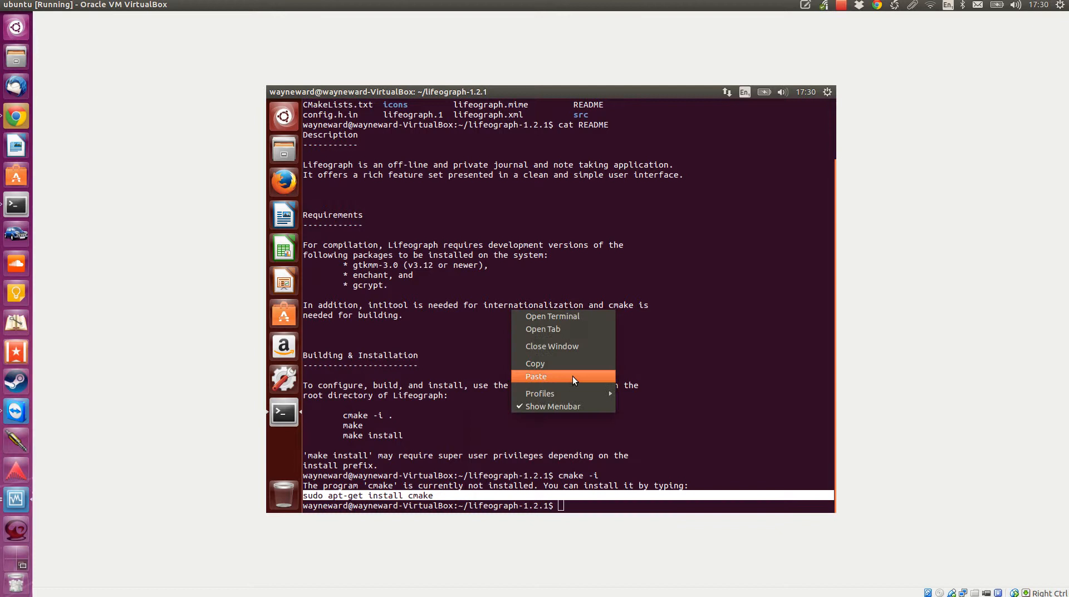
Run 'sudo apt-get install cmake' with password and Y, then select gtkmm-3.0 in the README
{"action": "left_click", "coordinate": [536, 376]}
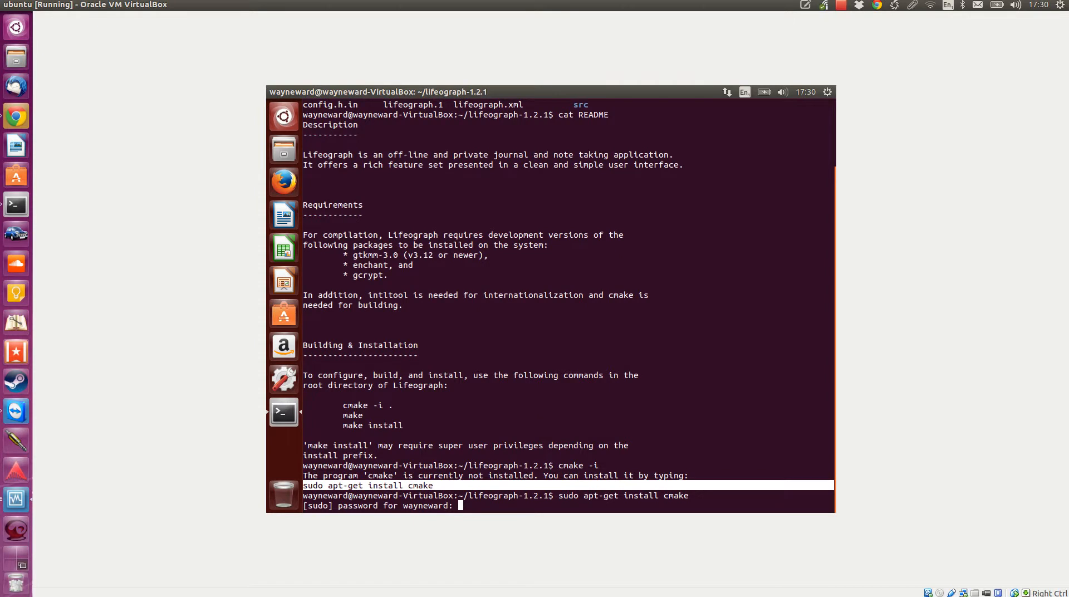
{"action": "key", "text": "Return"}
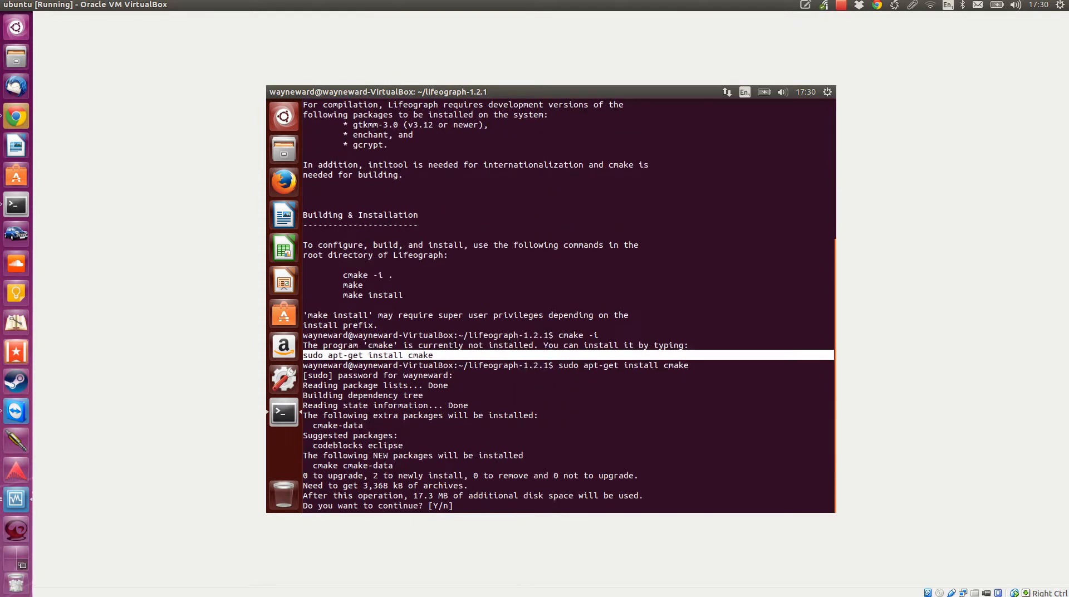
{"action": "type", "text": "Y"}
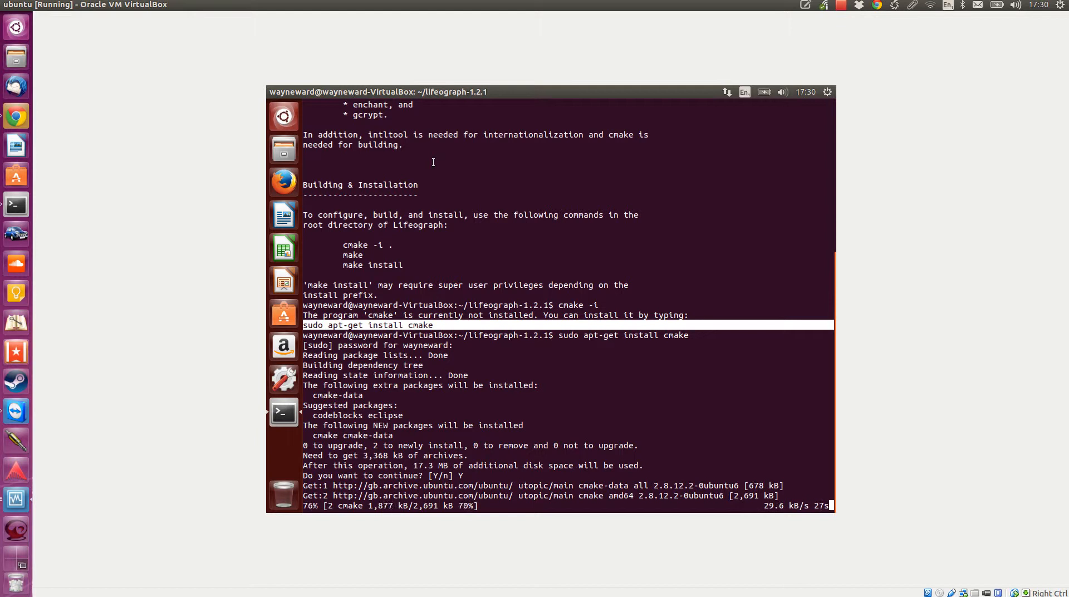
{"action": "scroll", "scroll_direction": "up", "scroll_amount": 3}
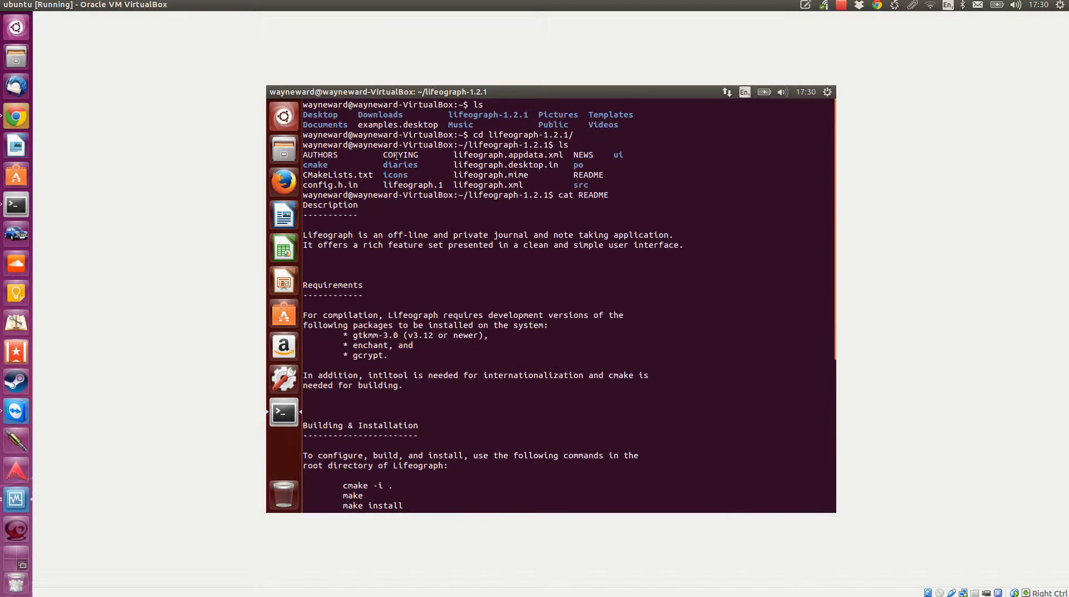
{"action": "mouse_move", "coordinate": [389, 315]}
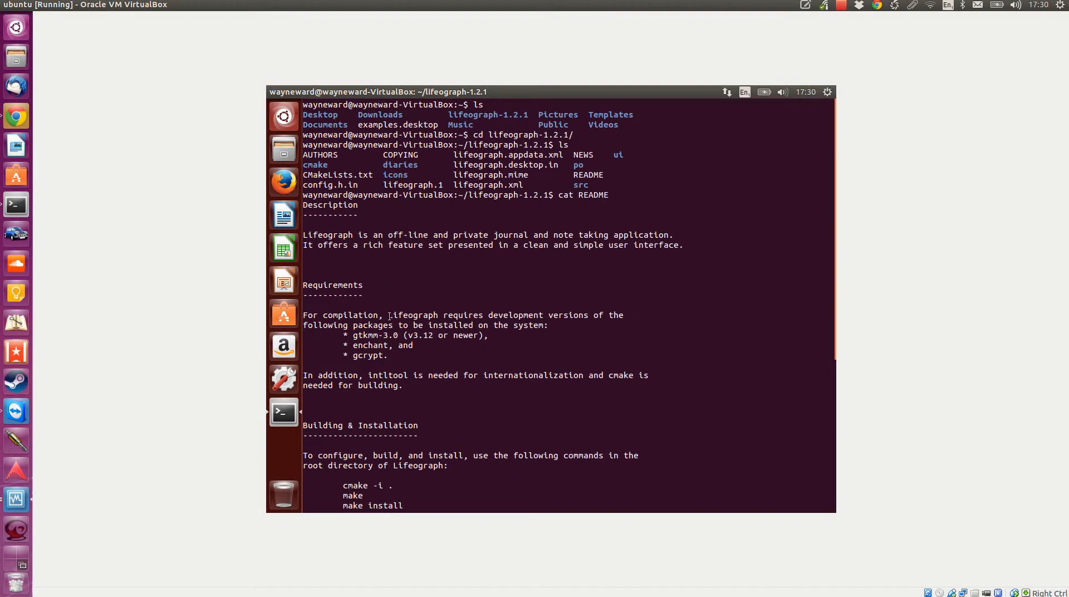
{"action": "mouse_move", "coordinate": [397, 337]}
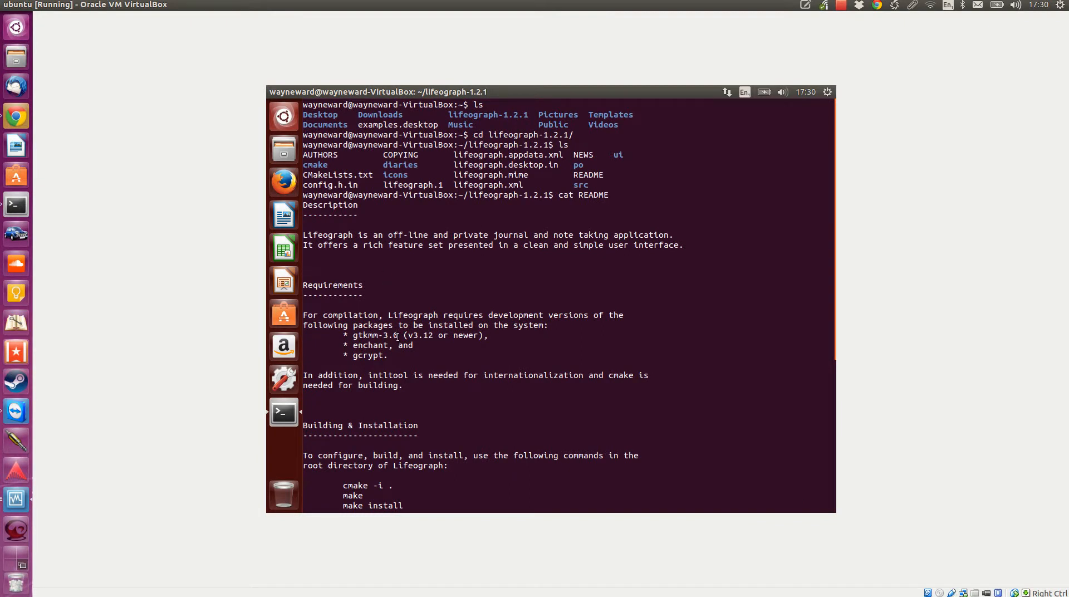
{"action": "double_click", "coordinate": [374, 336]}
{"action": "type", "text": "sudo apt-get install cmake"}
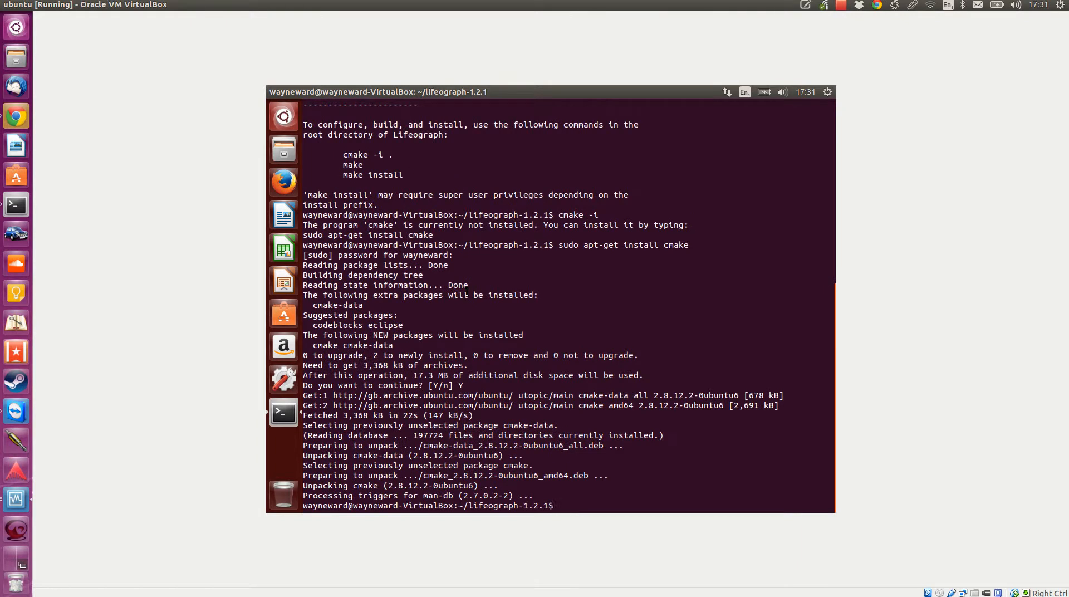
Run apt-cache search for gtkmm-3.0 and pick out the libgtkmm-3.0-dev package
{"action": "type", "text": "a"}
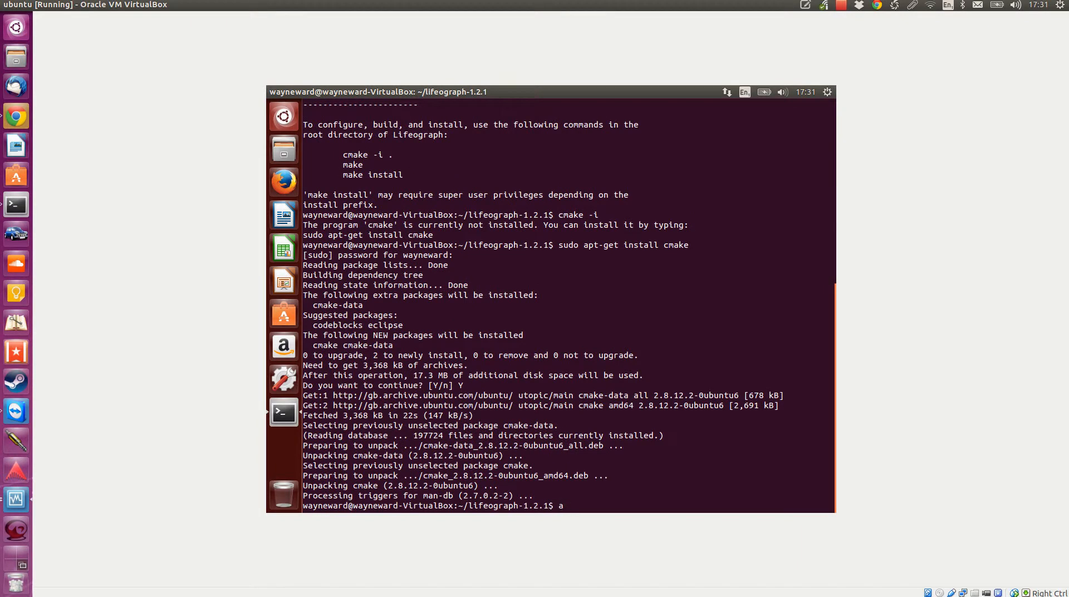
{"action": "type", "text": "pt-cache"}
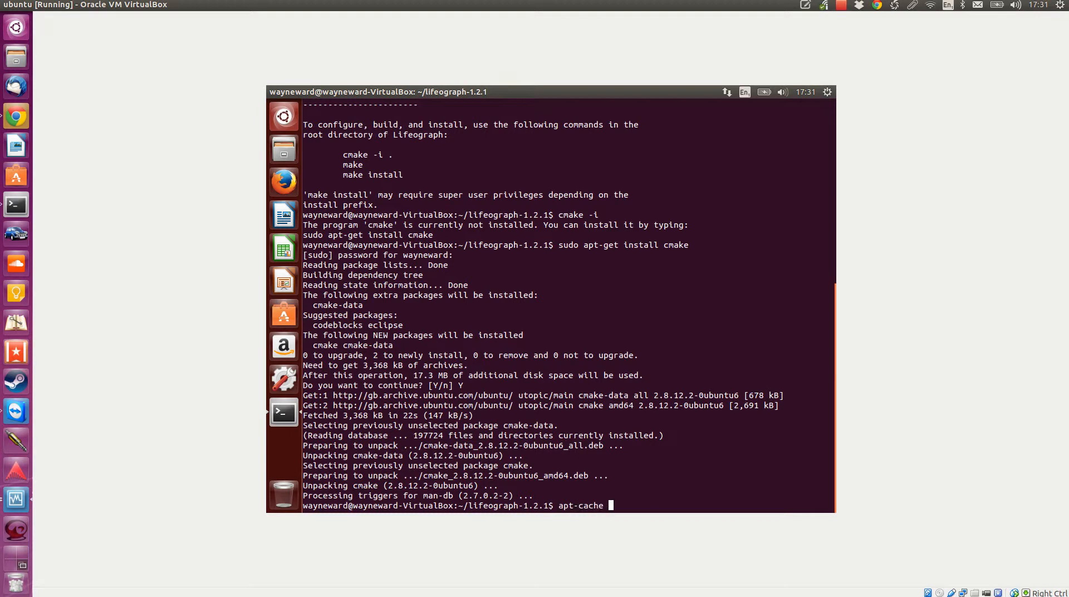
{"action": "right_click", "coordinate": [507, 204]}
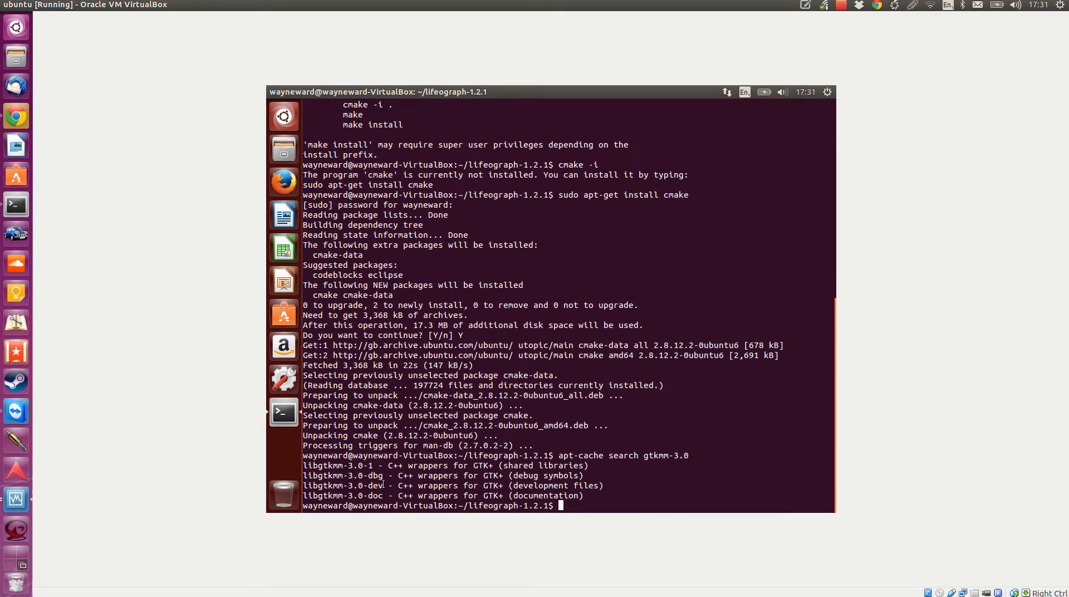
{"action": "double_click", "coordinate": [341, 485]}
{"action": "type", "text": "sudo"}
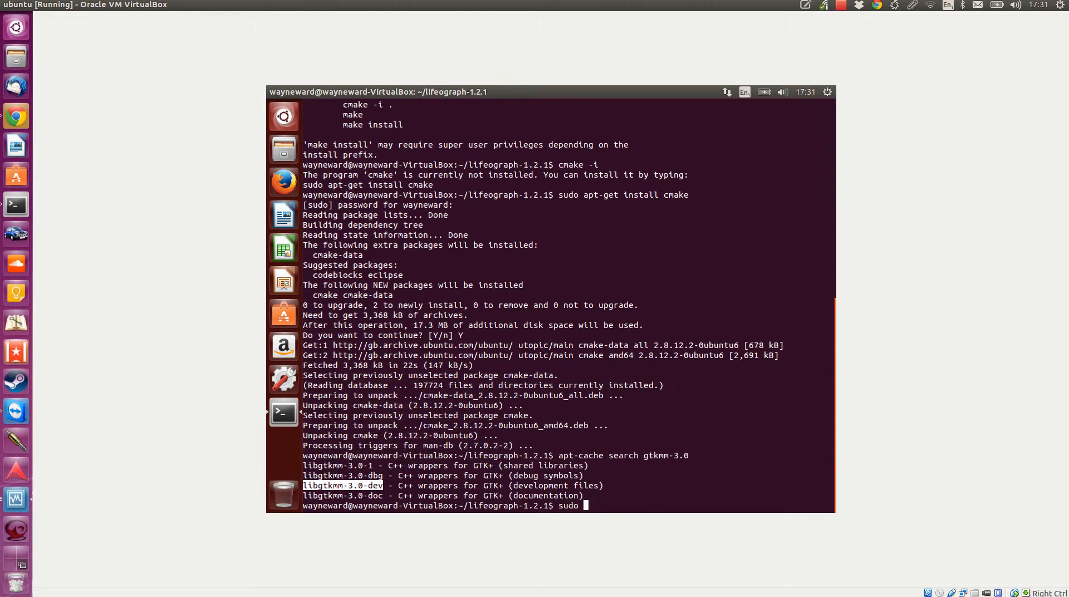
Install libgtkmm-3.0-dev and its development dependencies with sudo apt-get install
{"action": "type", "text": "apt-get"}
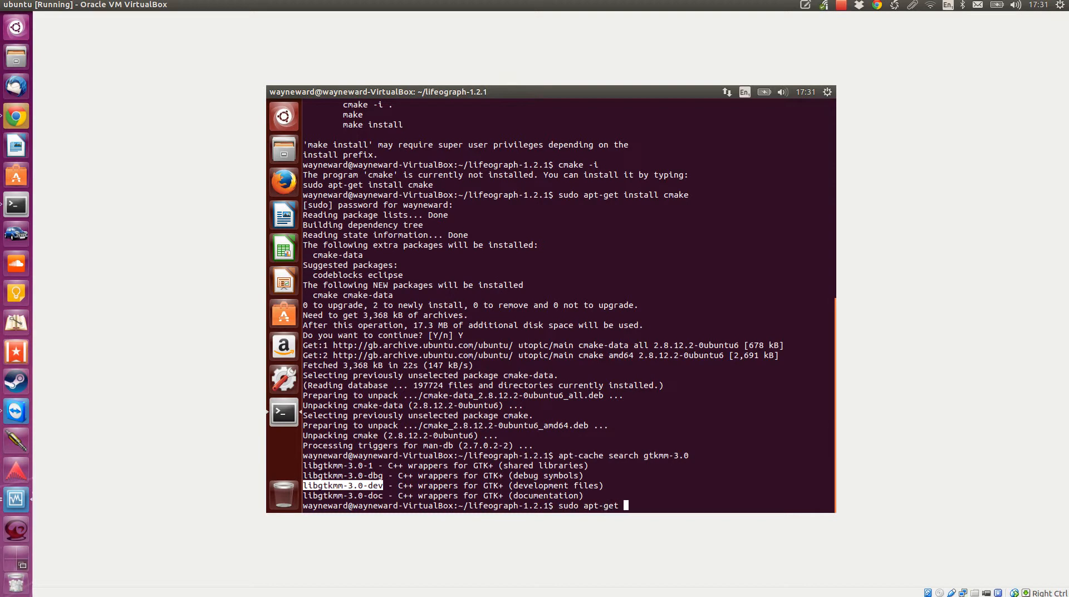
{"action": "type", "text": "install"}
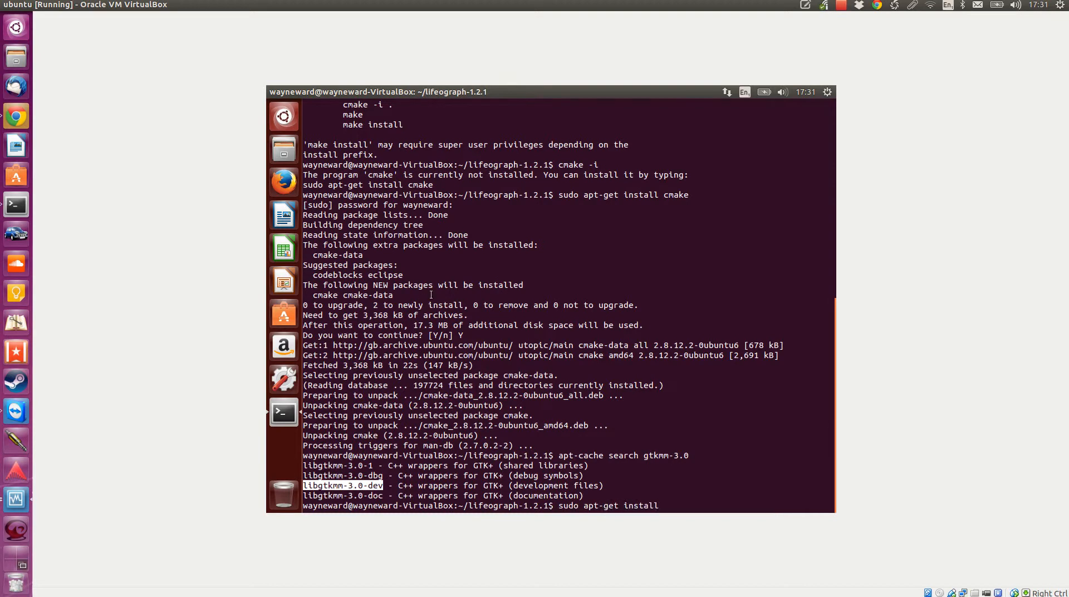
{"action": "type", "text": "libgtkmm-3.0-dev"}
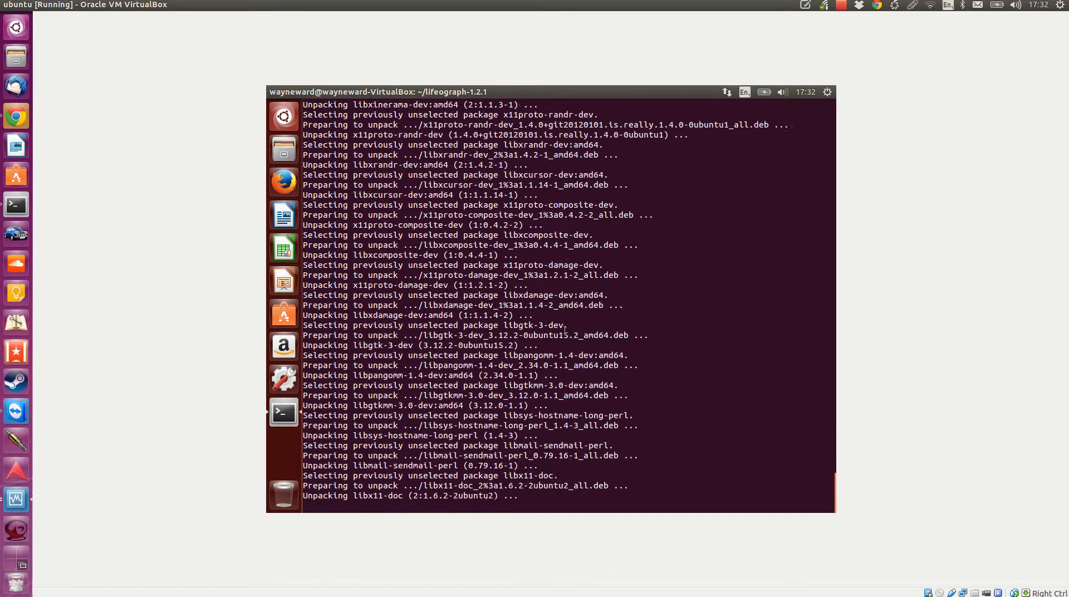
{"action": "scroll", "scroll_direction": "down", "scroll_amount": 3}
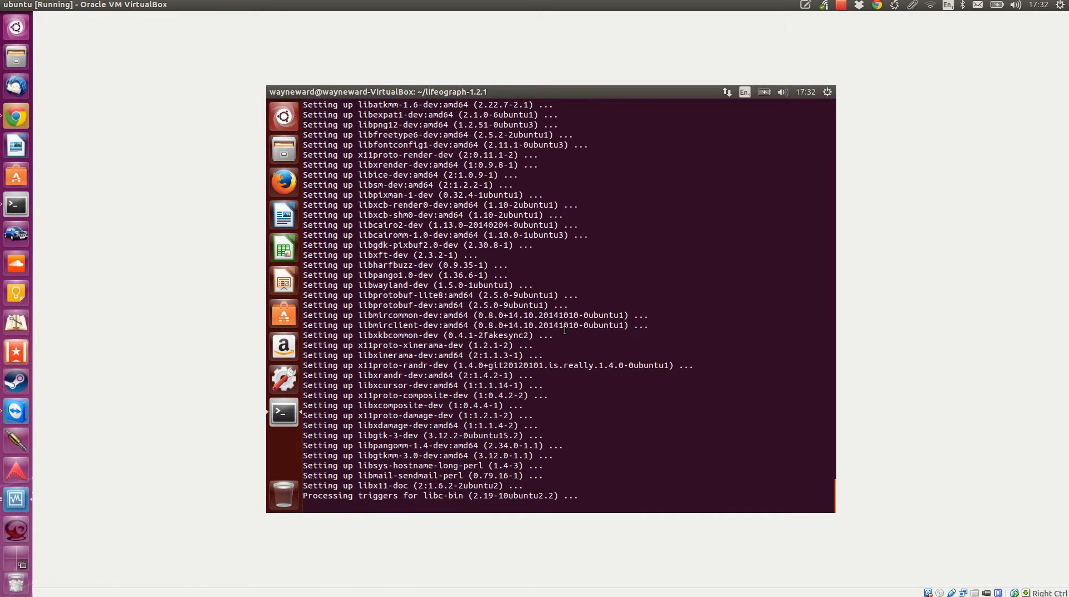
Recheck the README requirements and run apt-cache search for enchant packages
{"action": "type", "text": "sudo apt-get install libgtkmm-3.0-dev"}
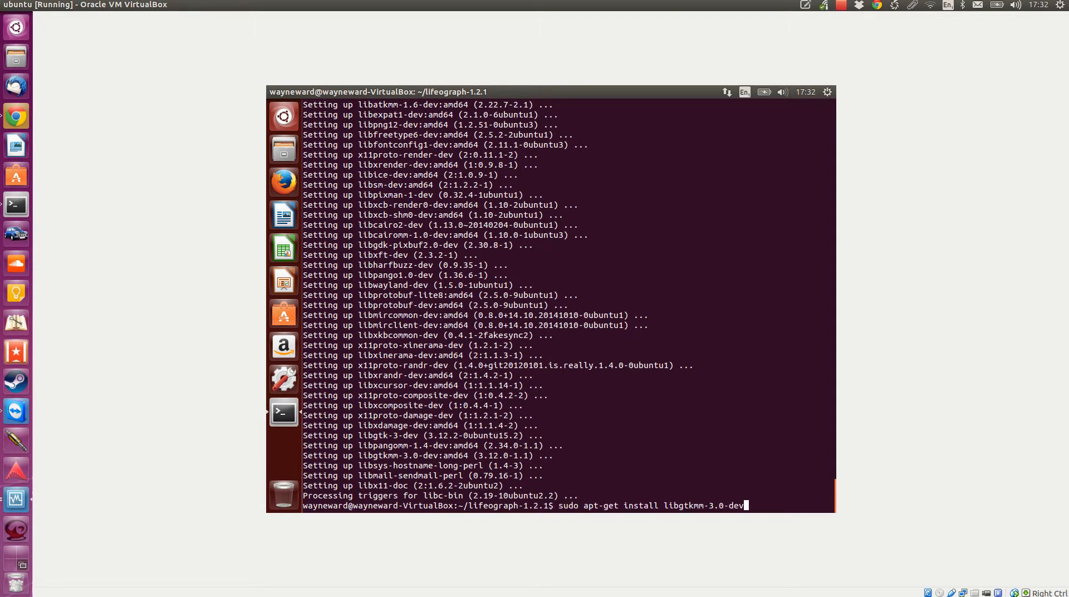
{"action": "type", "text": "cmake"}
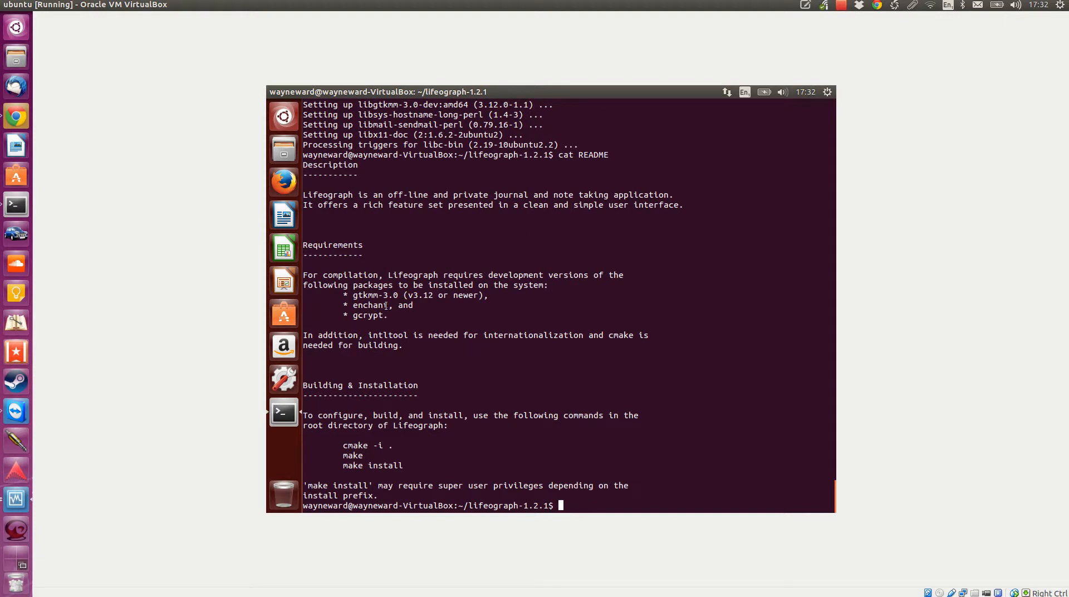
{"action": "type", "text": "apt-cache seach"}
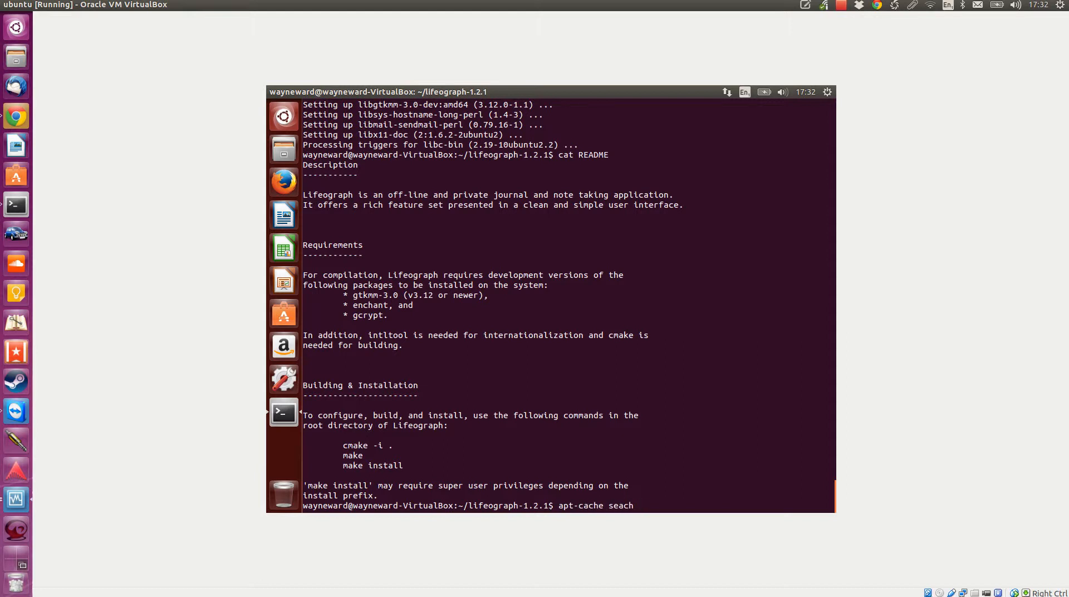
{"action": "key", "text": "Return"}
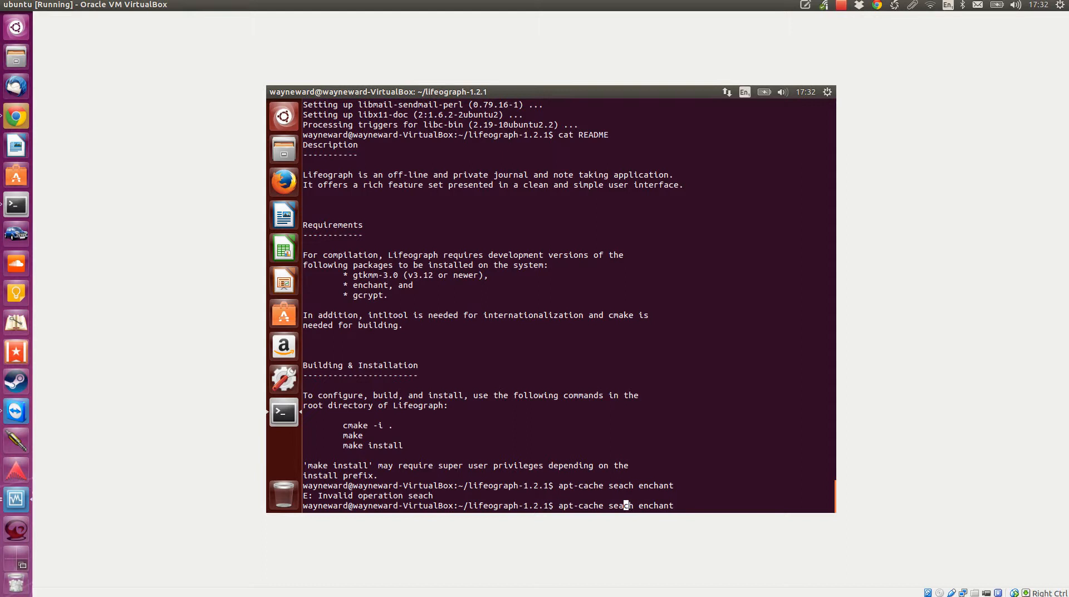
{"action": "type", "text": "r"}
{"action": "key", "text": "Return"}
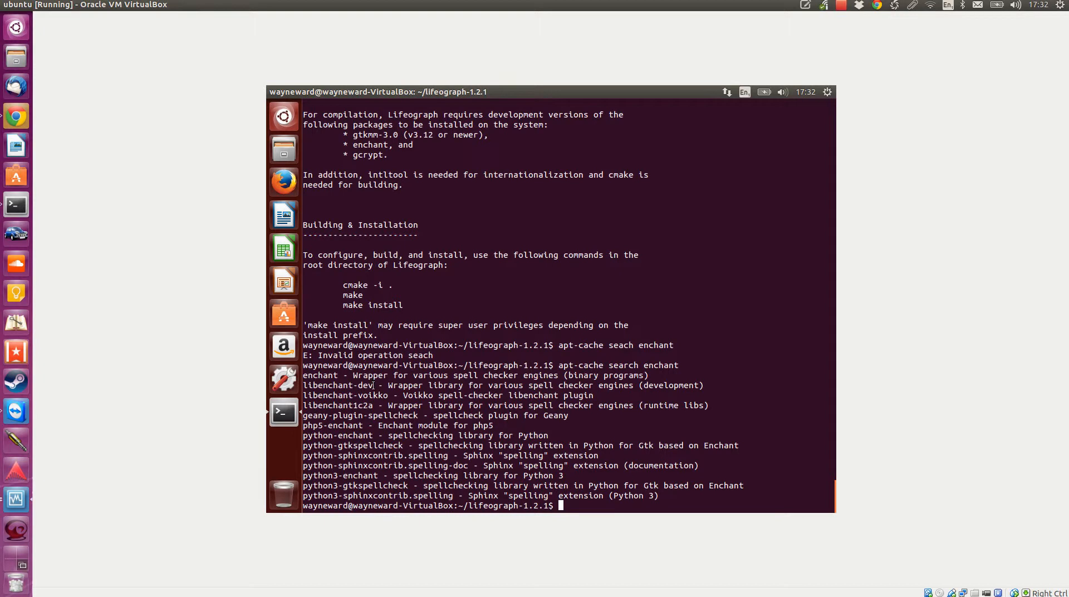
Install libenchant-dev with sudo apt-get install using the copied package name
{"action": "double_click", "coordinate": [337, 384]}
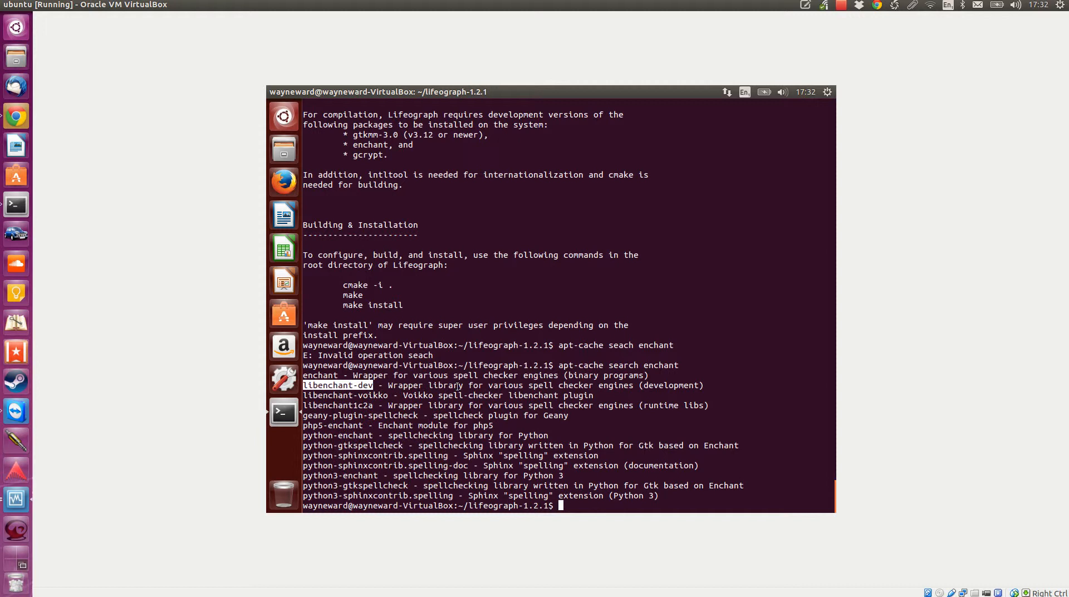
{"action": "type", "text": "sudo"}
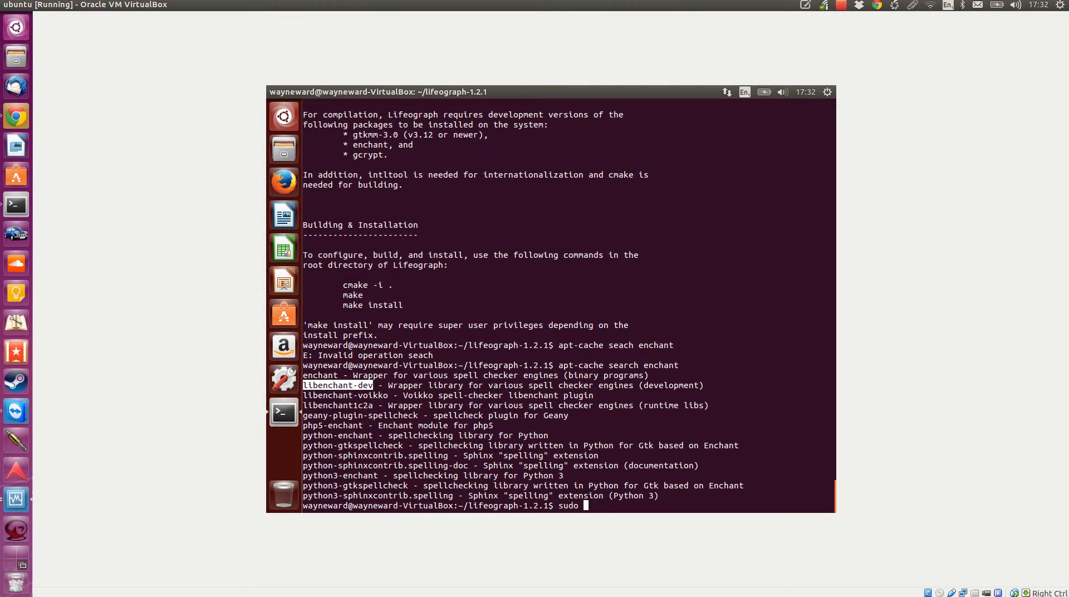
{"action": "type", "text": "apt-get"}
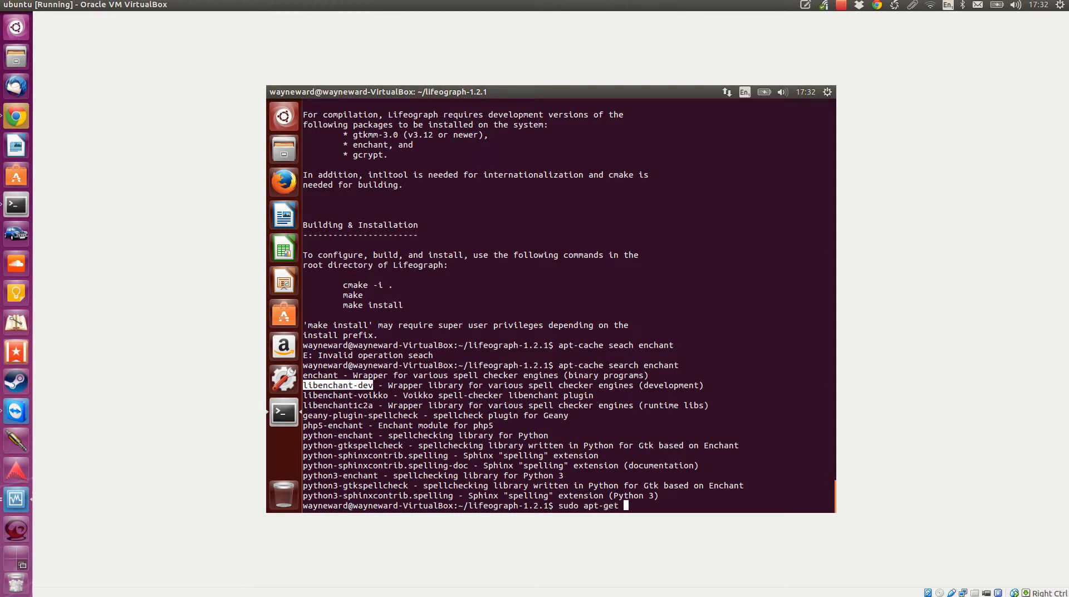
{"action": "type", "text": "install libenchant-dev"}
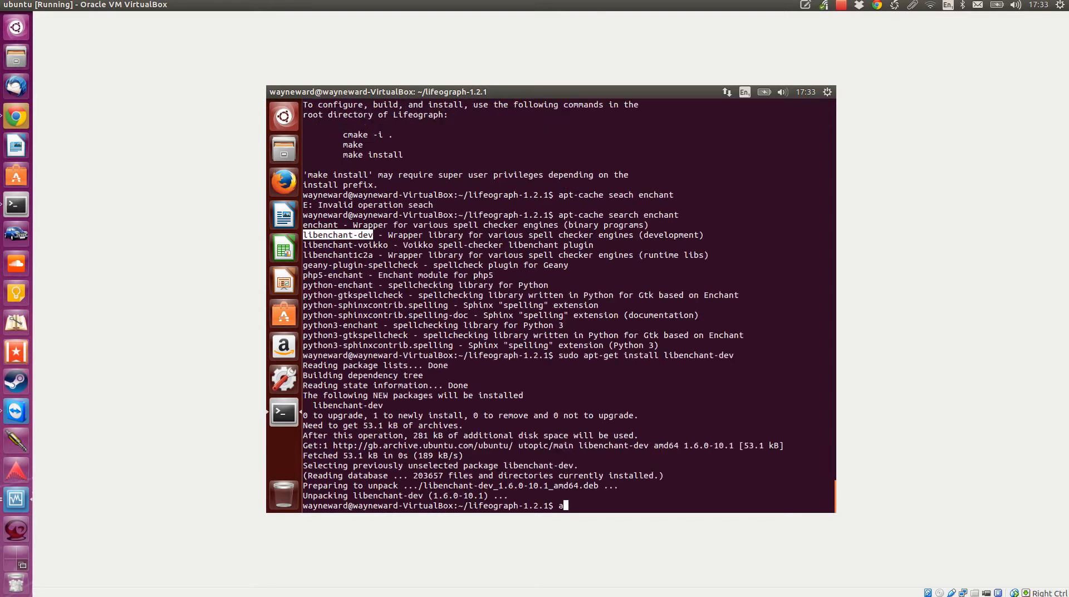
Run apt-cache search for gcrypt and copy the libgcrypt20-dev package name
{"action": "type", "text": "pt-cache"}
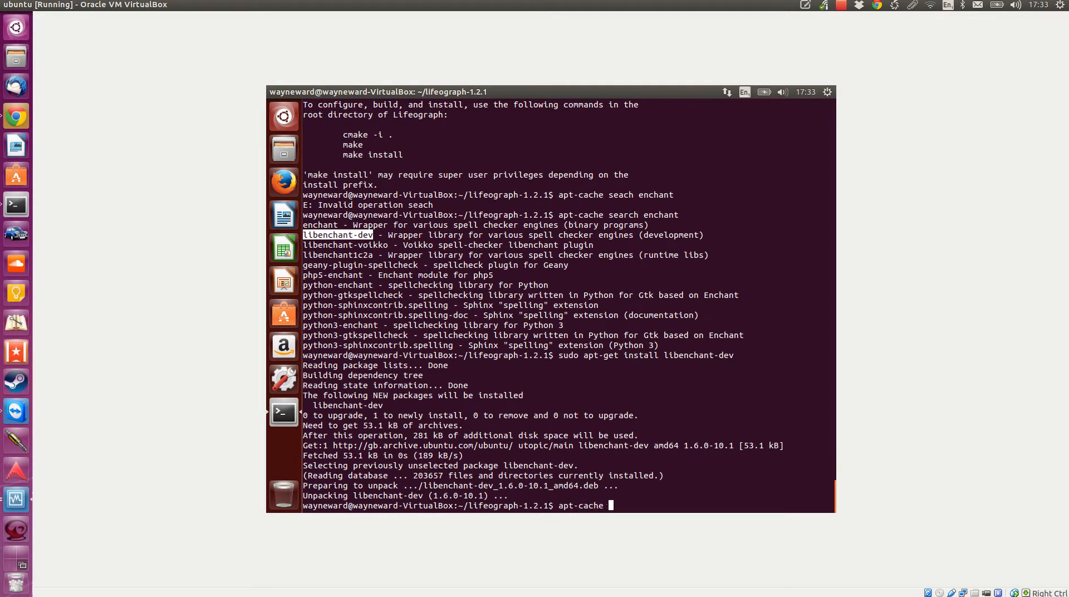
{"action": "type", "text": "search gcrypt"}
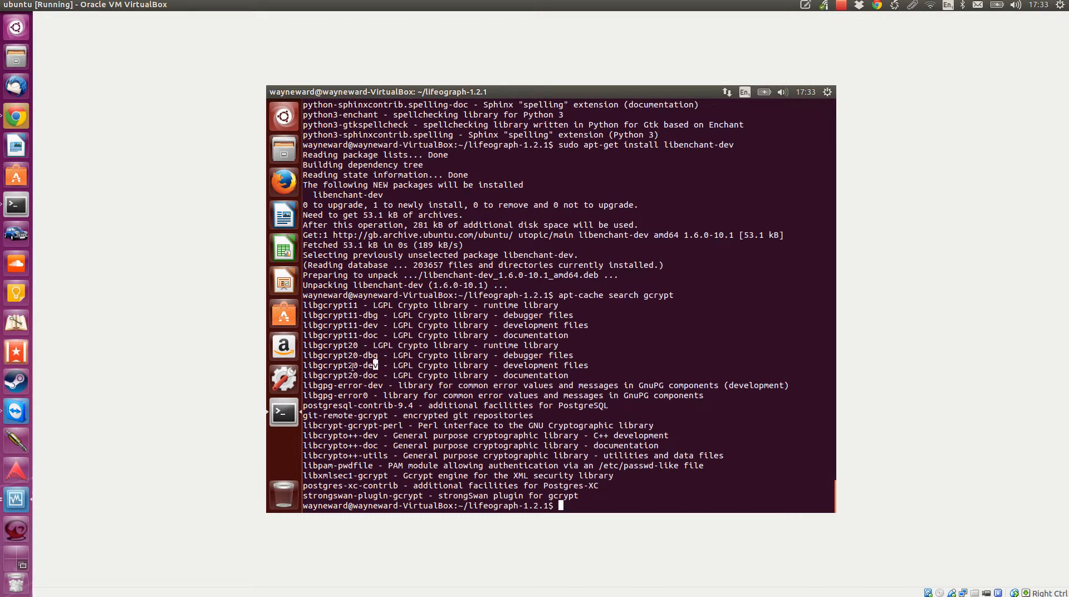
{"action": "right_click", "coordinate": [334, 365]}
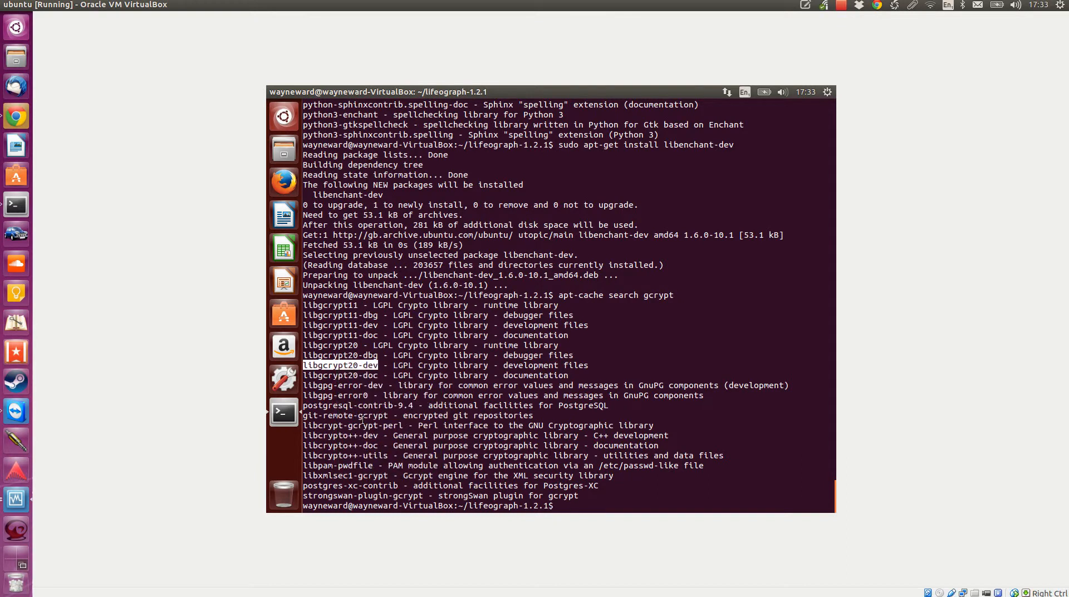
Install libgcrypt20-dev plus libgpg-error-dev with sudo apt-get install, answering Y
{"action": "type", "text": "sudo apt-ge"}
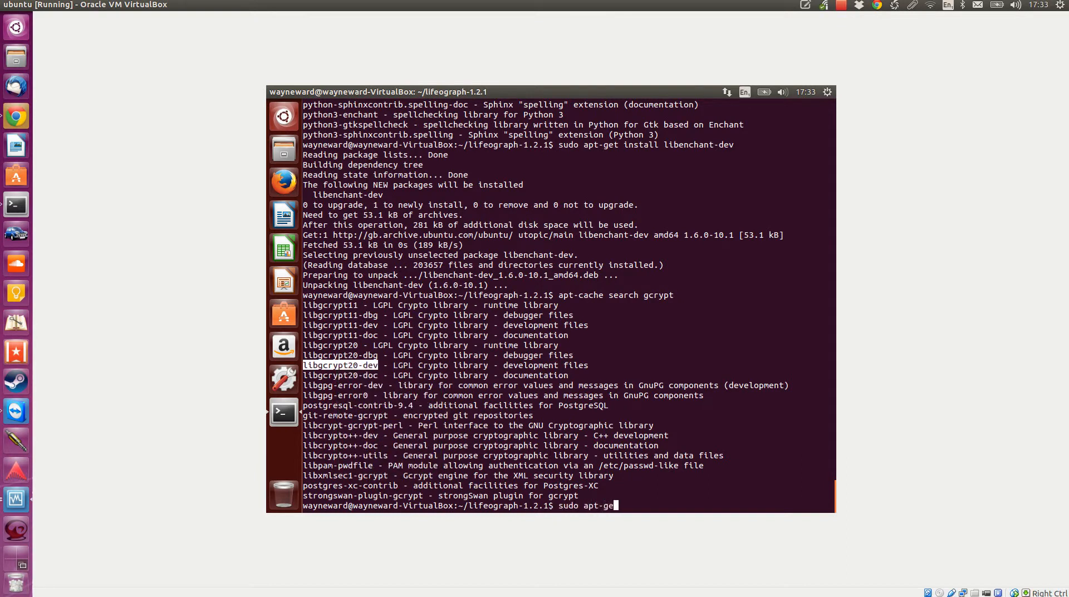
{"action": "type", "text": "t install"}
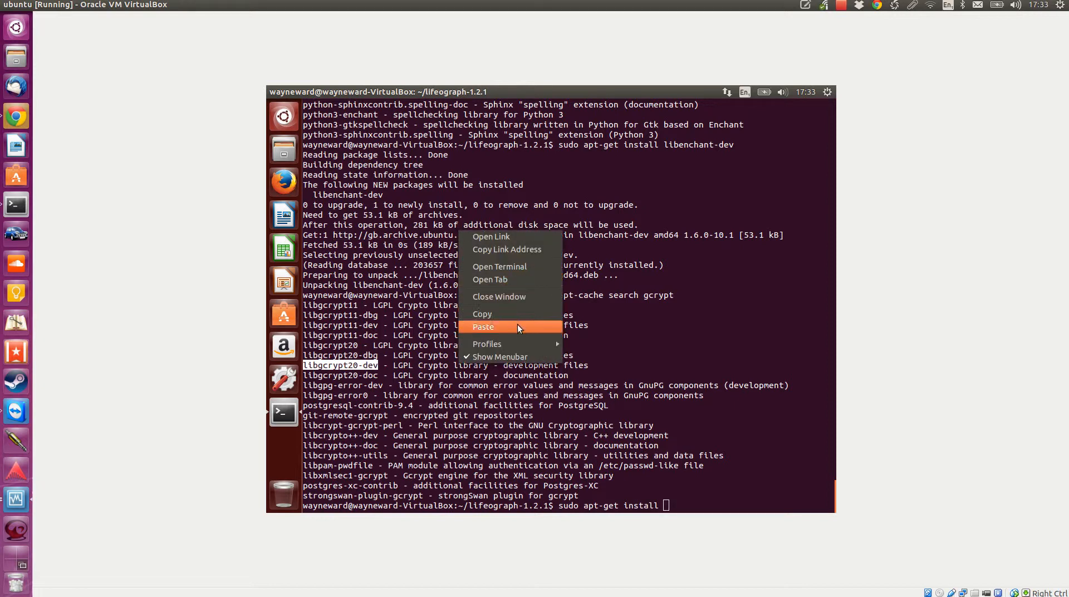
{"action": "left_click", "coordinate": [482, 326]}
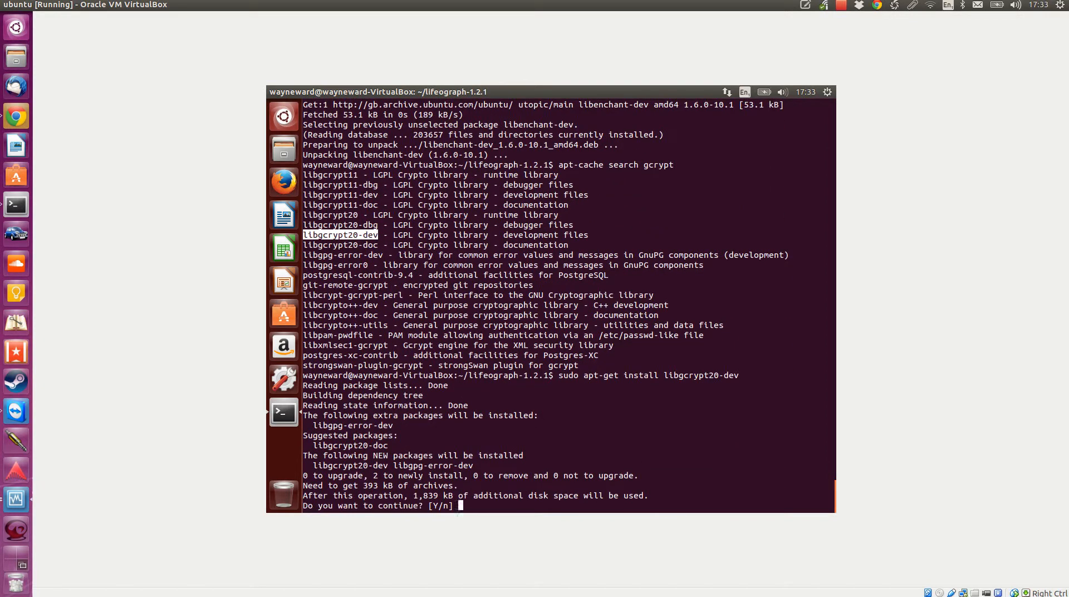
{"action": "type", "text": "Y"}
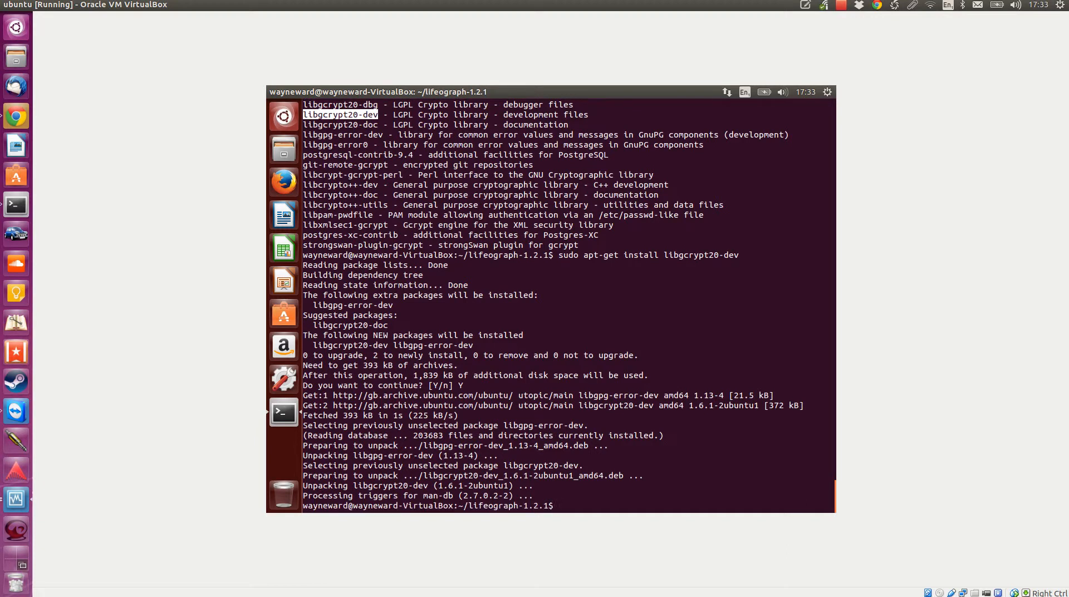
{"action": "type", "text": "cmake -i"}
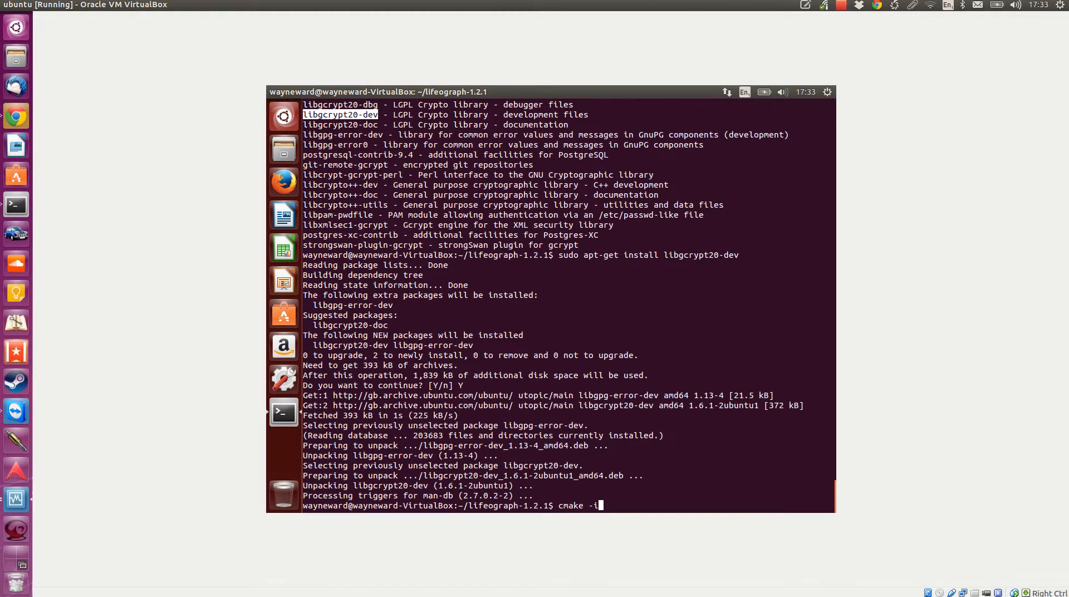
Run cmake -i with defaults (no advanced options, /usr/local prefix), noting intltool is missing
{"action": "key", "text": "Return"}
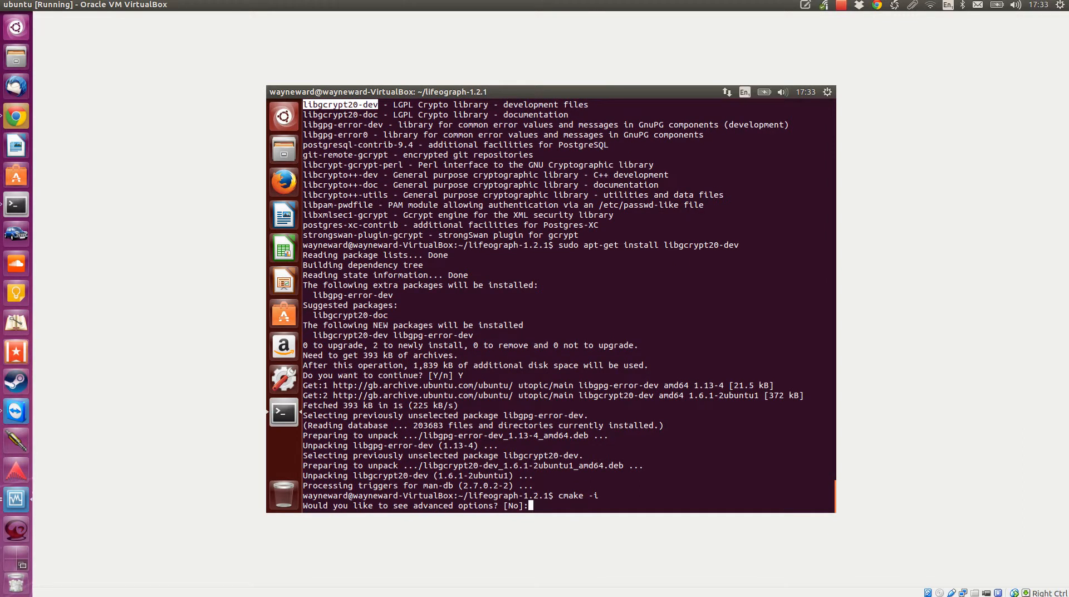
{"action": "key", "text": "Return"}
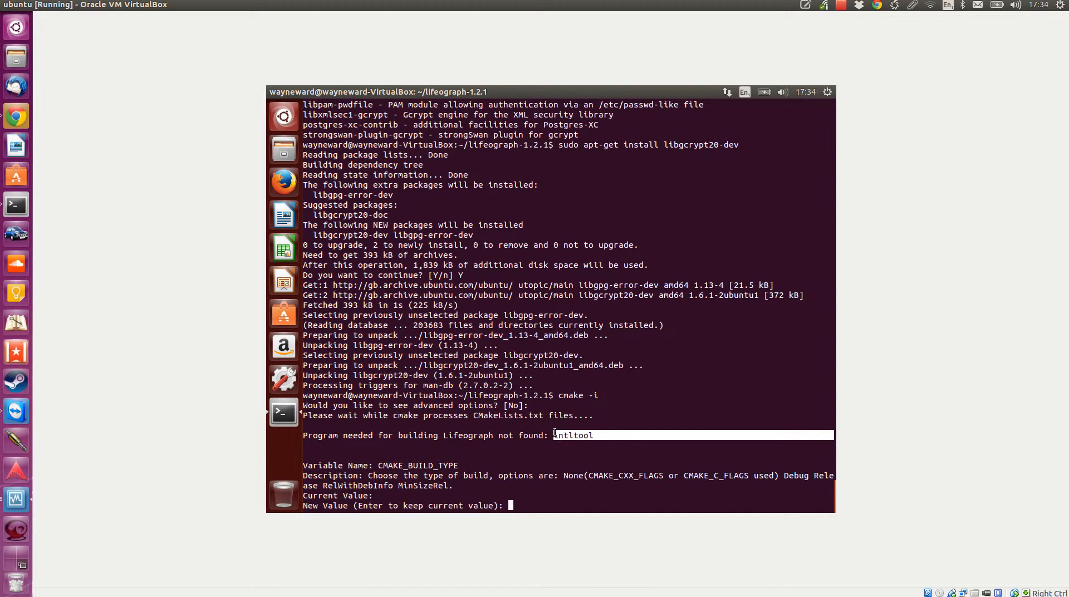
{"action": "right_click", "coordinate": [579, 352]}
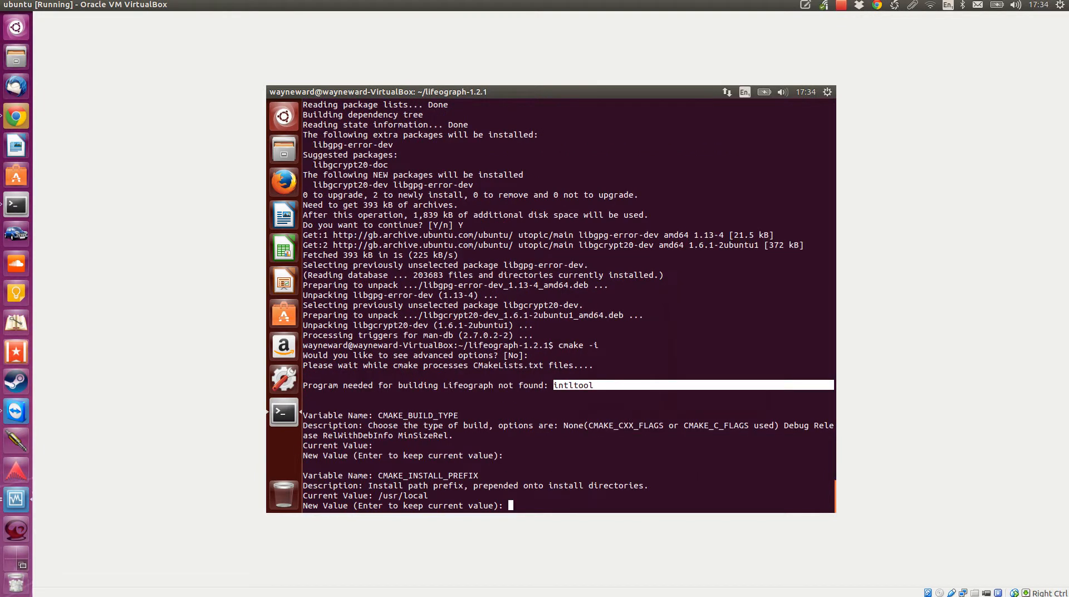
{"action": "key", "text": "Return"}
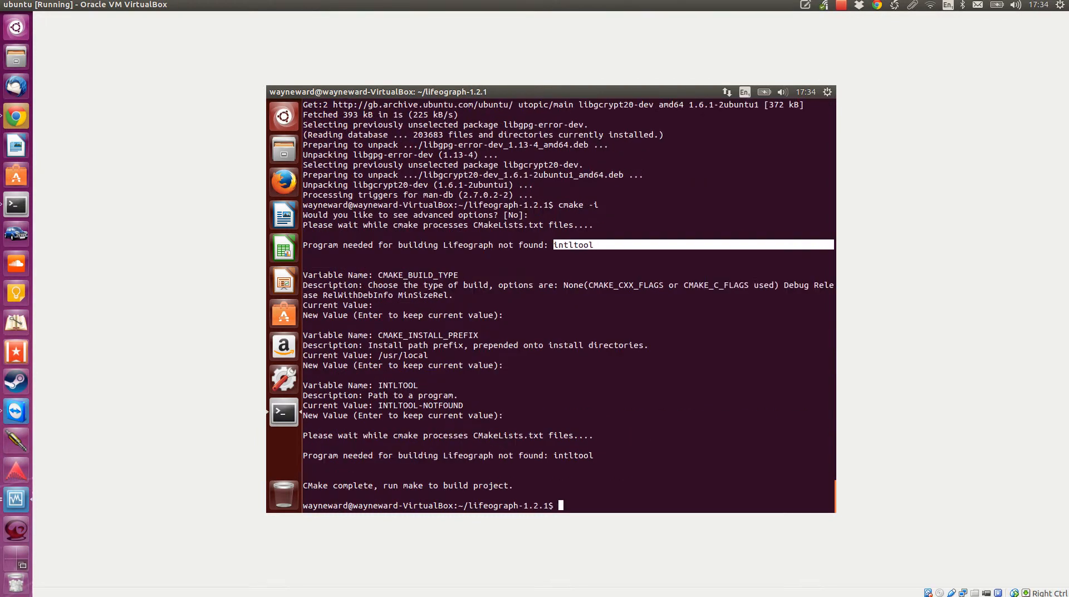
Search for intltool with apt-cache and install it with its perl dependencies via apt-get
{"action": "type", "text": "a"}
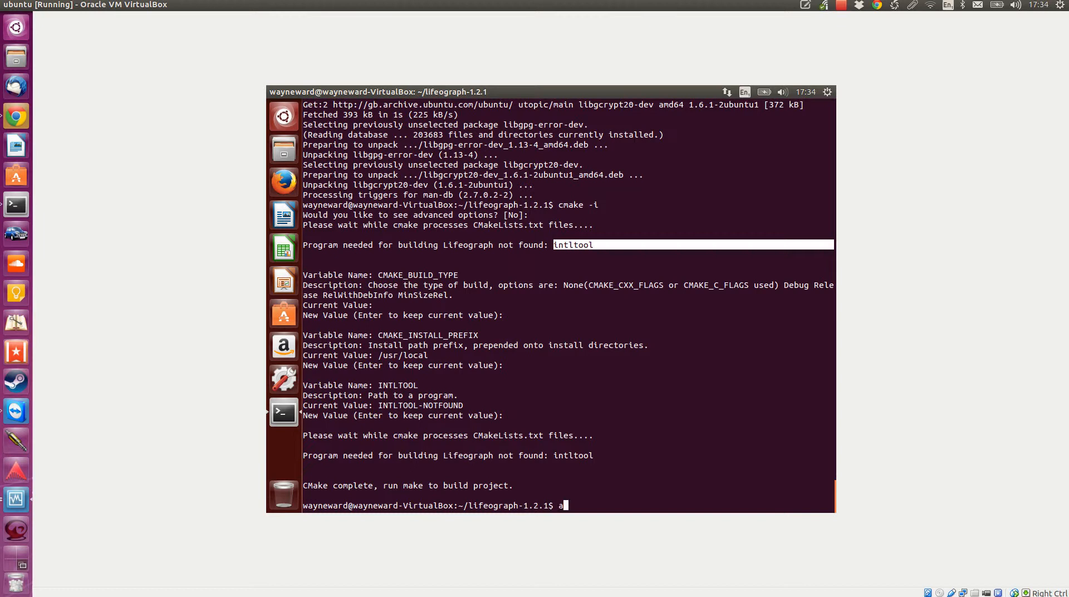
{"action": "type", "text": "pt-cache"}
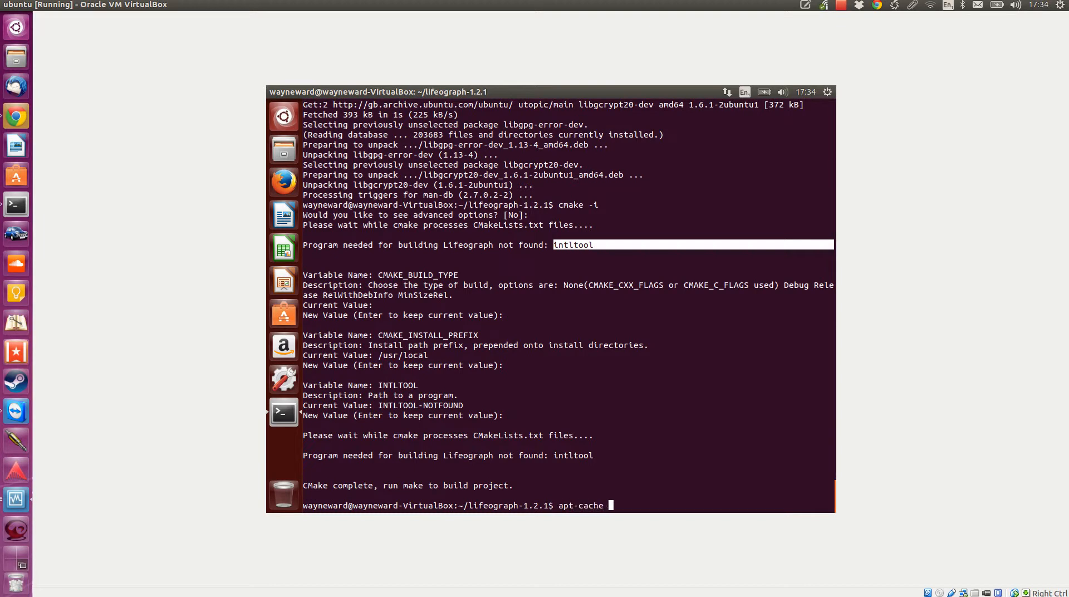
{"action": "type", "text": "search intltoo"}
{"action": "type", "text": "sudo apt-get insta"}
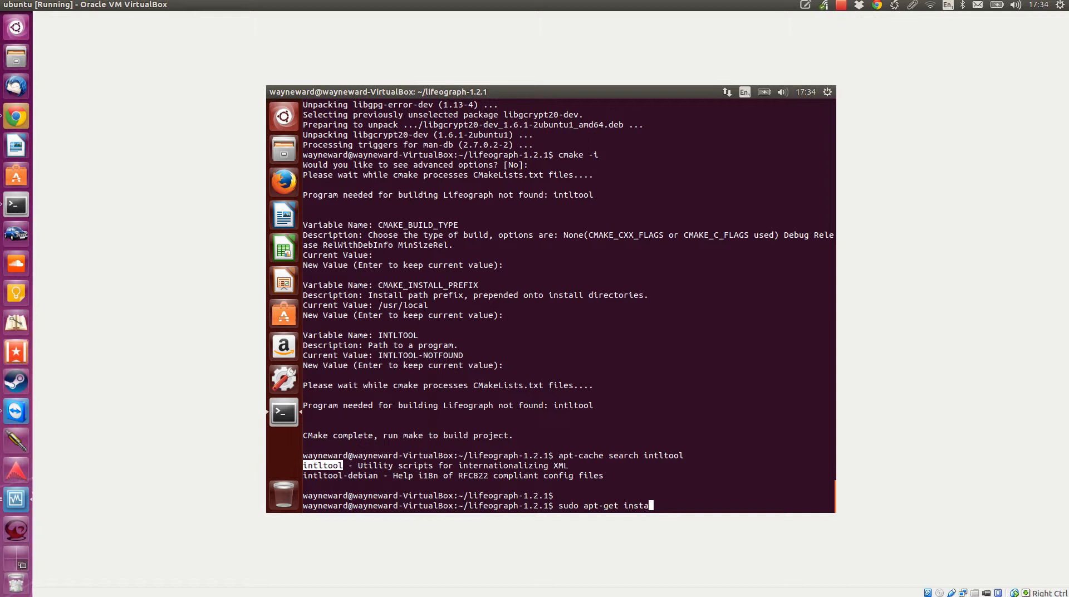
{"action": "type", "text": "ll"}
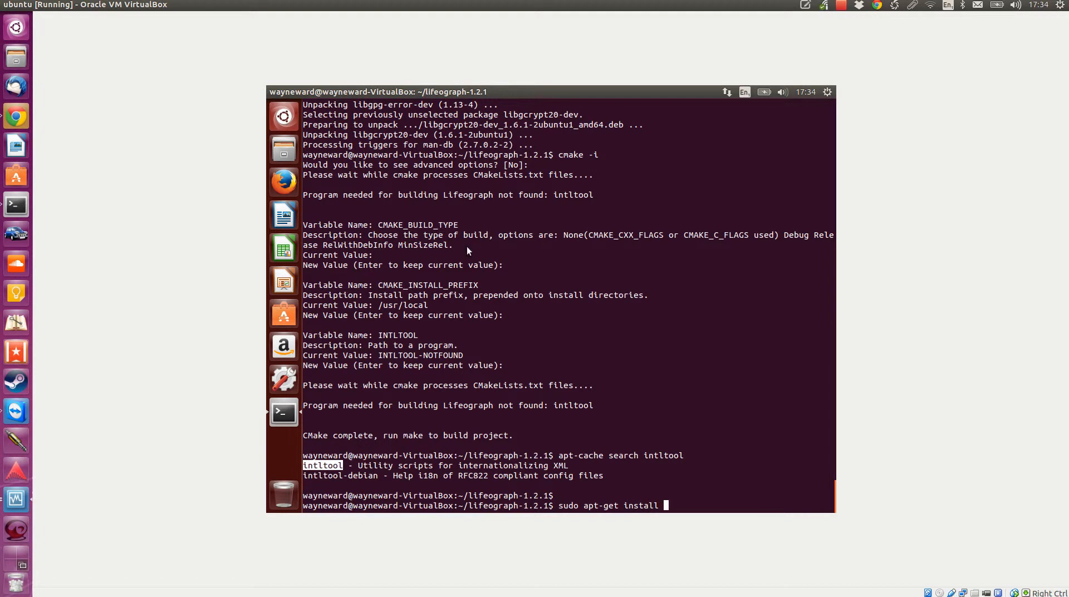
{"action": "key", "text": "Return"}
{"action": "type", "text": "Y"}
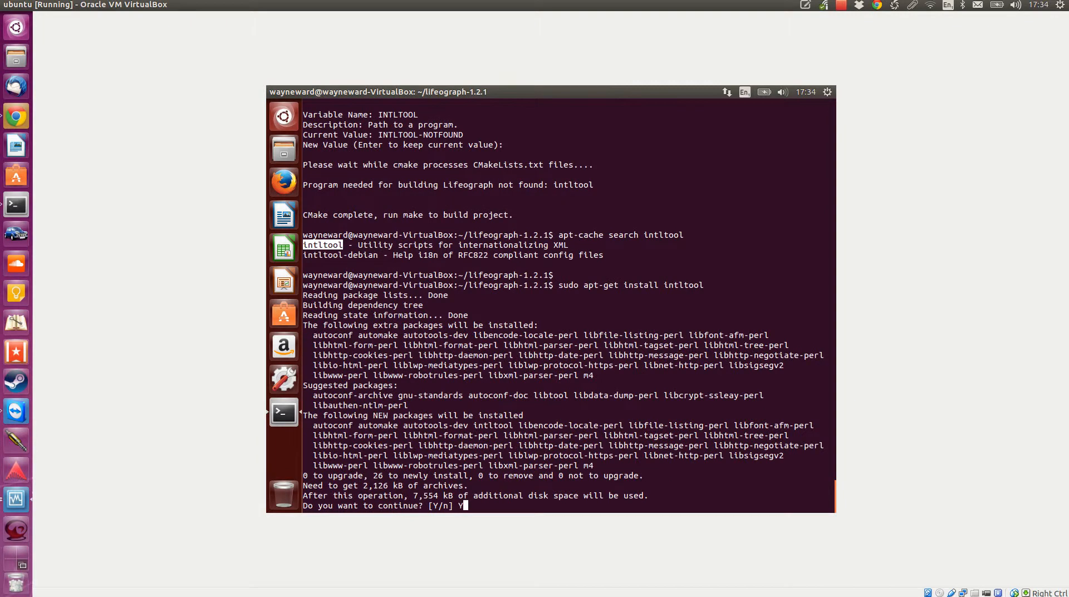
{"action": "key", "text": "Return"}
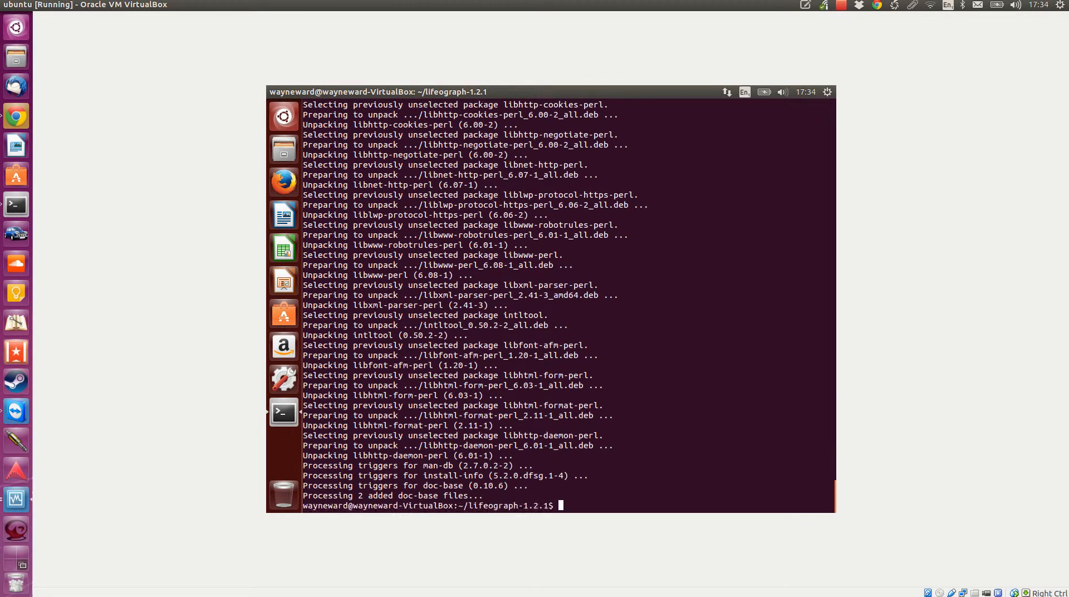
Rerun cmake -i keeping default build type, /usr/local prefix, gcrypt and intltool paths until CMake completes
{"action": "type", "text": "apt-cache search intltool"}
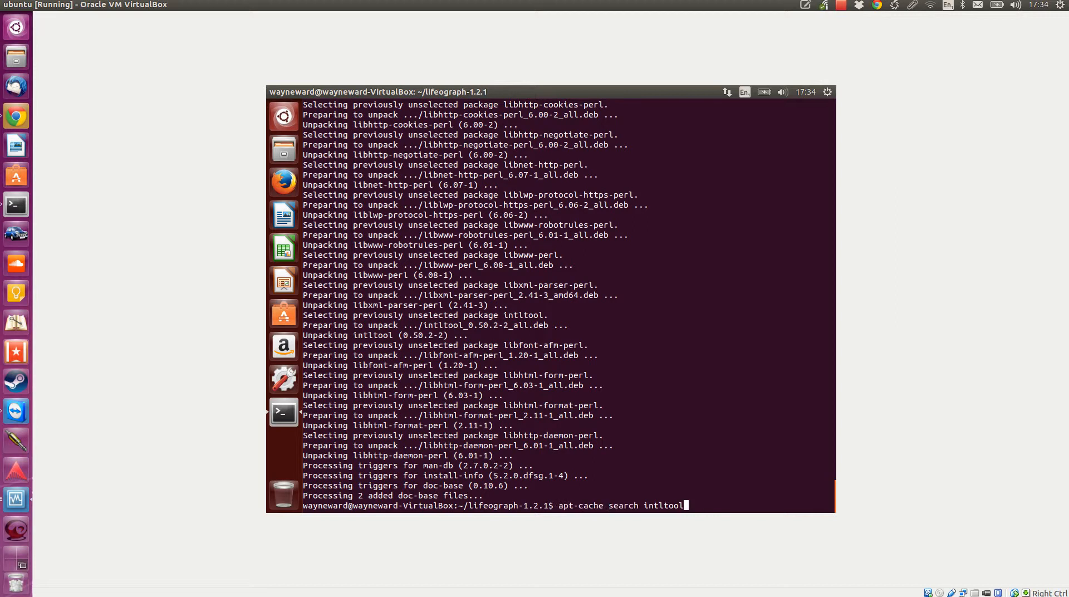
{"action": "type", "text": "cmake -i"}
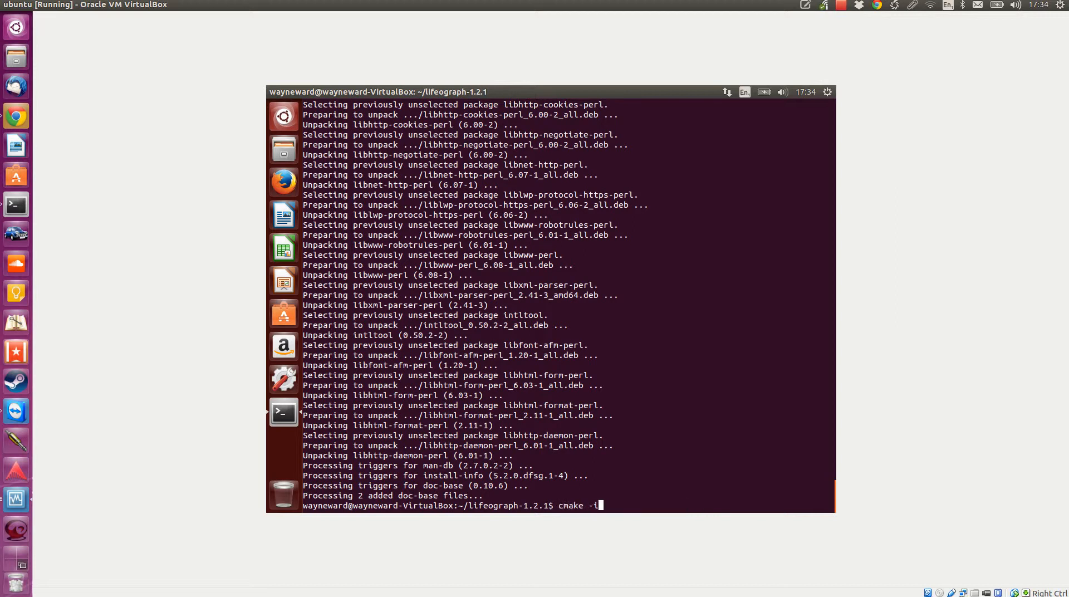
{"action": "key", "text": "Return"}
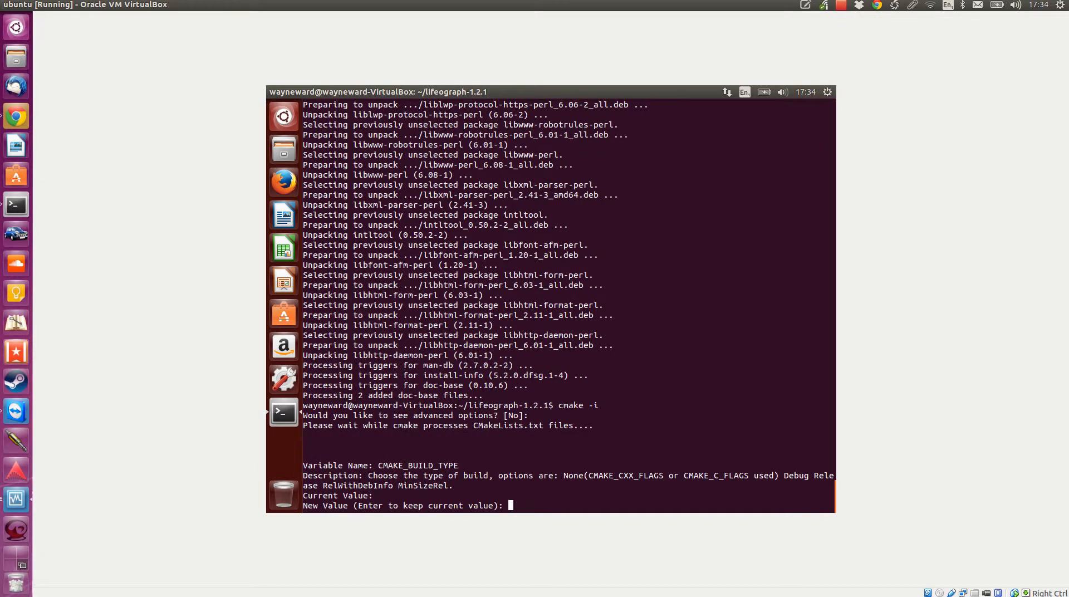
{"action": "key", "text": "Return"}
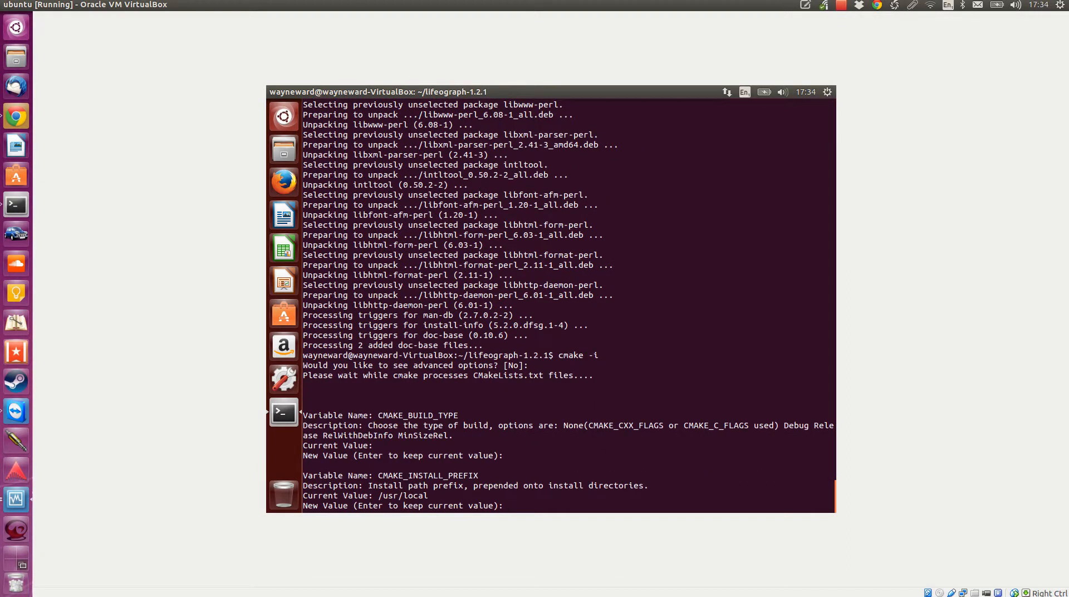
{"action": "key", "text": "Return"}
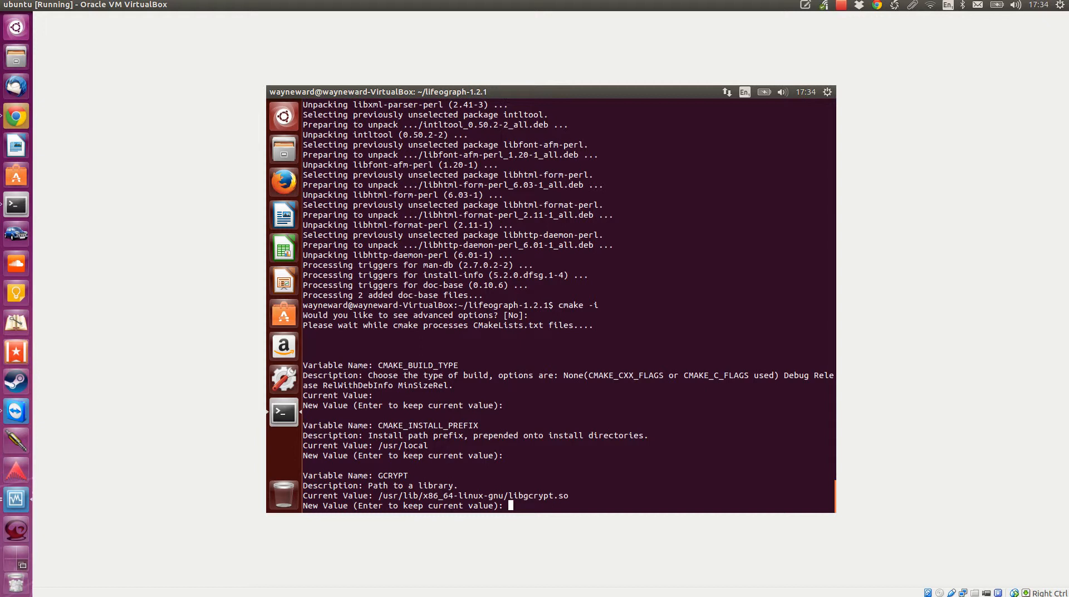
{"action": "key", "text": "Return"}
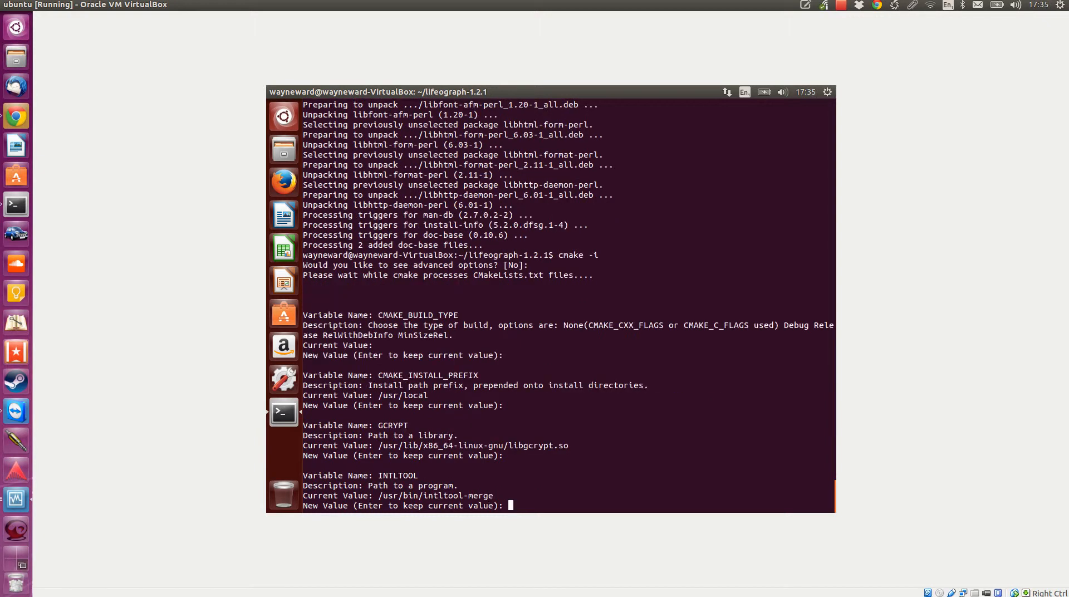
{"action": "key", "text": "Return"}
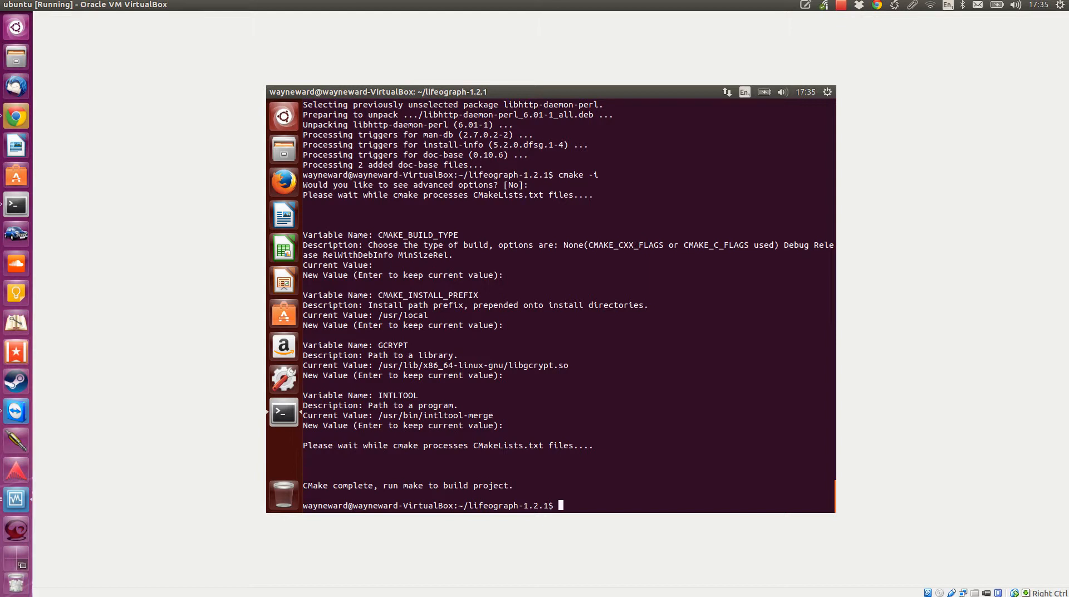
Recall earlier commands and display the README build instructions again
{"action": "type", "text": "cmake -i"}
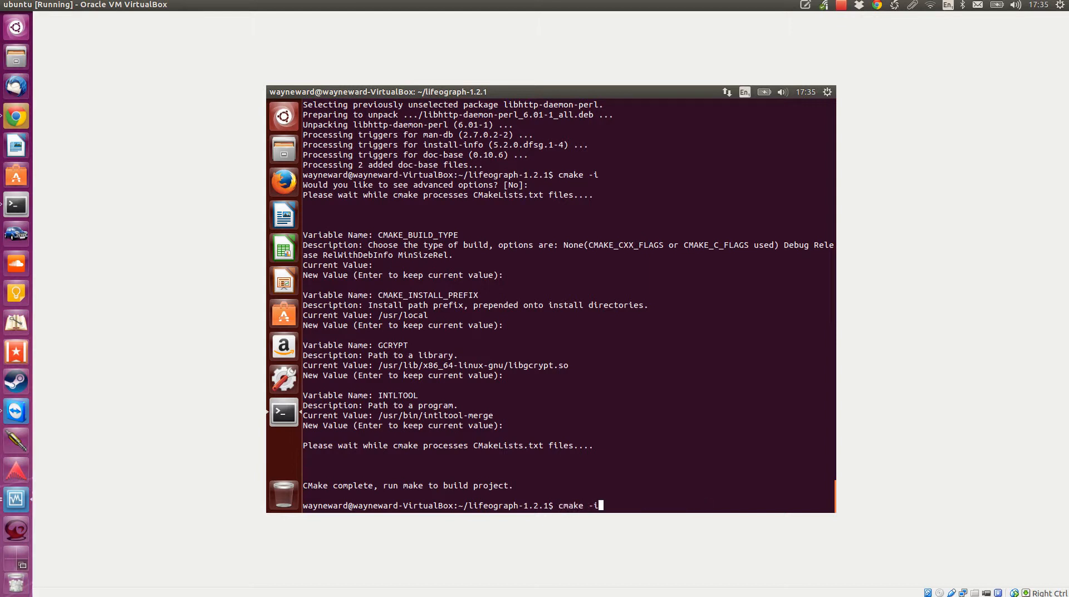
{"action": "type", "text": "apt-cache search enchant"}
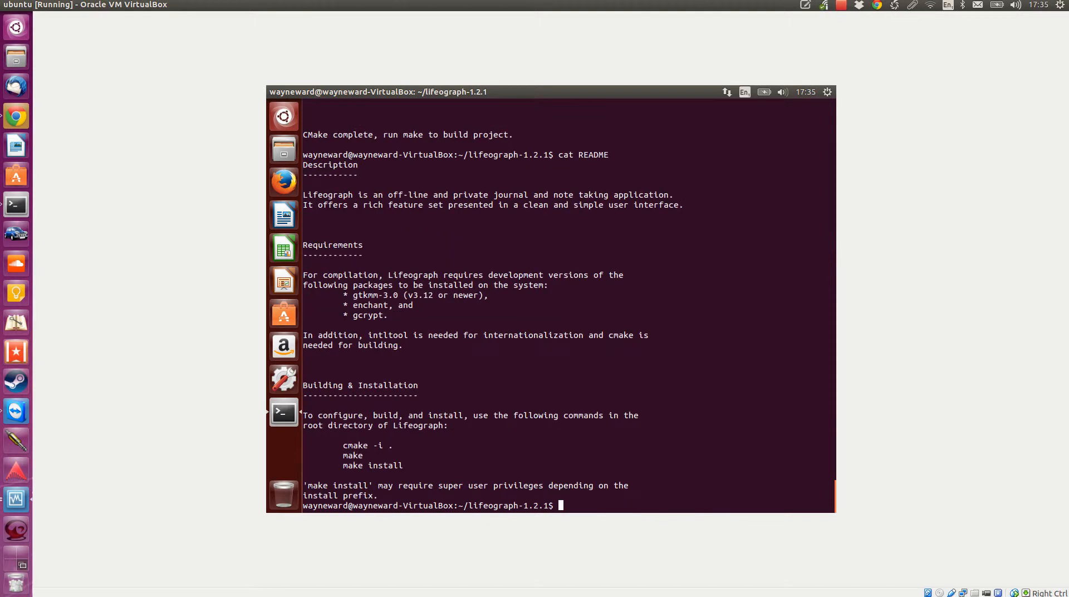
Run make to compile Lifeograph, generating translations and building the C++ sources
{"action": "type", "text": "mak"}
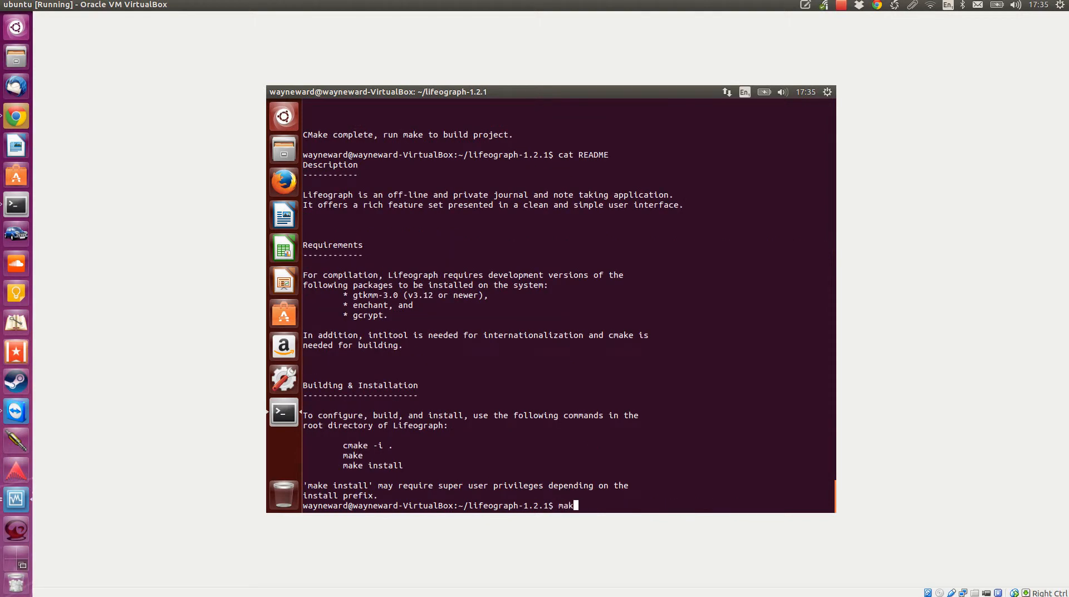
{"action": "key", "text": "Return"}
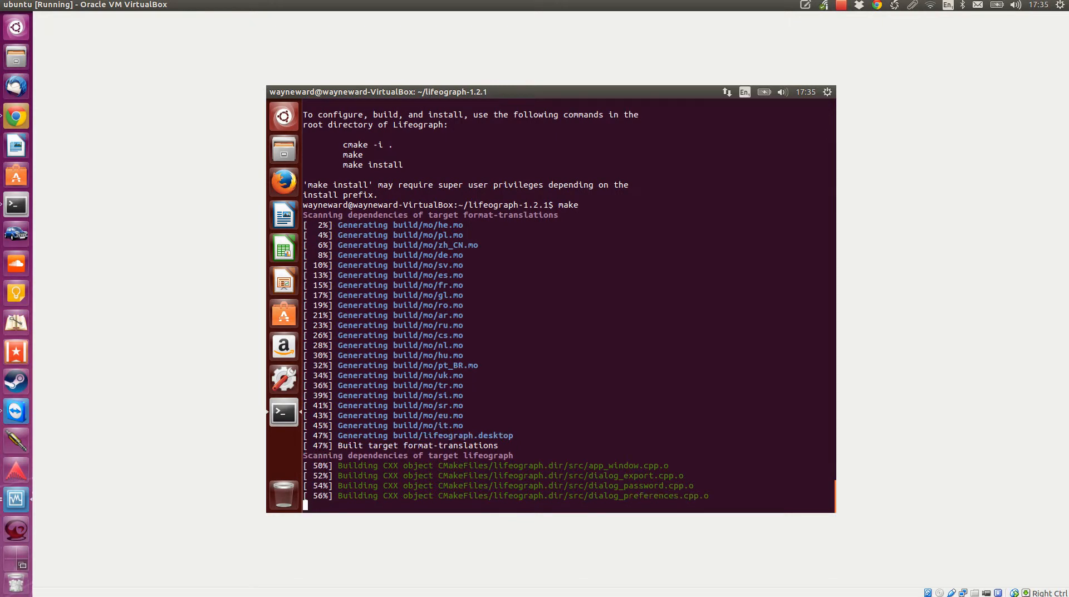
{"action": "scroll", "scroll_direction": "down", "scroll_amount": 3}
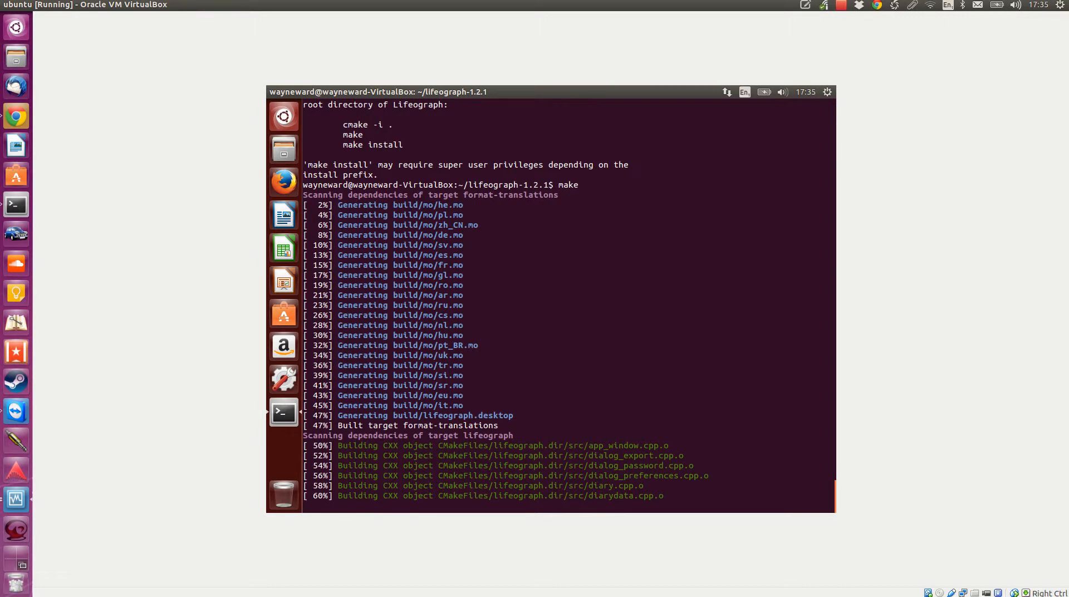
{"action": "scroll", "scroll_direction": "down", "scroll_amount": 3}
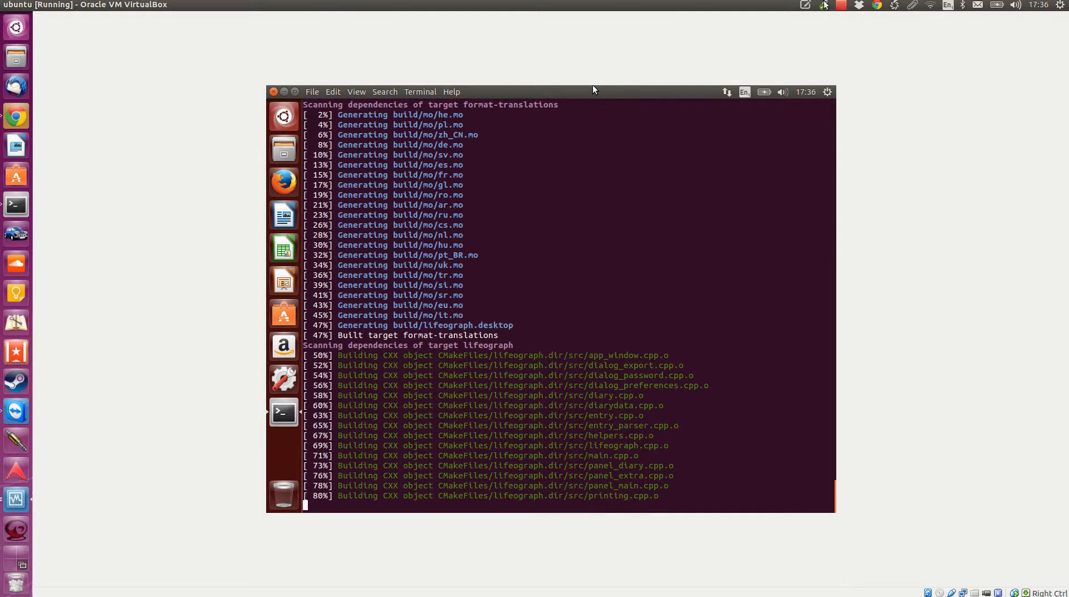
Check the file sync tray menu while the make build continues toward 100%
{"action": "left_click", "coordinate": [823, 4]}
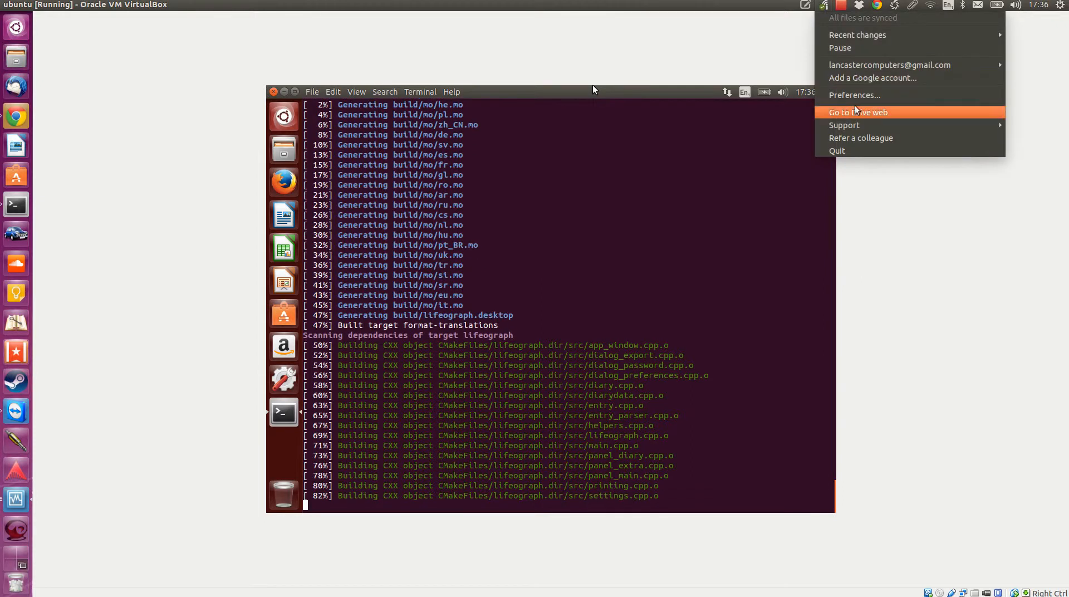
{"action": "mouse_move", "coordinate": [871, 138]}
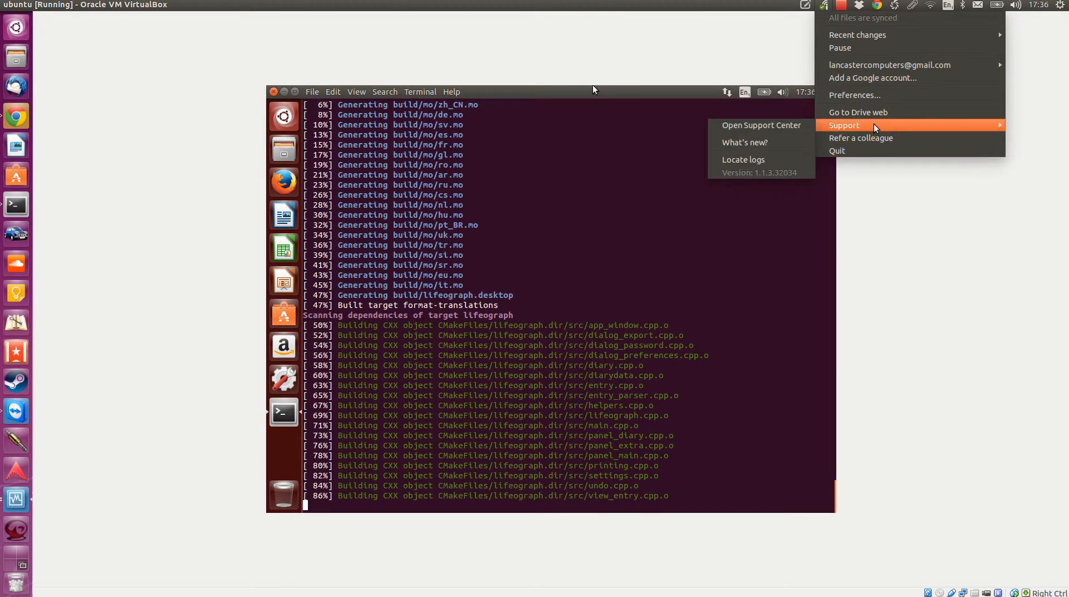
{"action": "mouse_move", "coordinate": [888, 65]}
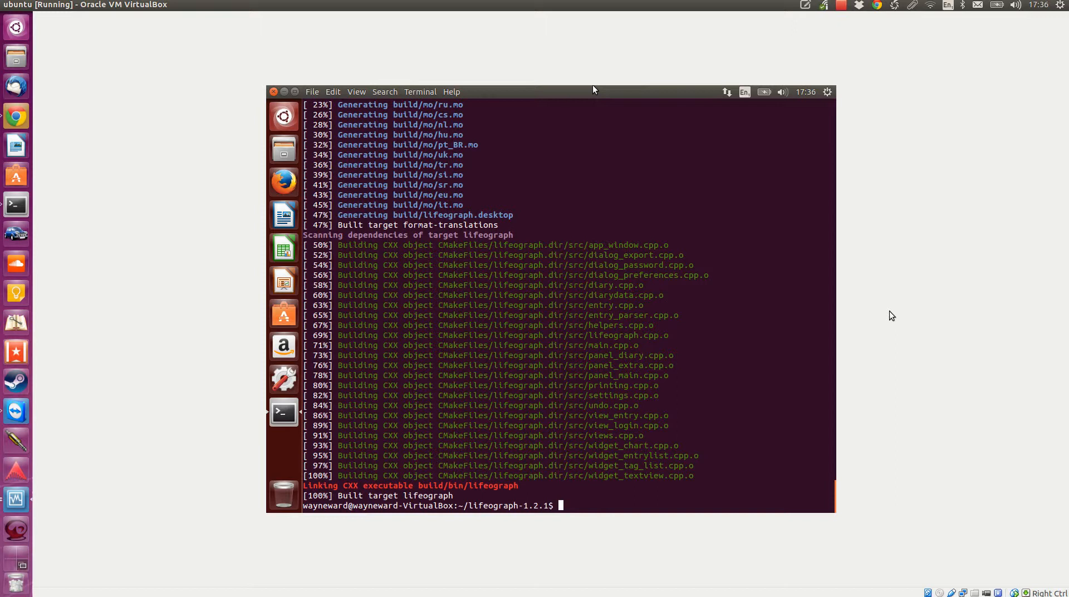
Run sudo make install to place Lifeograph's files under /usr/local
{"action": "type", "text": "sudo"}
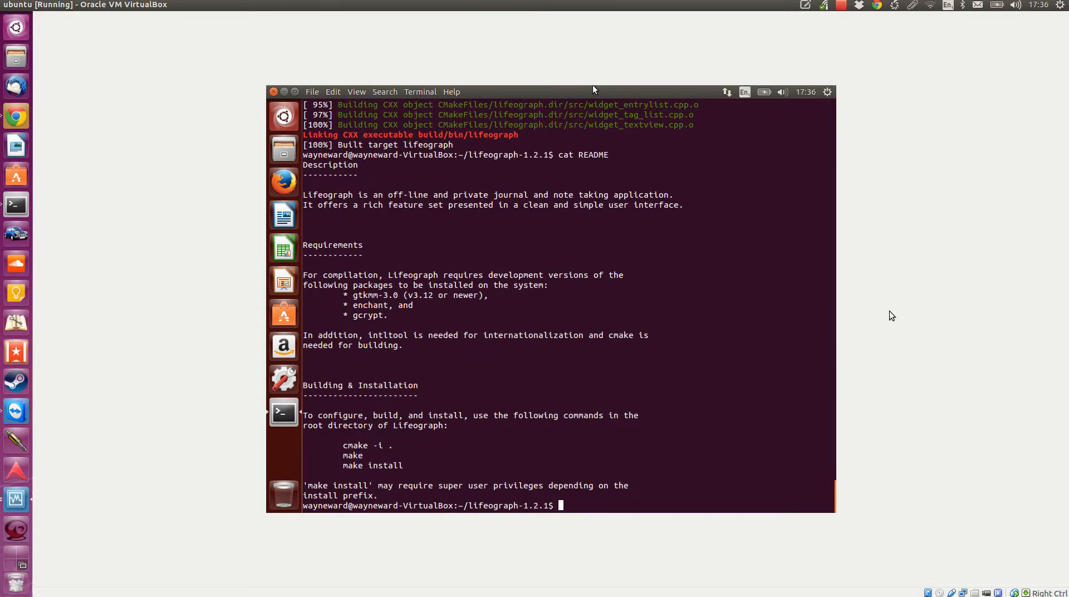
{"action": "type", "text": "sudo make"}
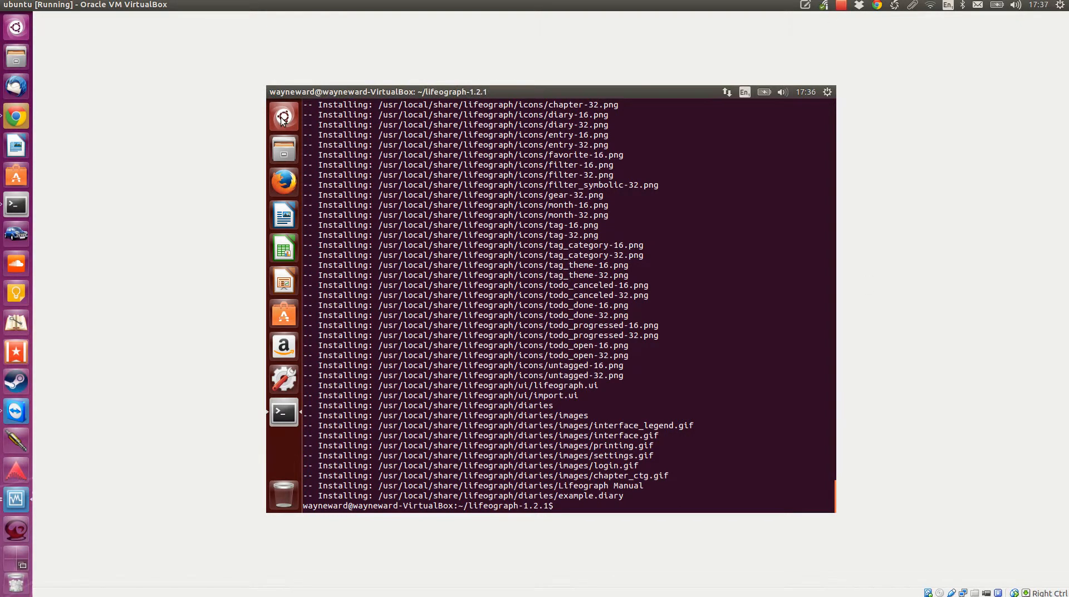
Search the Unity Dash for 'life' and launch Lifeograph's welcome window
{"action": "left_click", "coordinate": [15, 26]}
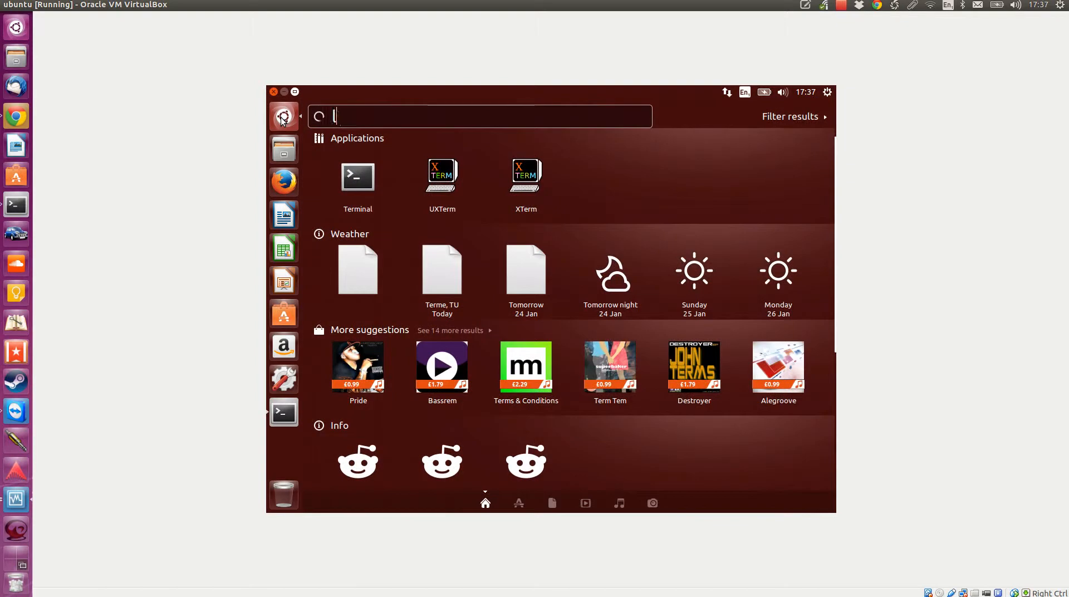
{"action": "type", "text": "life"}
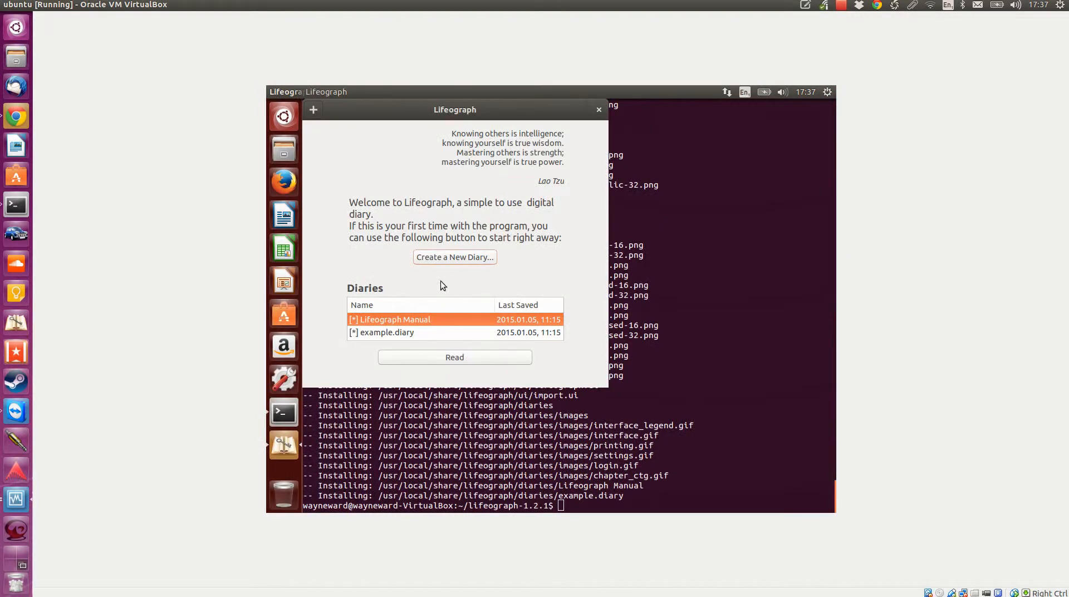
{"action": "mouse_move", "coordinate": [455, 257]}
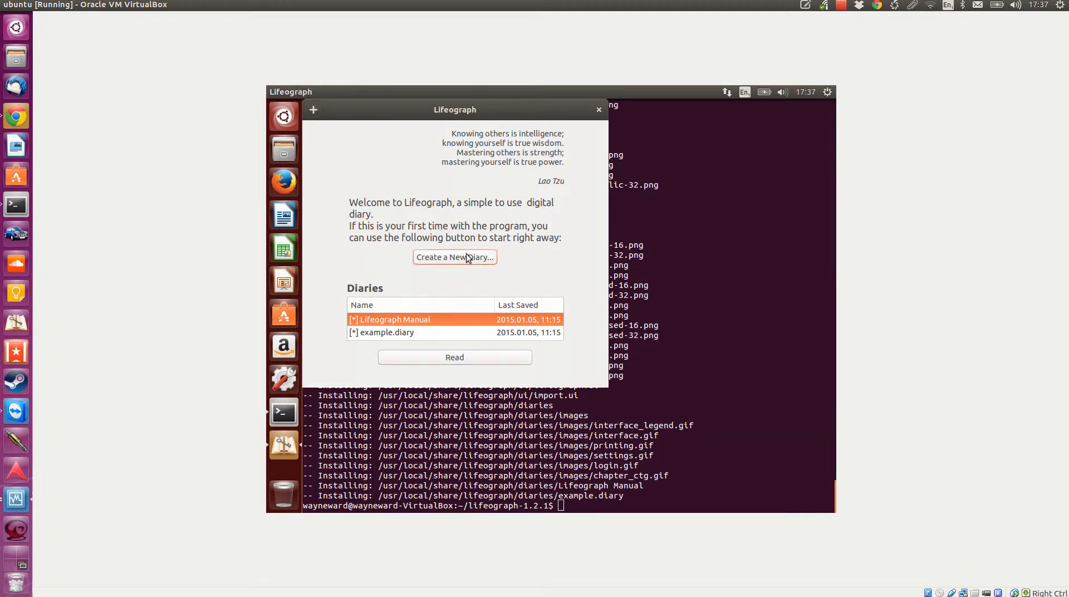
Create 'new diary.diary' in the home folder, opening an empty 2015.01.23 entry
{"action": "left_click", "coordinate": [454, 256]}
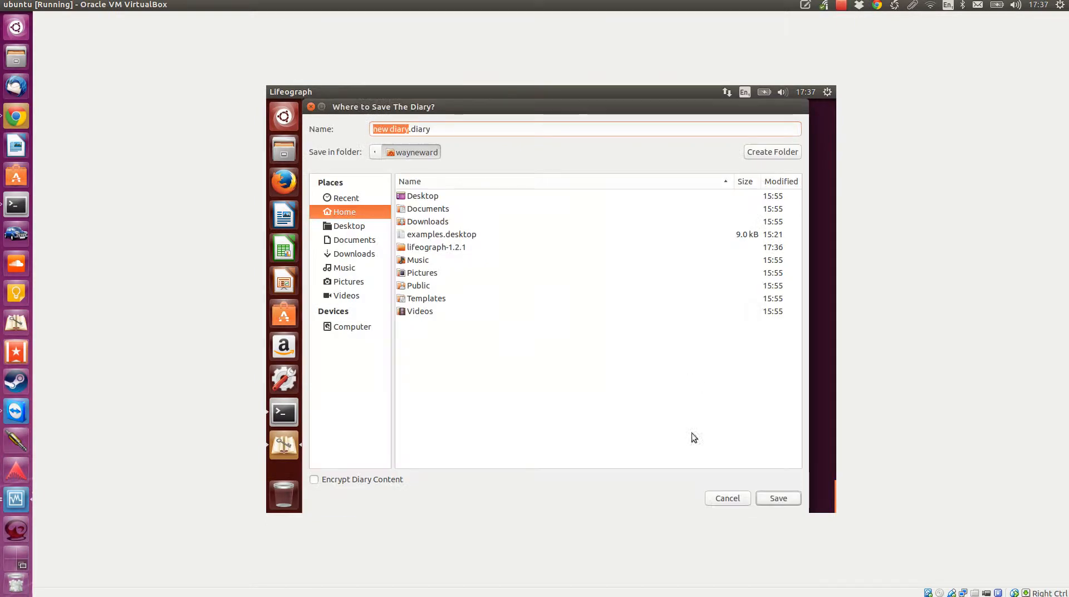
{"action": "left_click", "coordinate": [777, 497]}
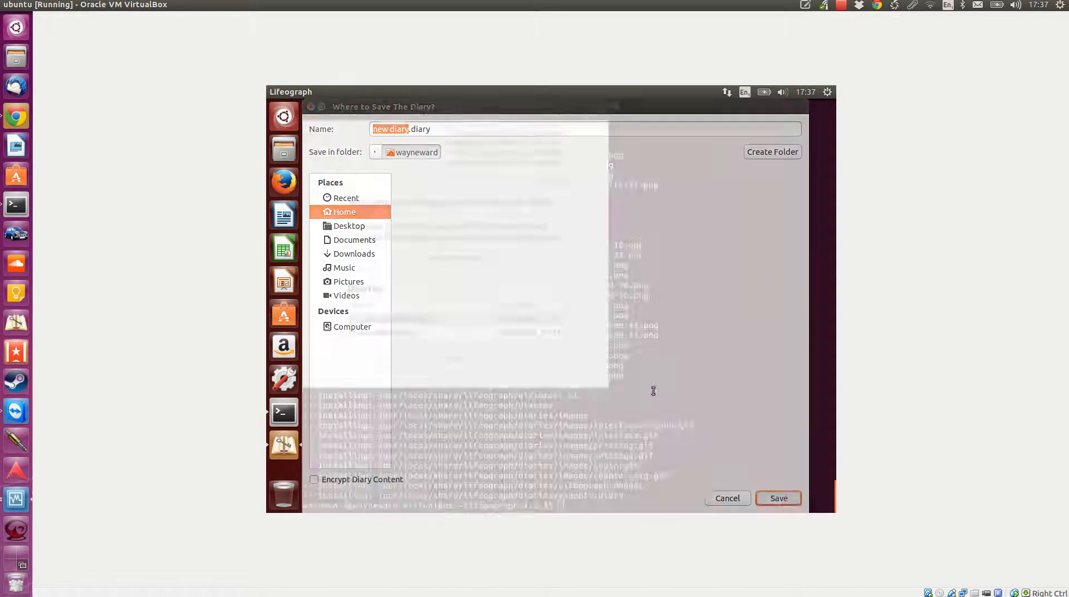
{"action": "left_click", "coordinate": [777, 498]}
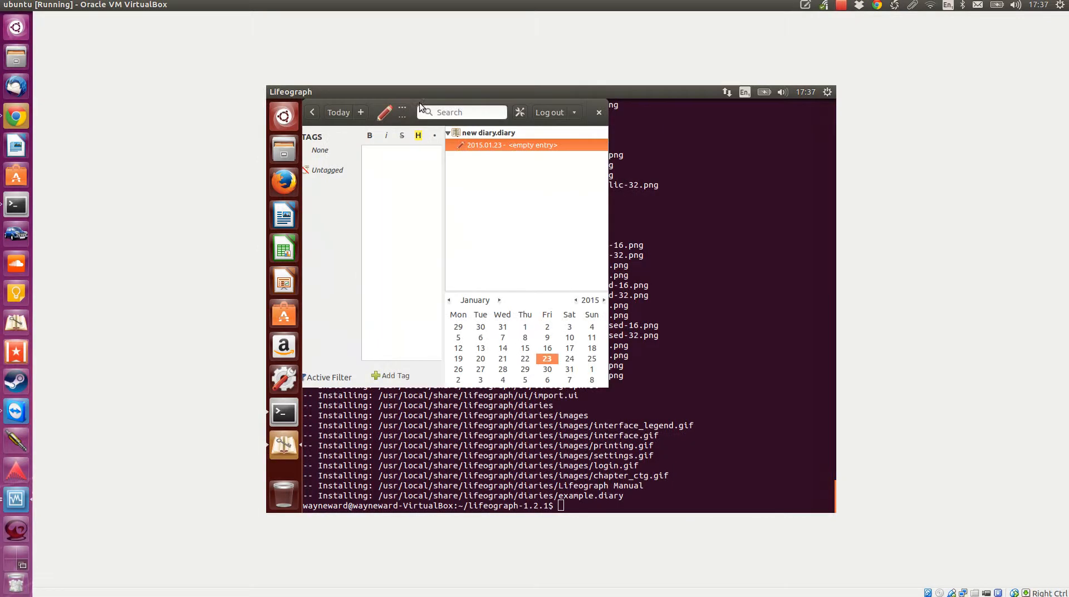